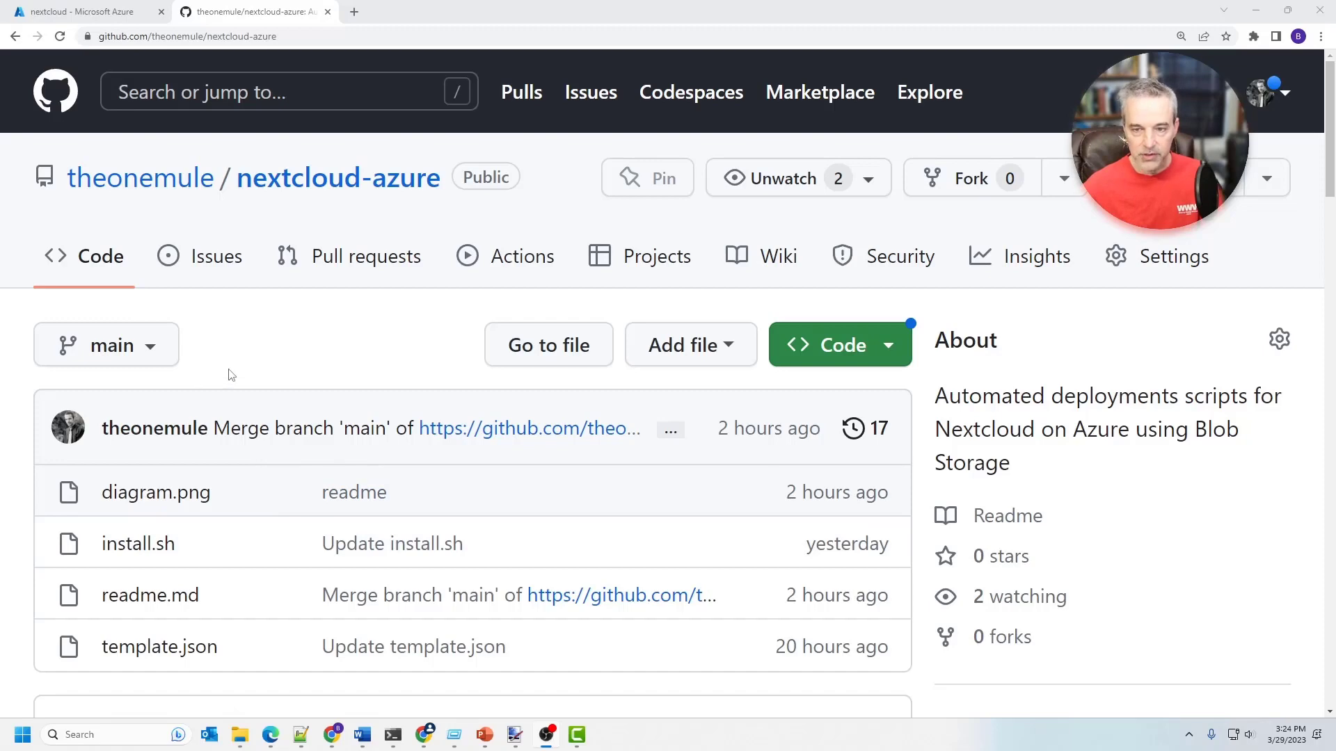
- Read through install.sh's database, NFS blob mount and Nextcloud download commands, highlighting the mount lines
scroll(down, 3)
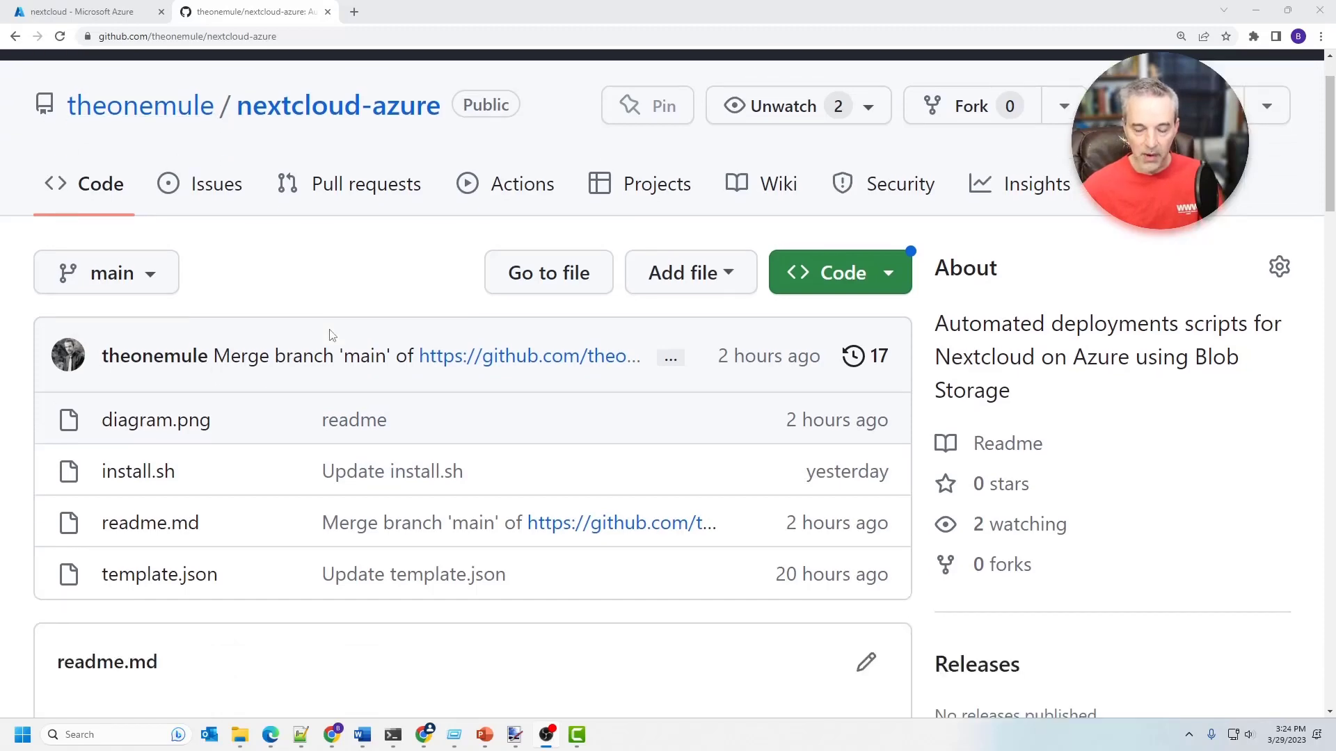
scroll(down, 3)
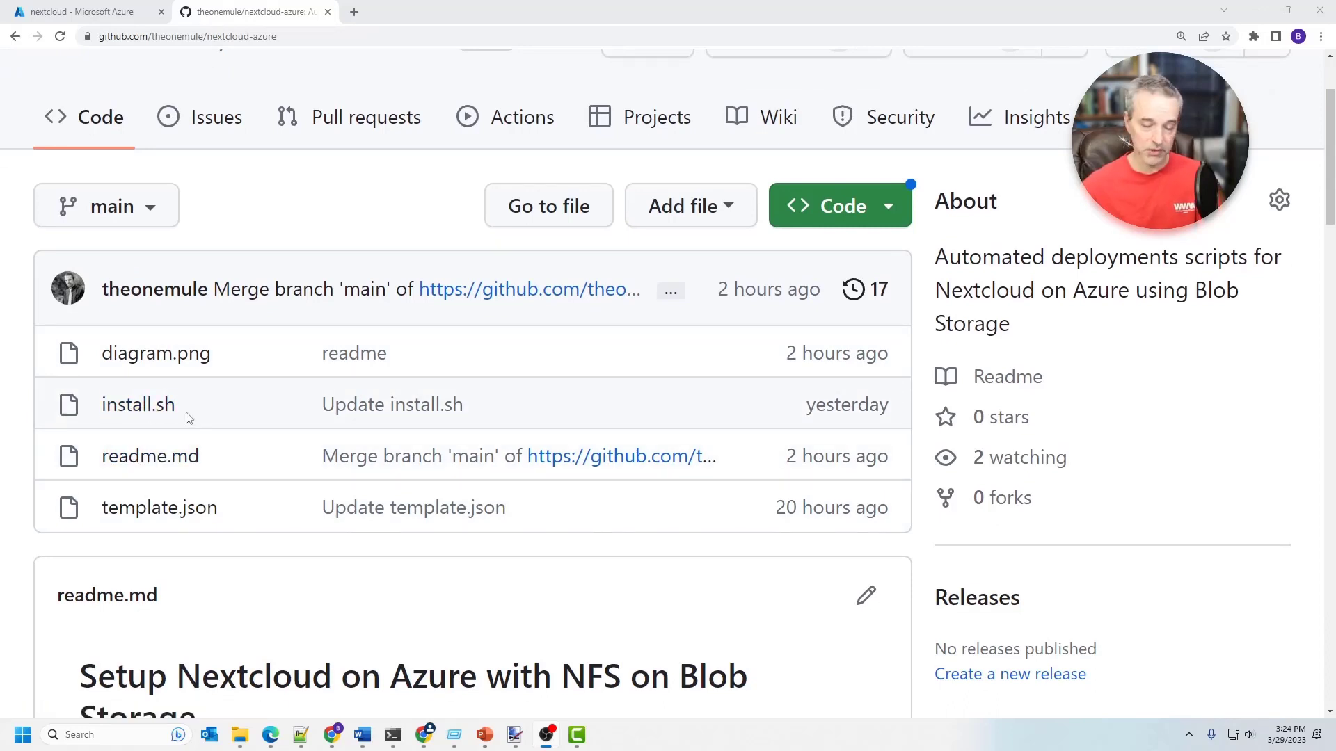
mouse_move(99, 533)
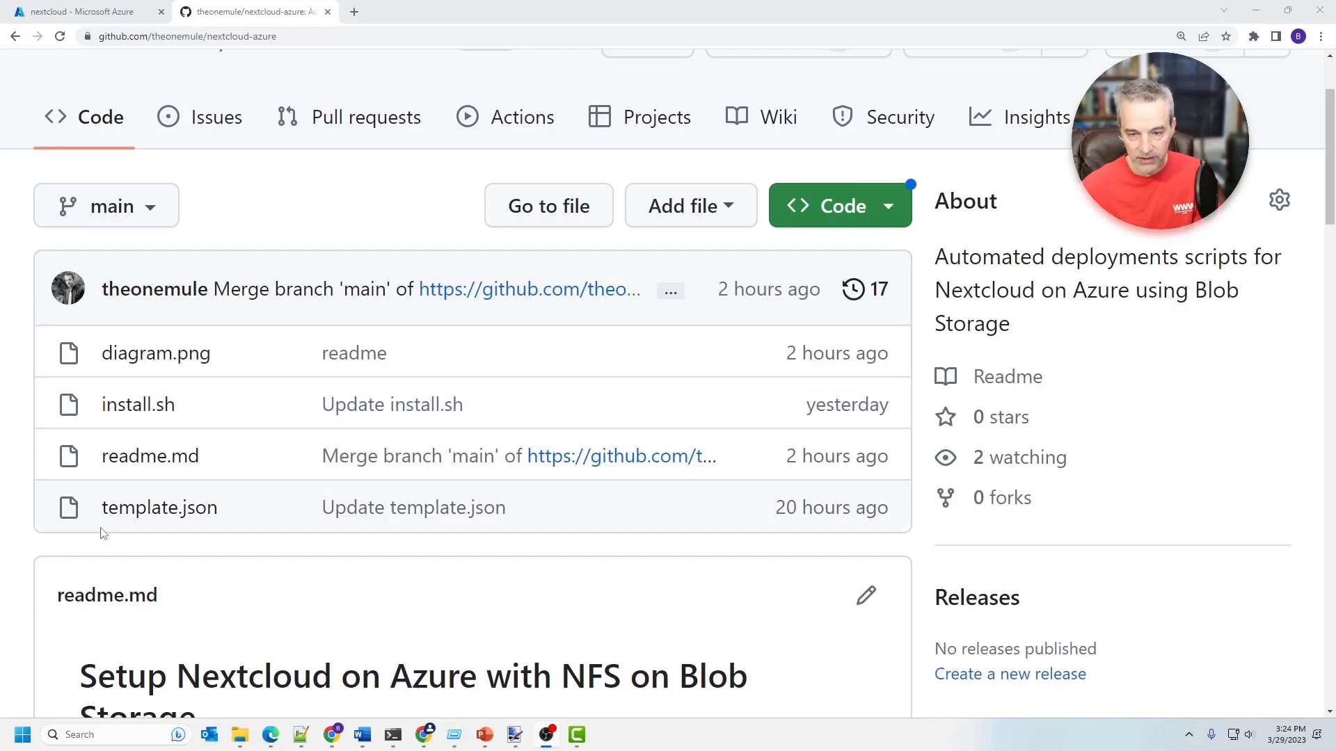
mouse_move(159, 508)
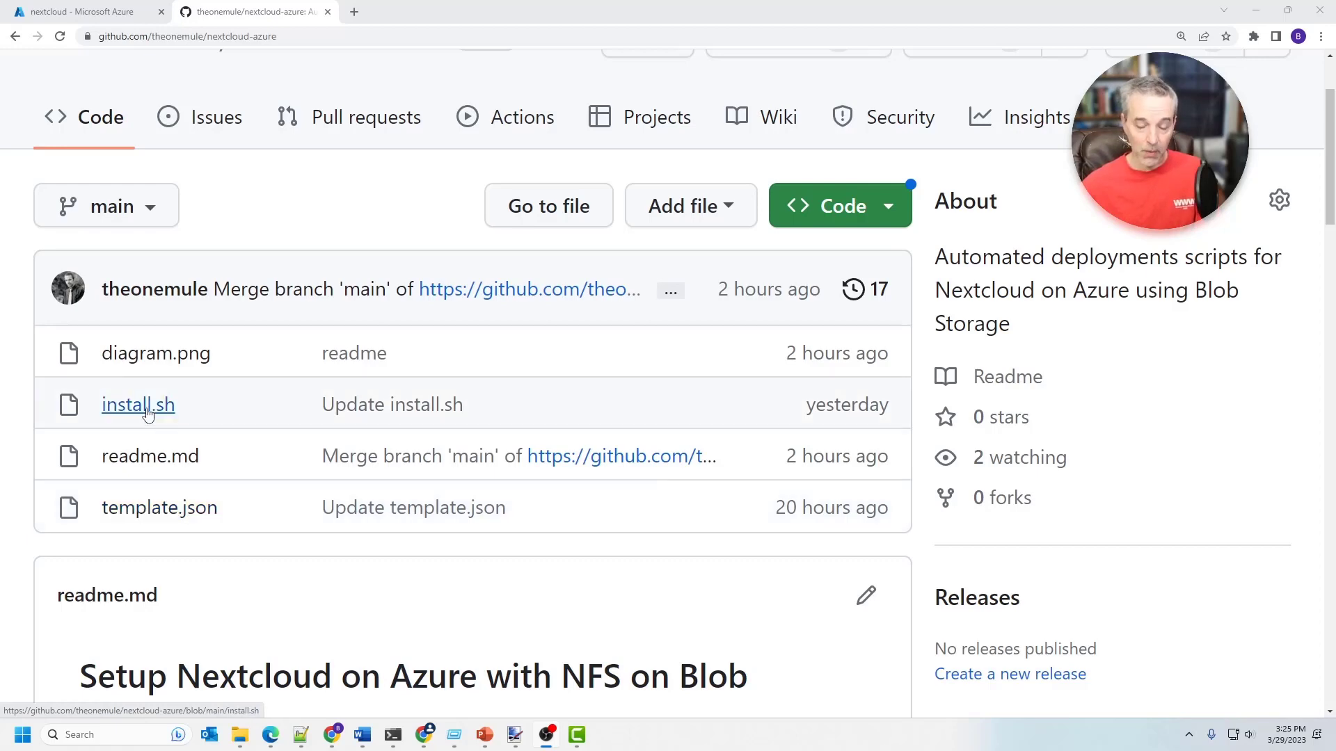
mouse_move(137, 405)
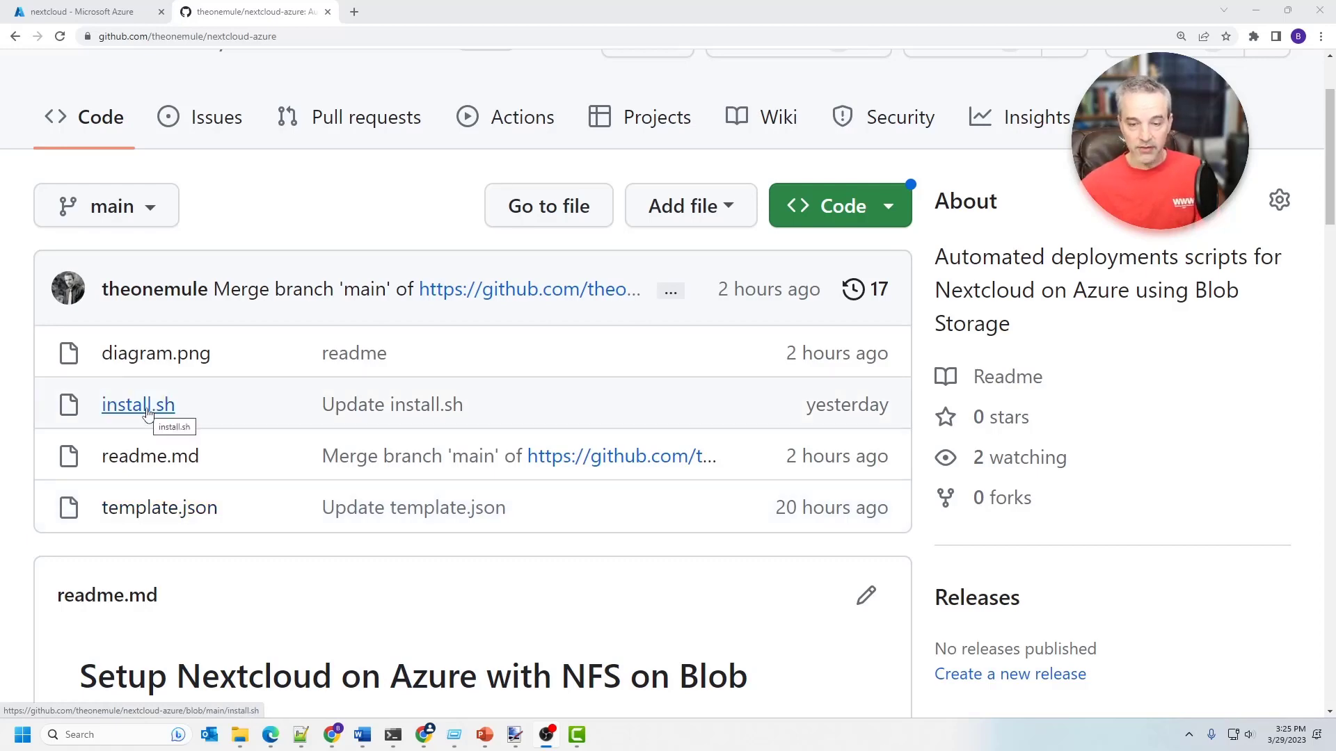
click(137, 405)
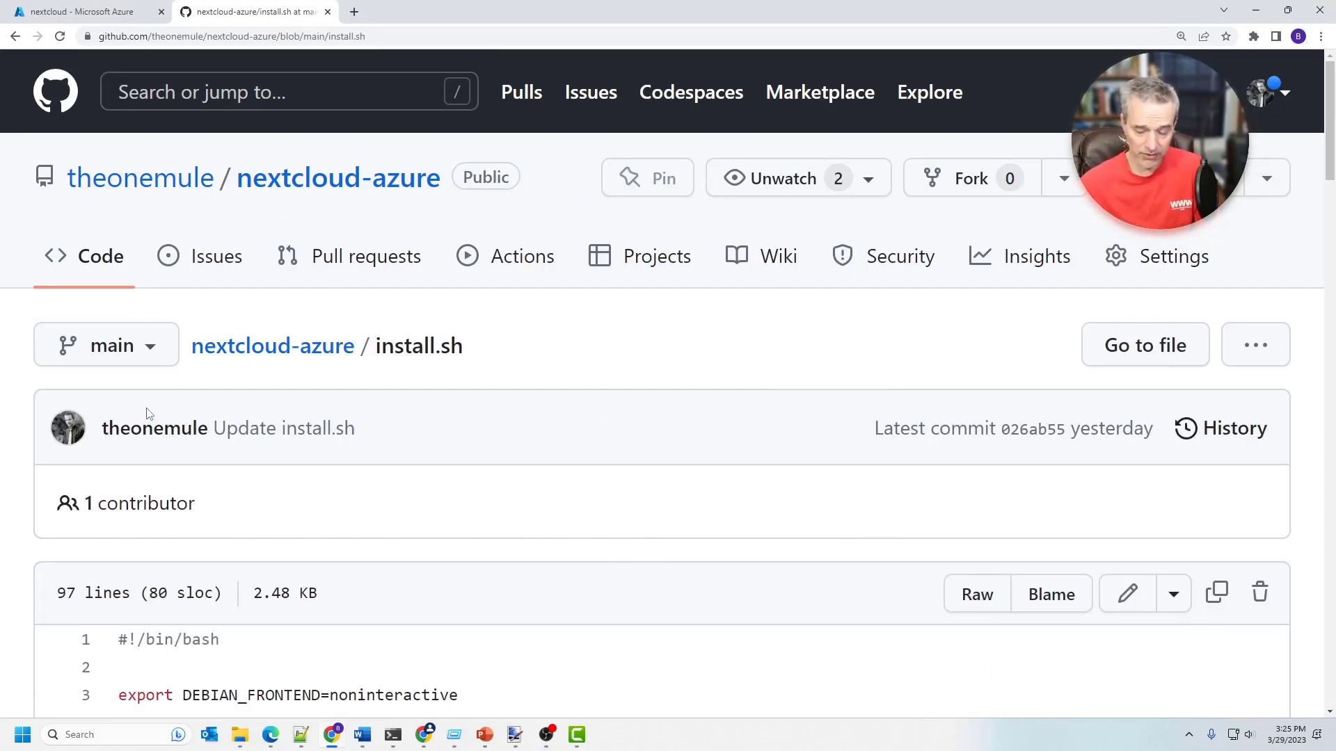
mouse_move(345, 535)
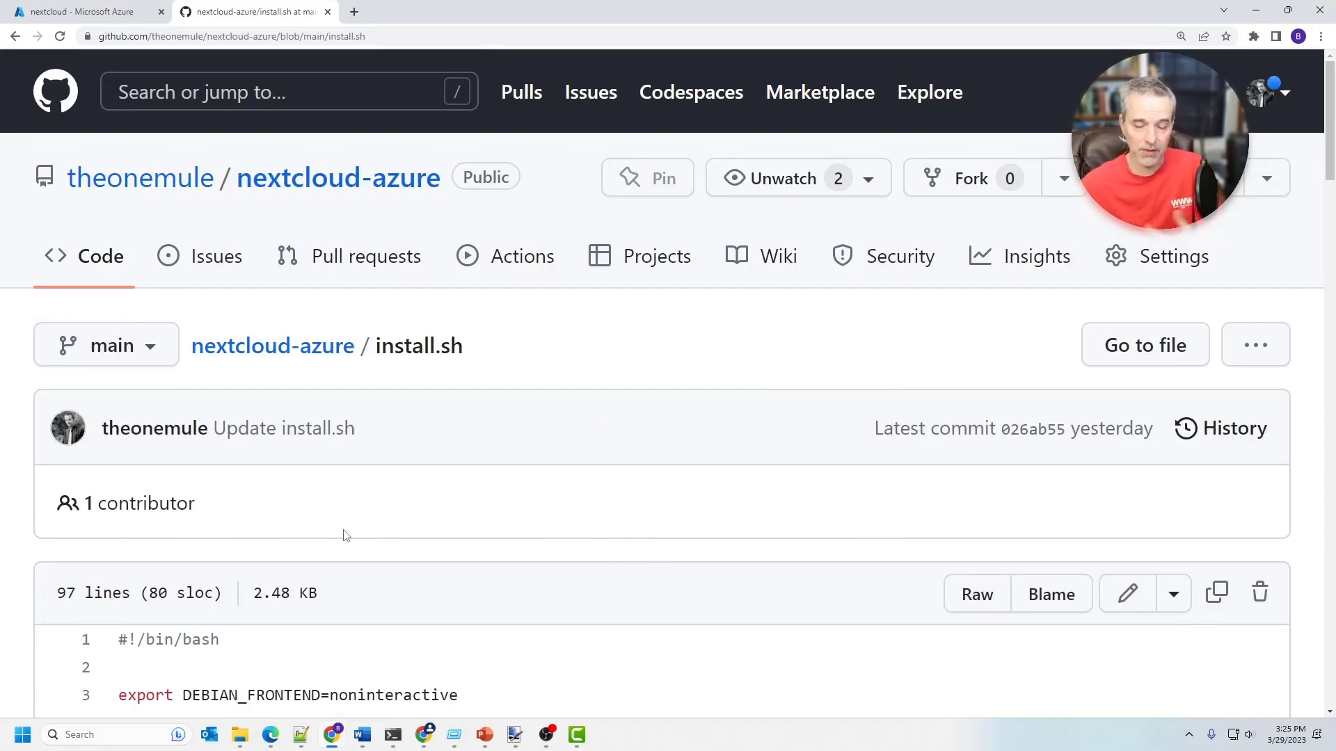
scroll(down, 3)
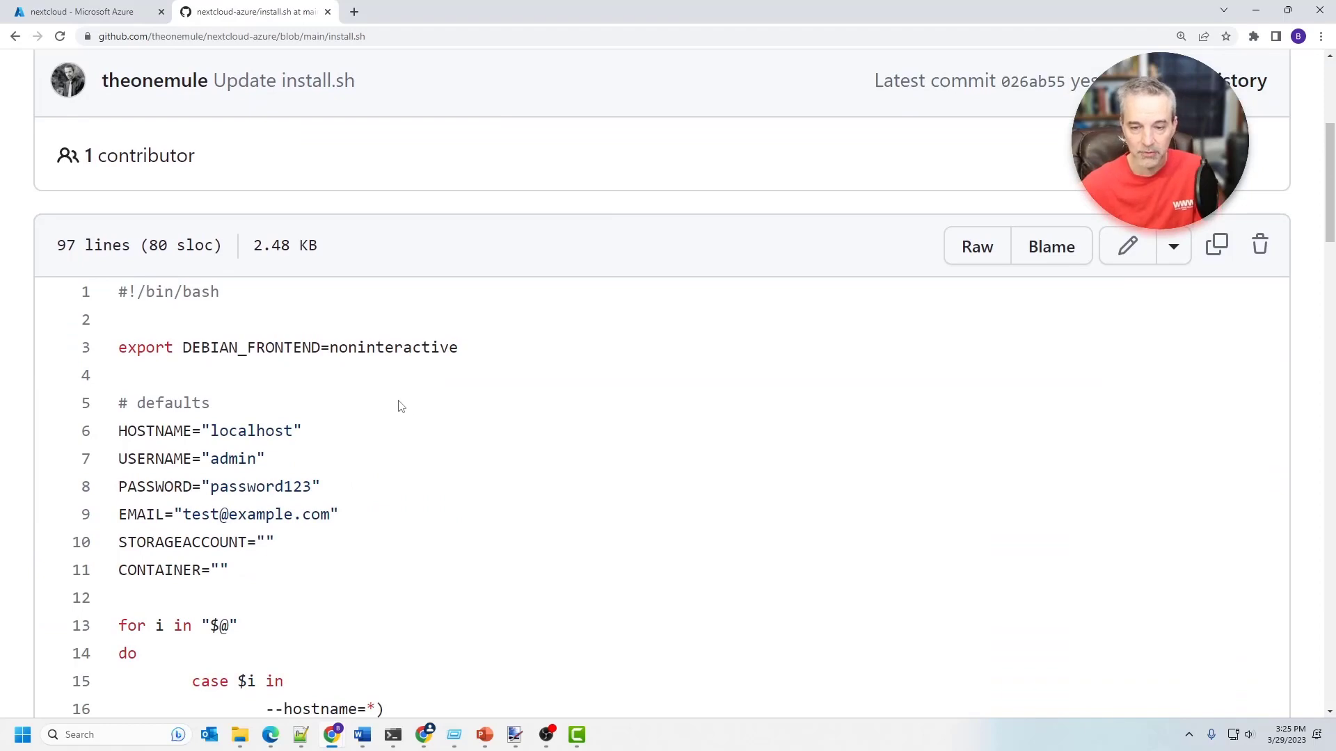
scroll(down, 3)
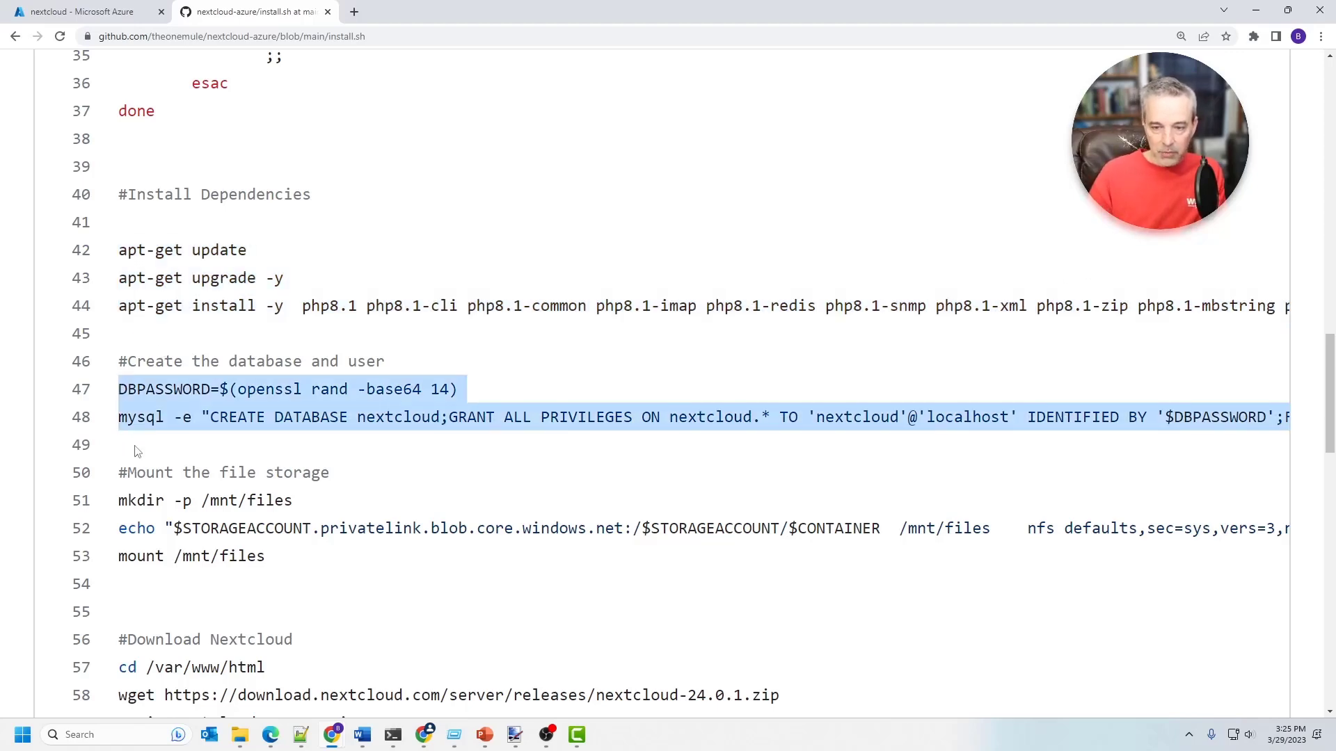
scroll(down, 3)
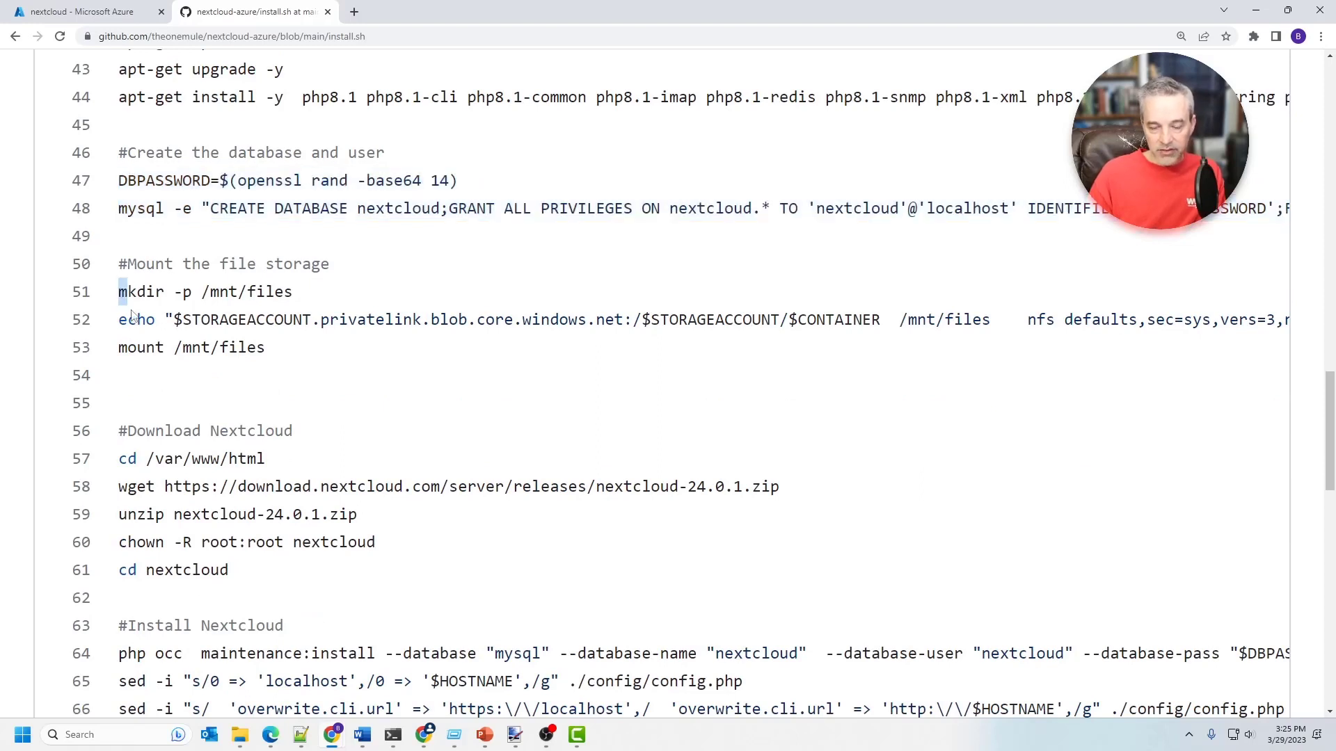
drag(118, 290, 264, 346)
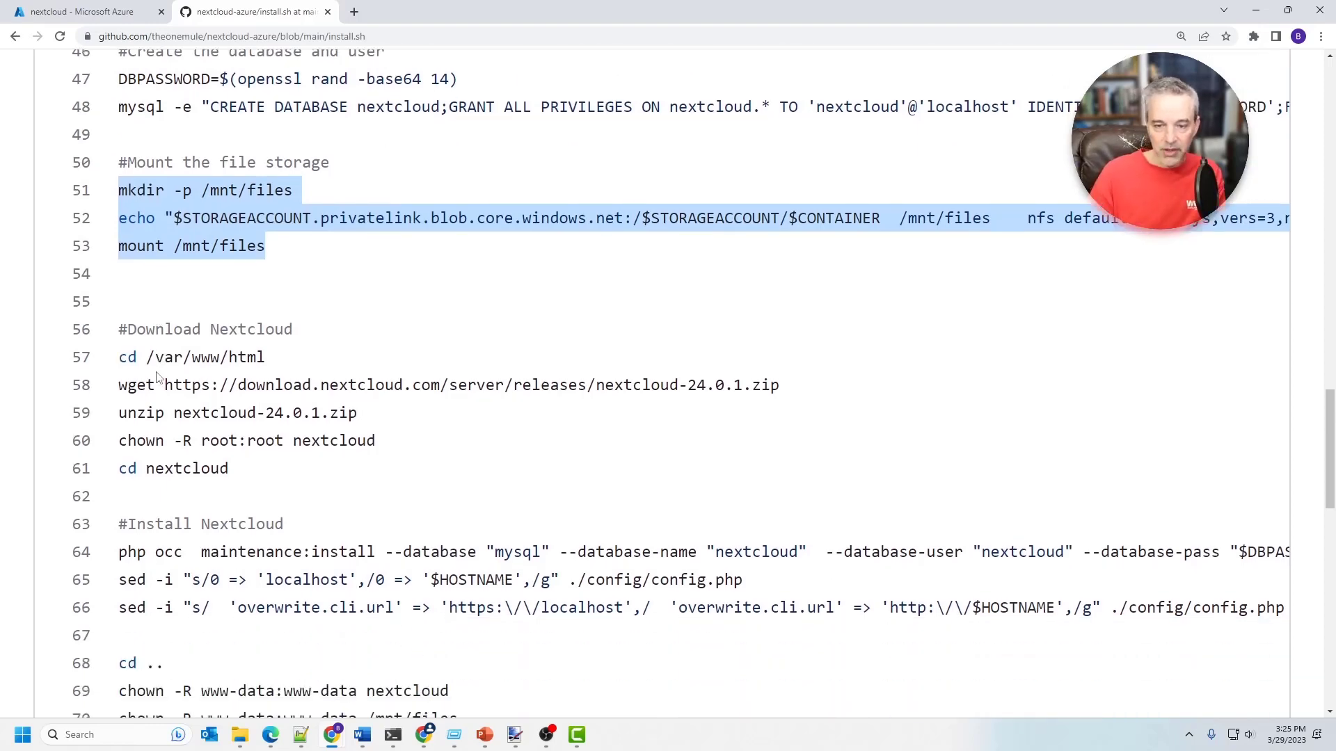
scroll(down, 3)
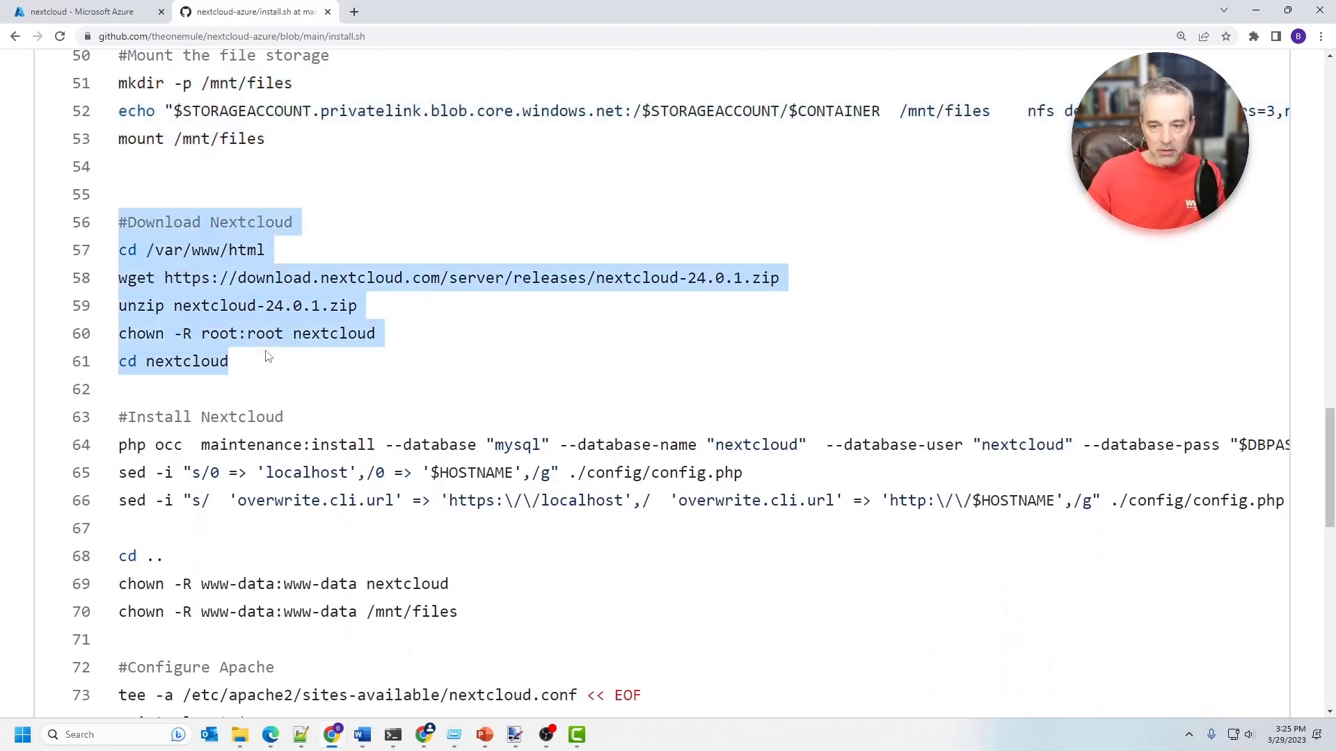
scroll(down, 3)
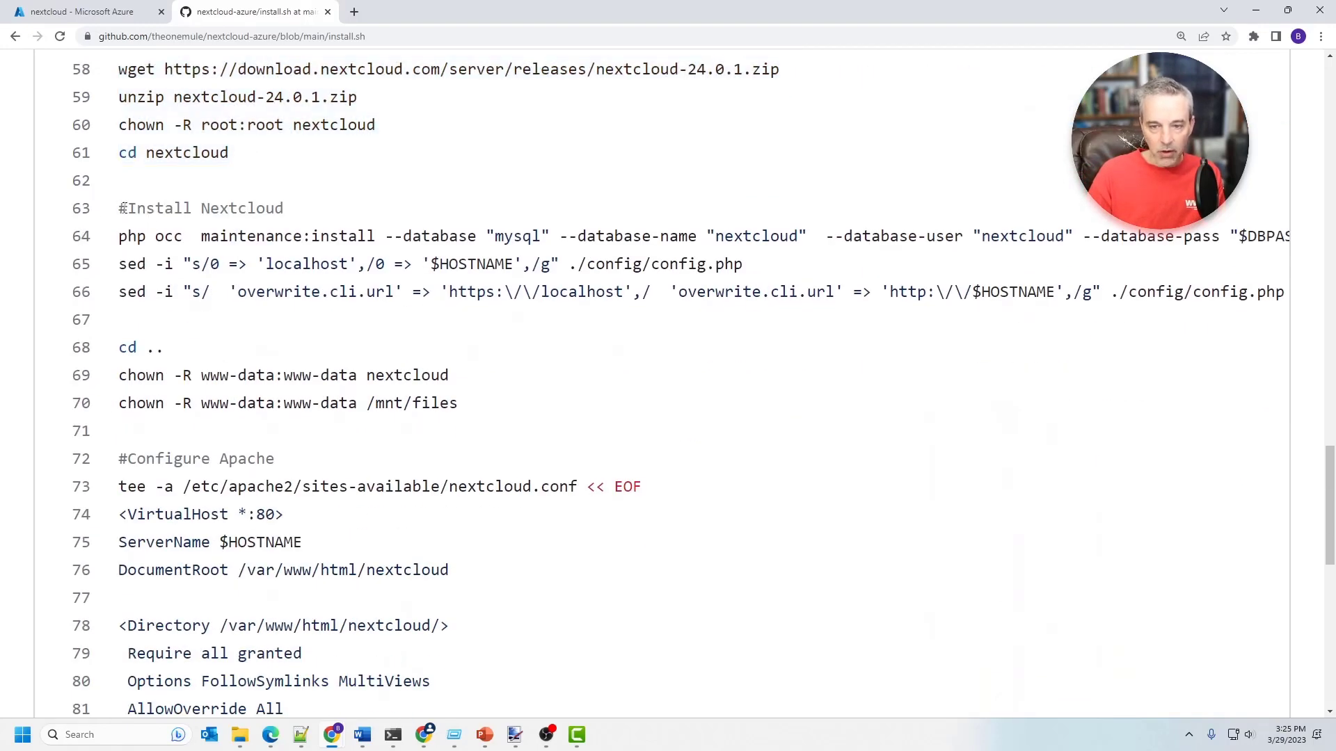
drag(118, 208, 1282, 291)
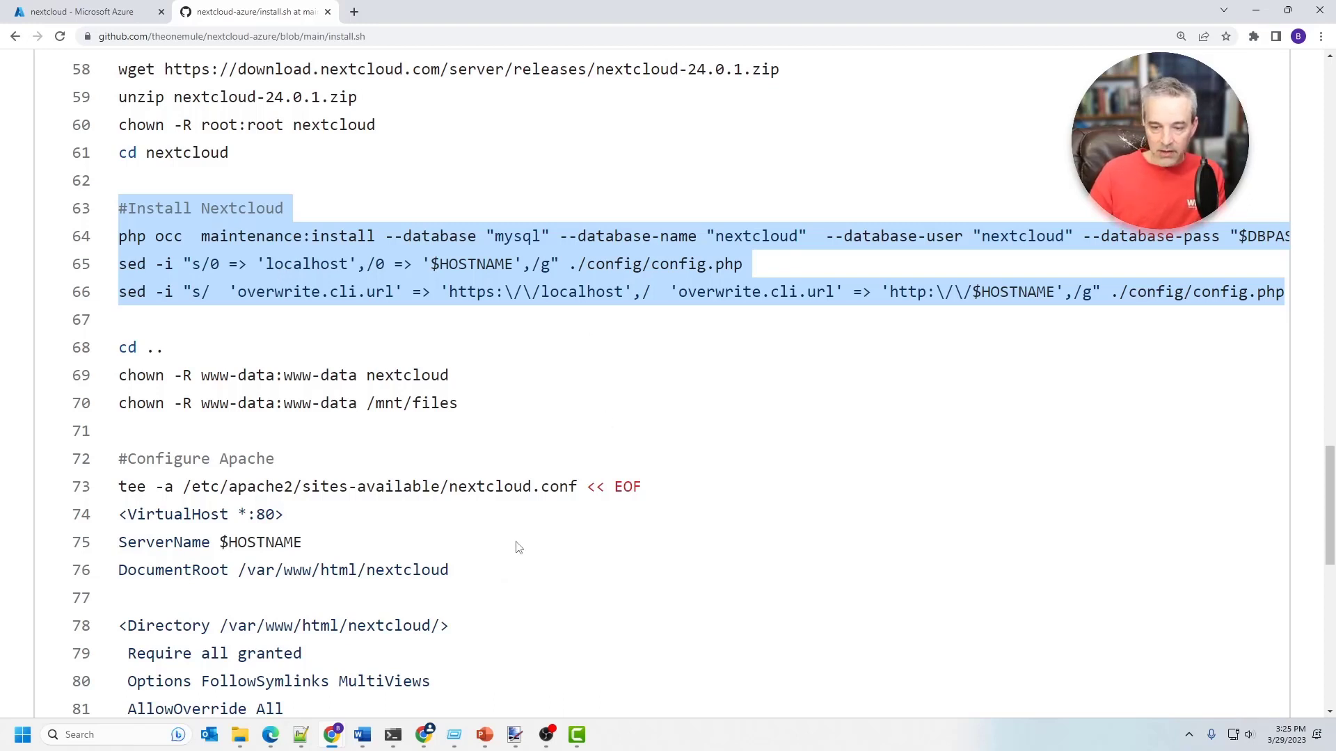
mouse_move(653, 463)
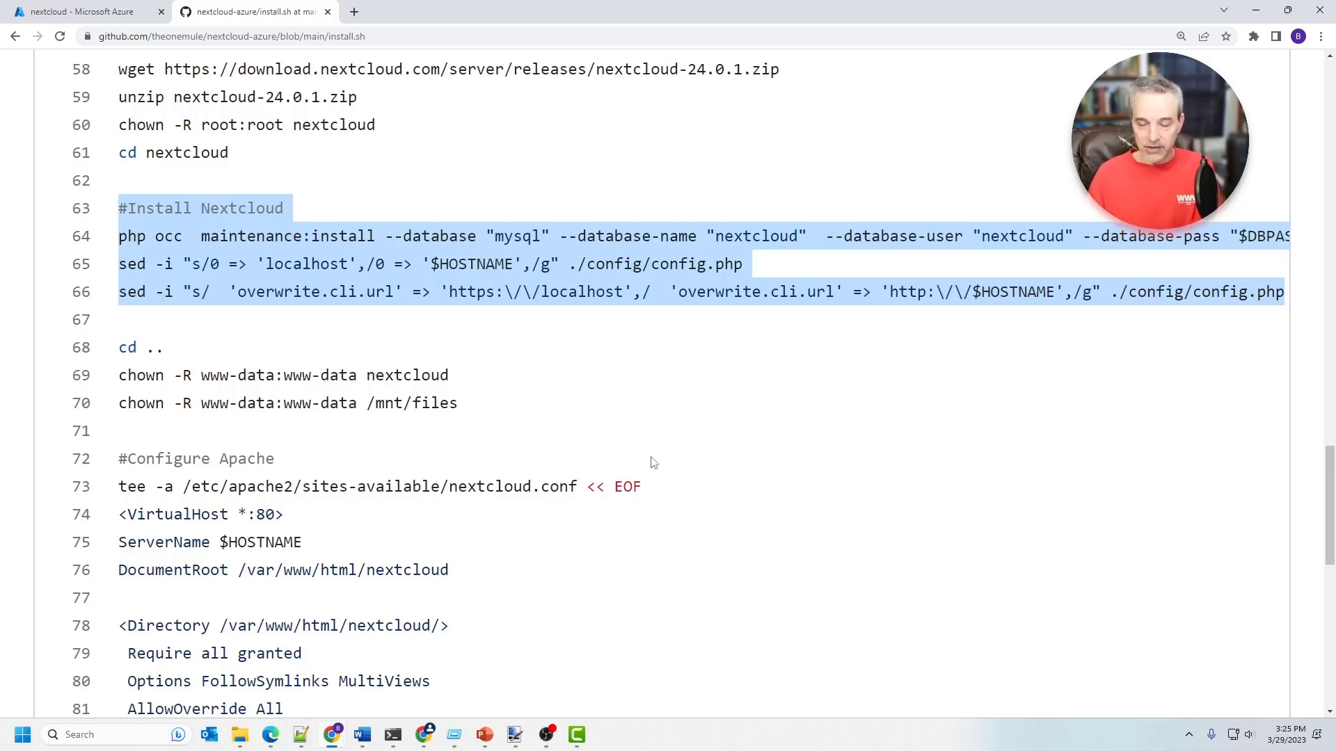
scroll(down, 3)
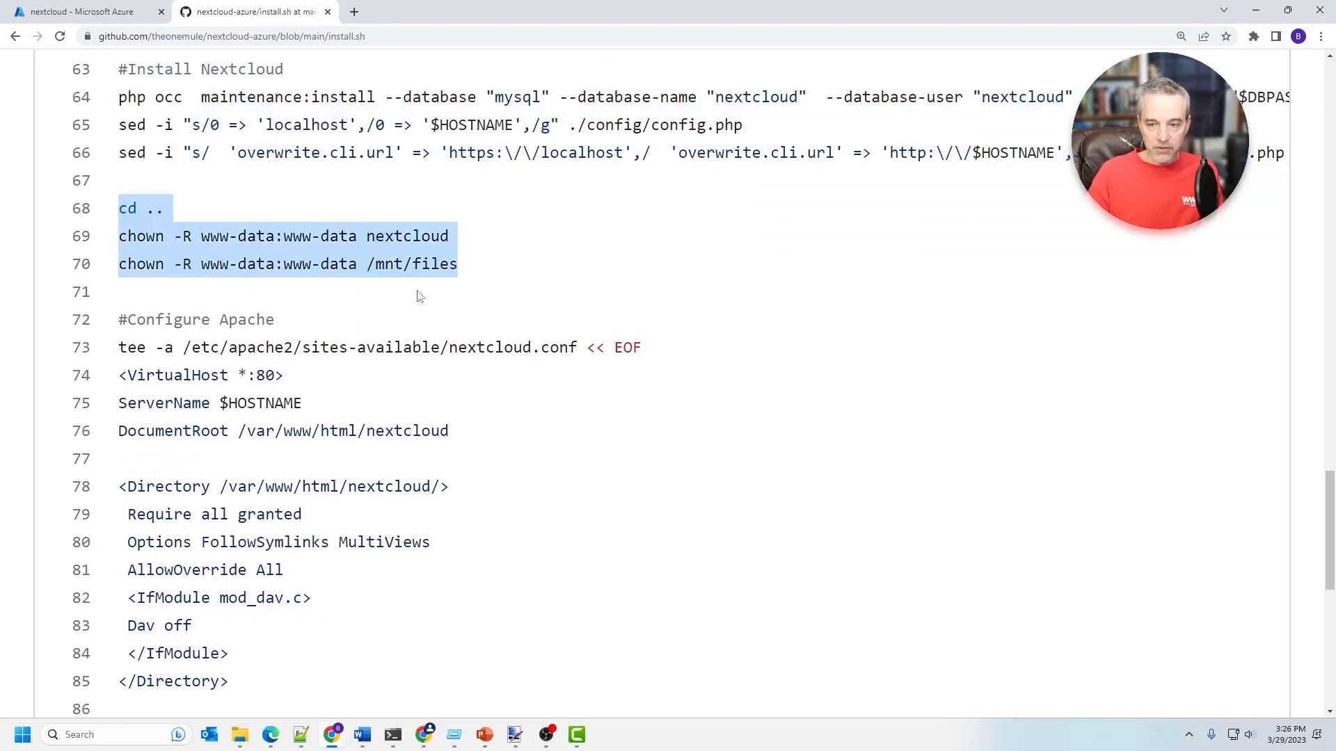
scroll(down, 3)
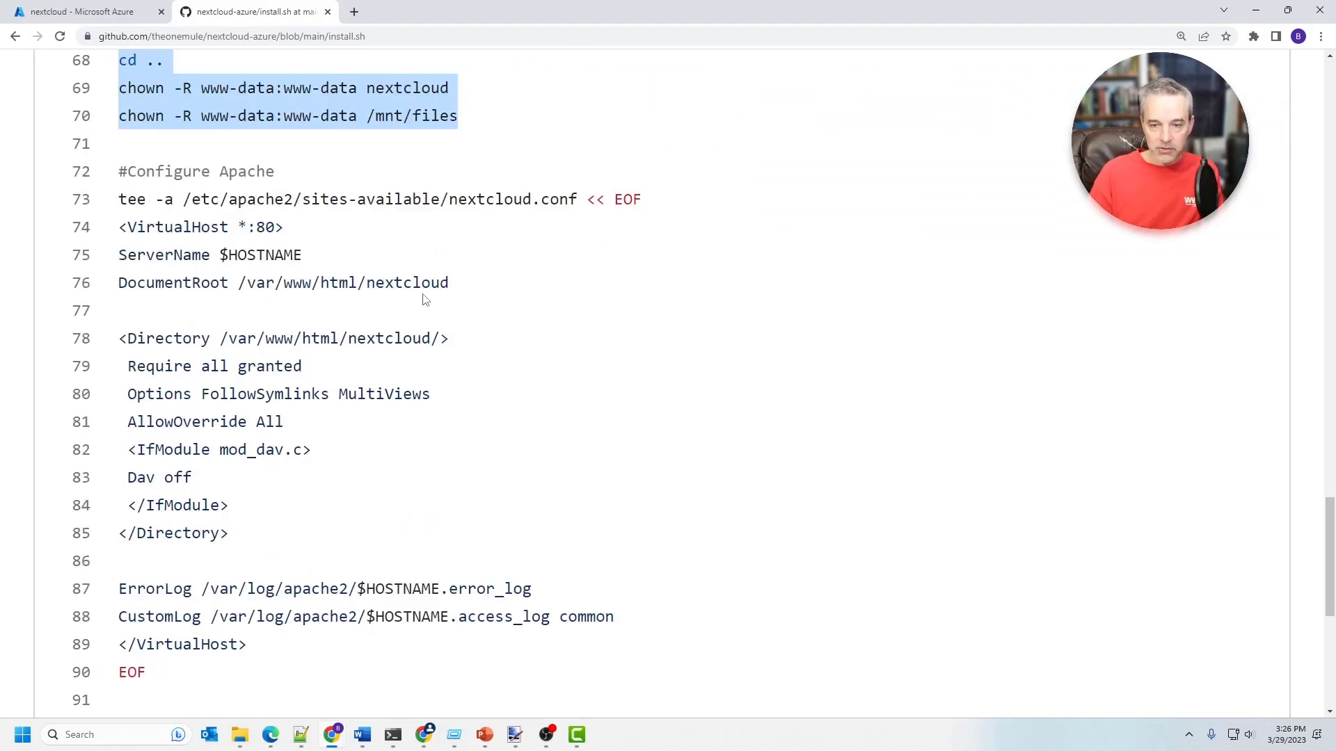
scroll(down, 3)
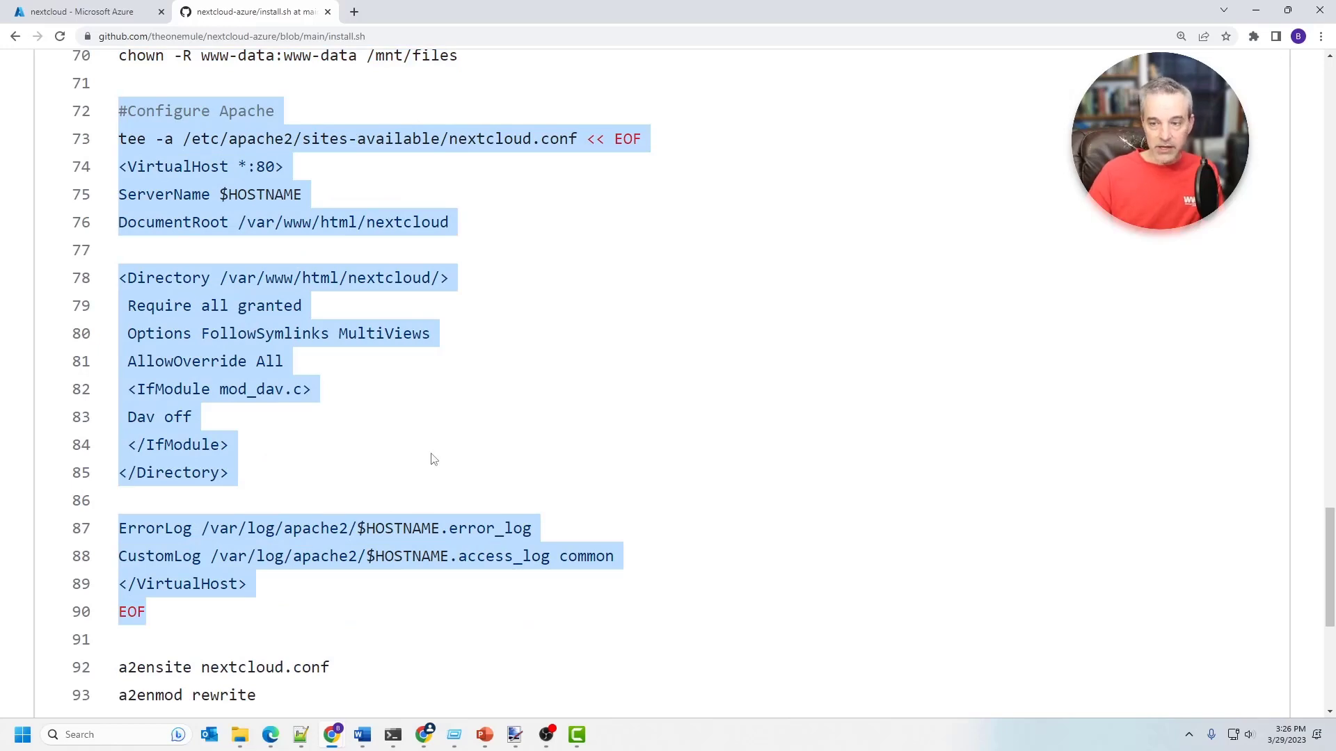
scroll(down, 3)
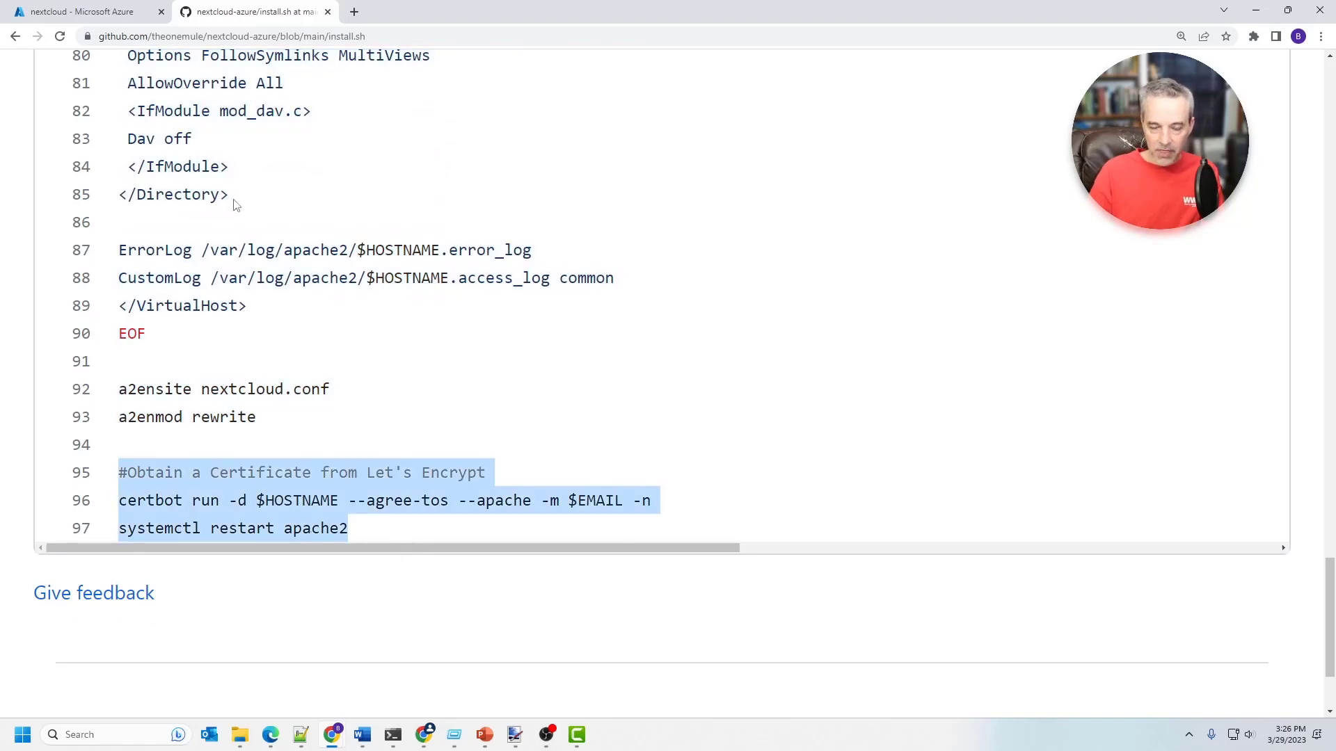
scroll(up, 3)
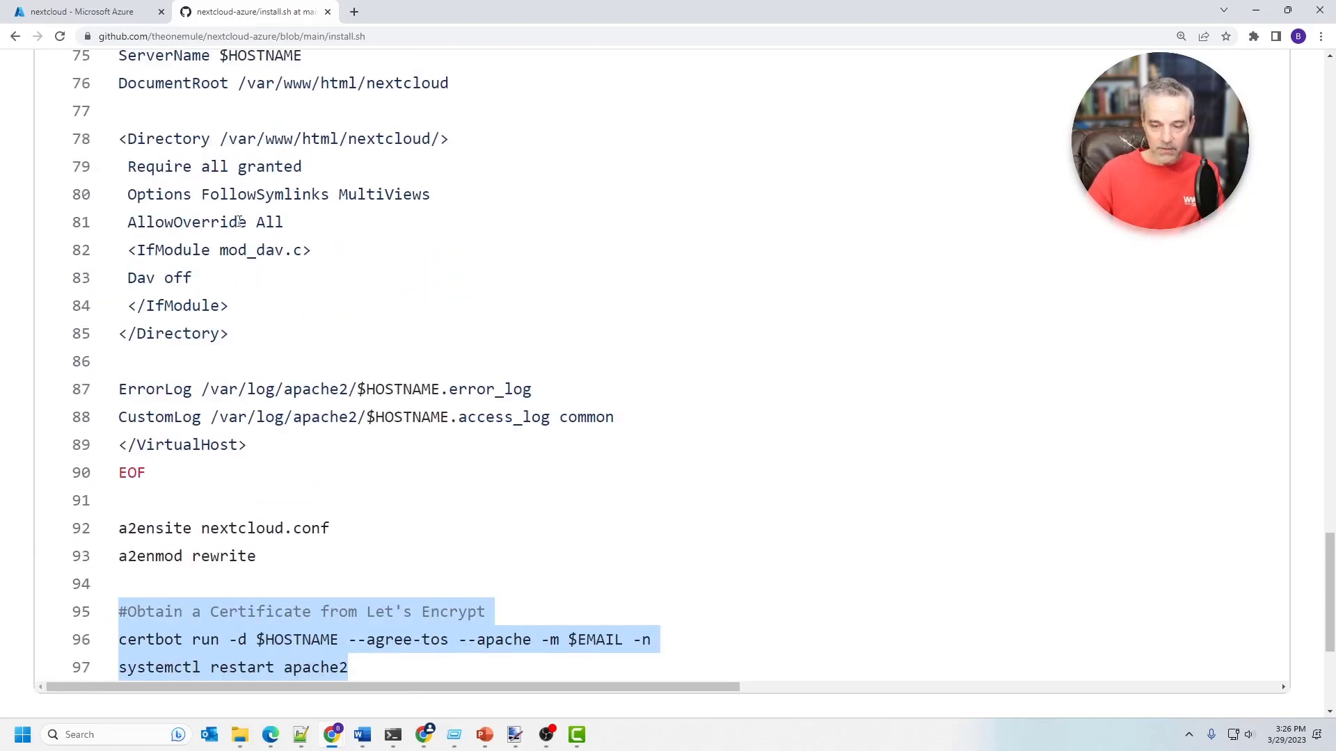
scroll(down, 3)
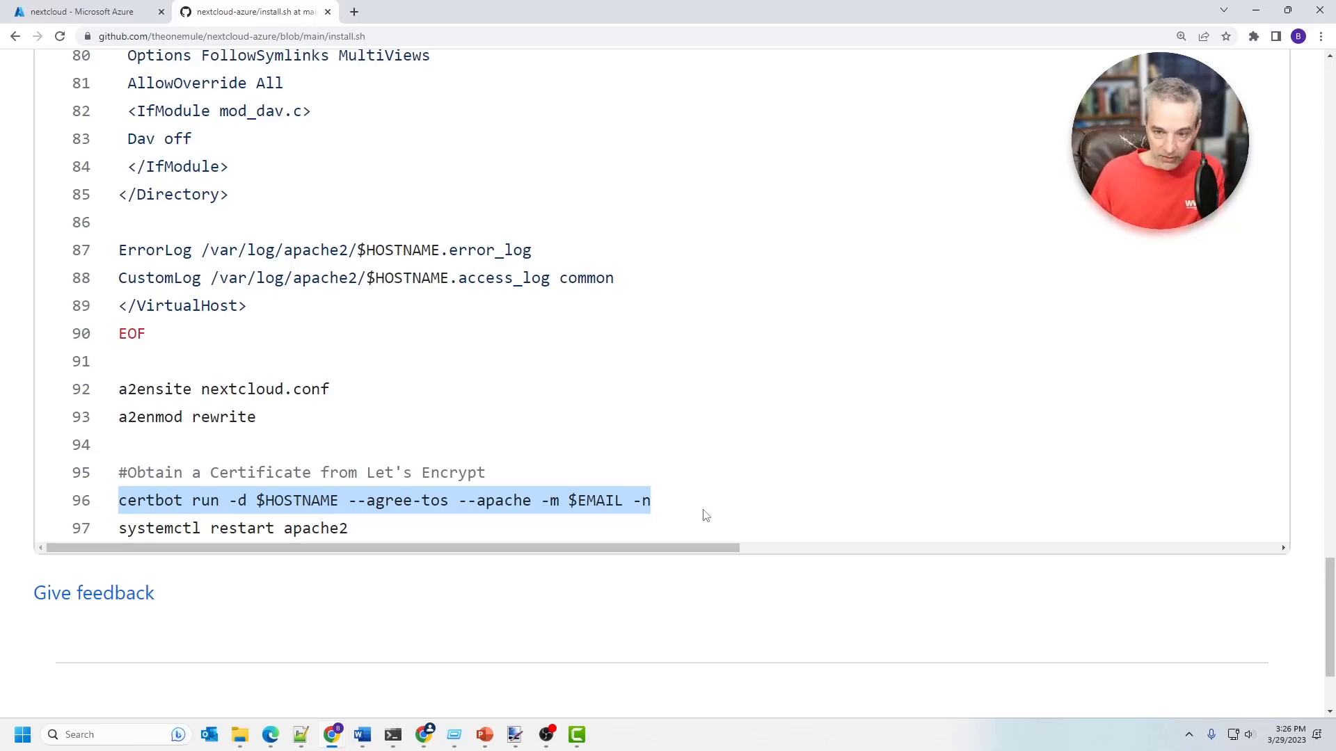
mouse_move(578, 526)
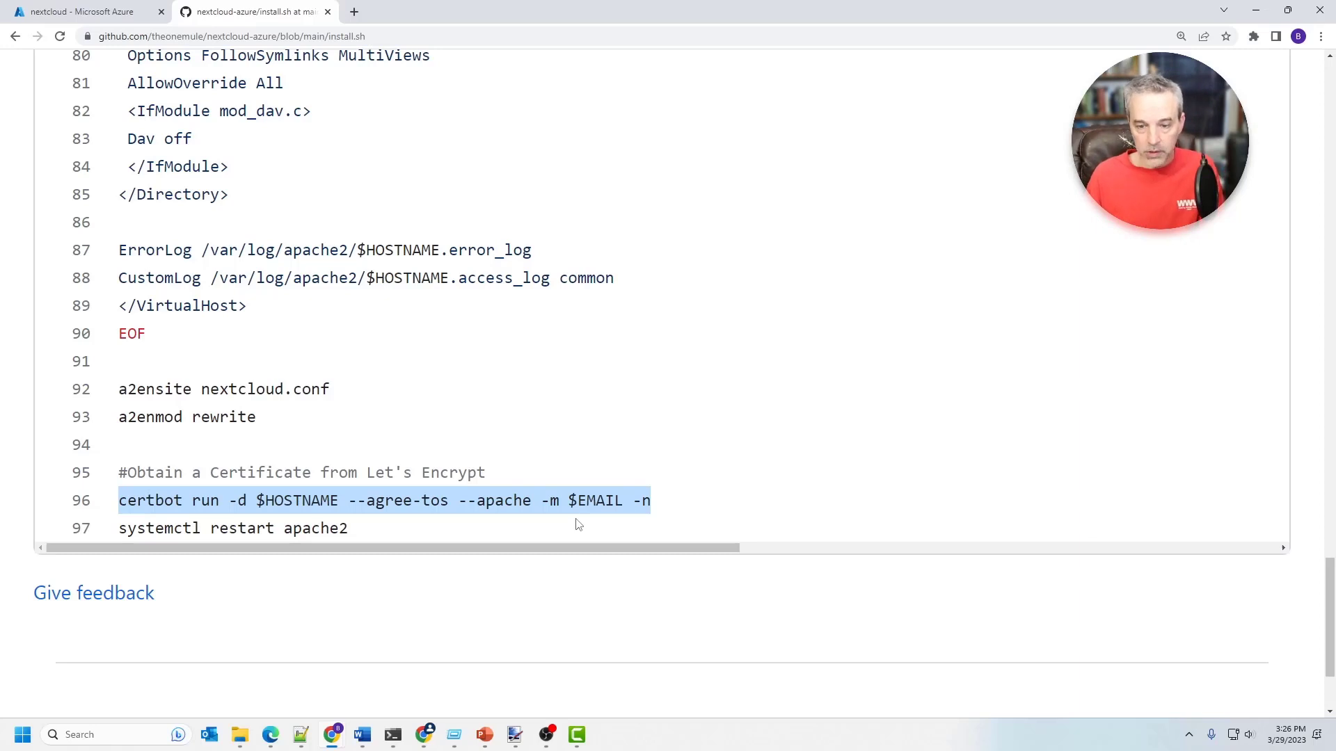
mouse_move(568, 528)
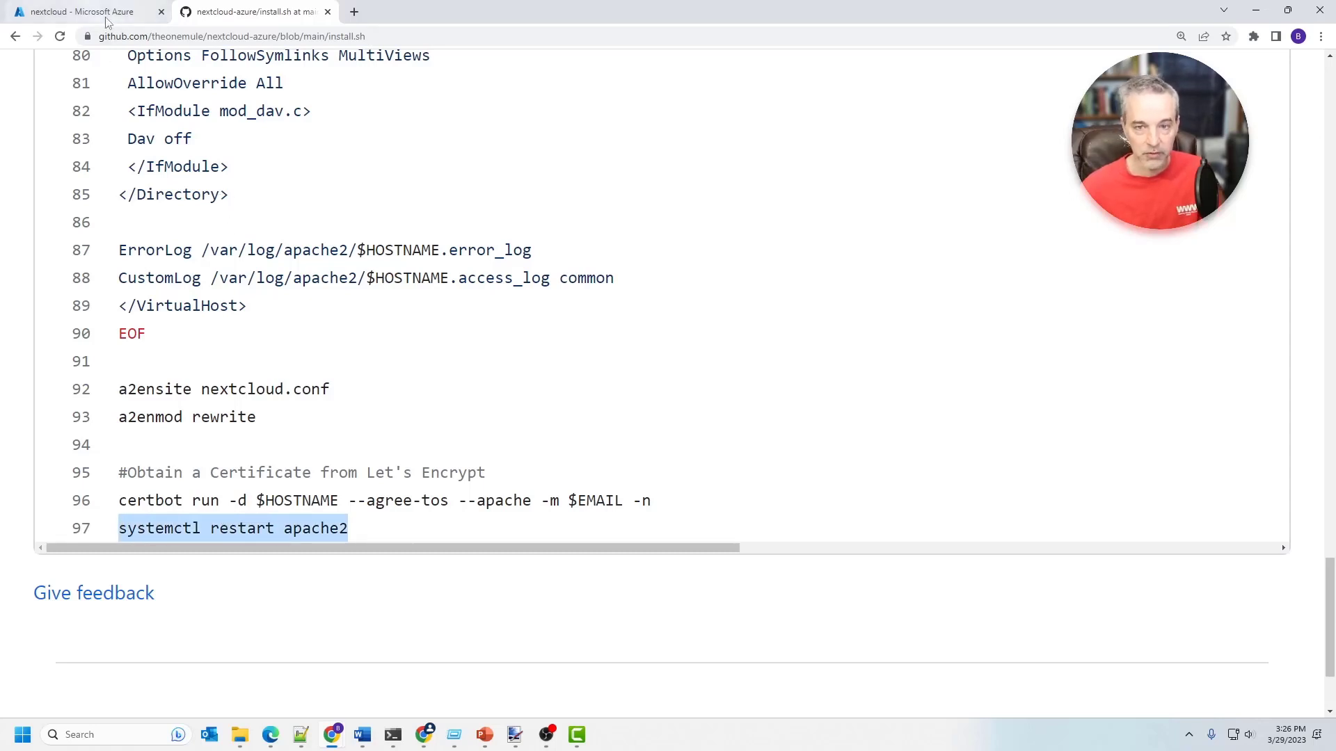
- Go back to the nextcloud-azure repo root and scroll the readme to its deployment parameters
click(80, 11)
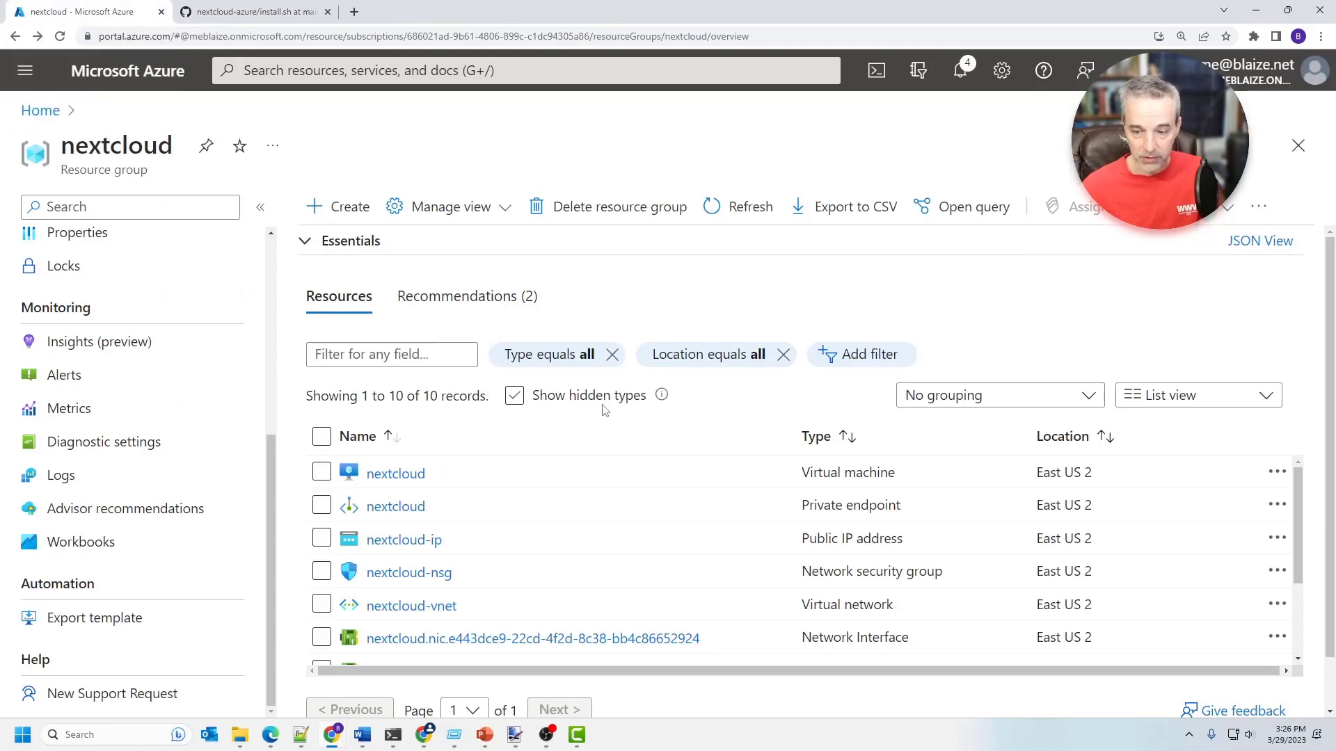
click(252, 12)
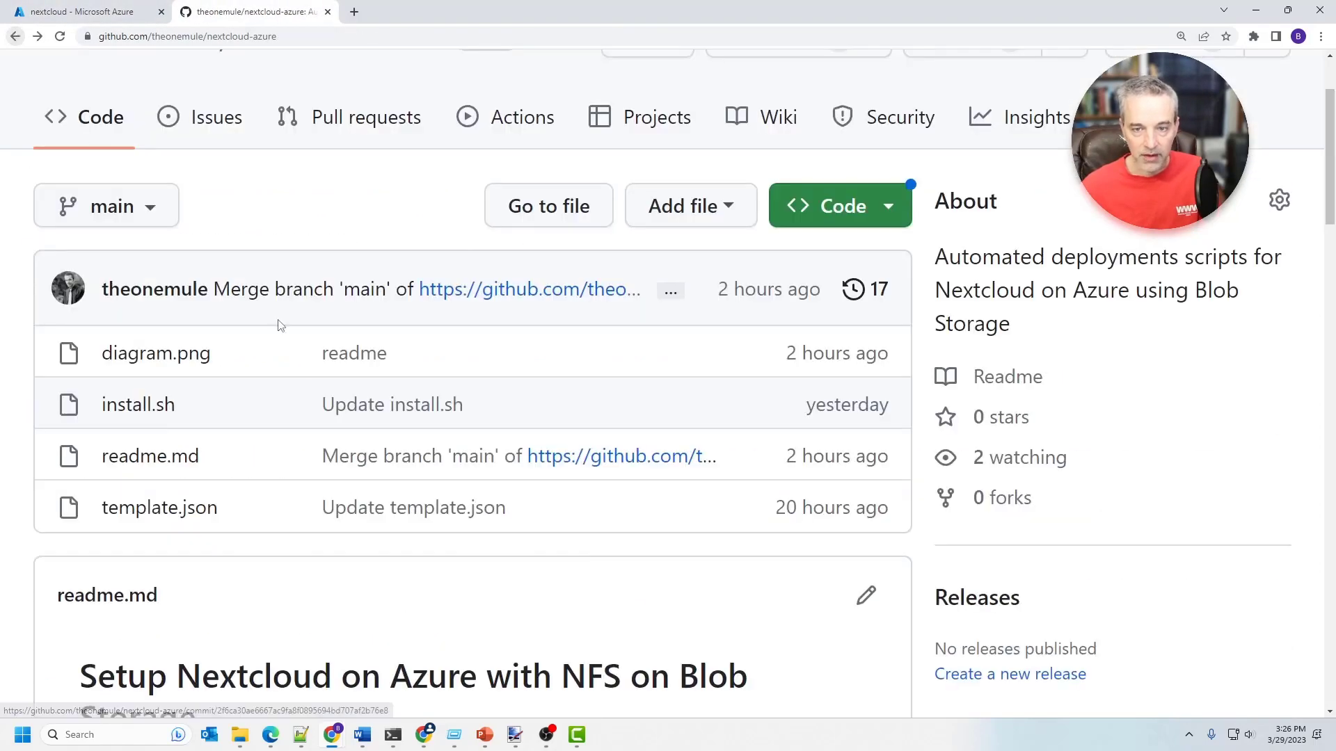
scroll(down, 3)
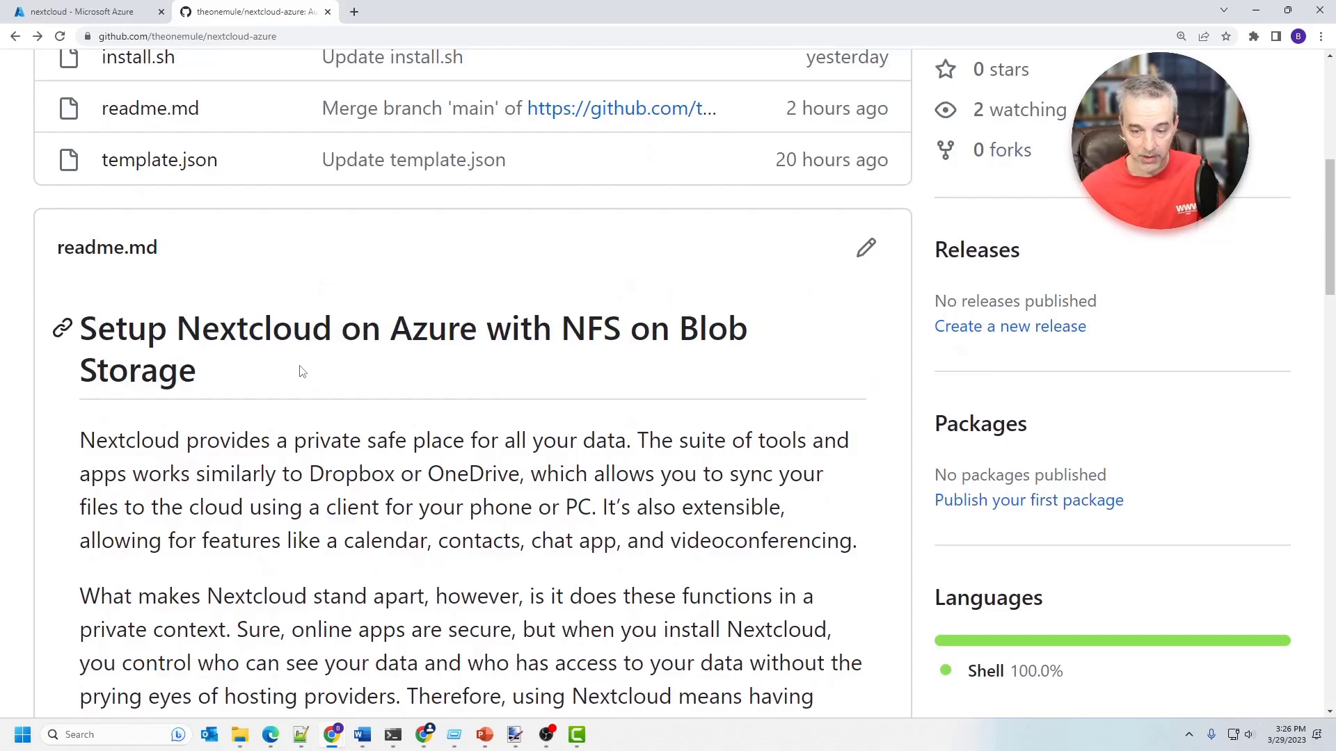
scroll(down, 3)
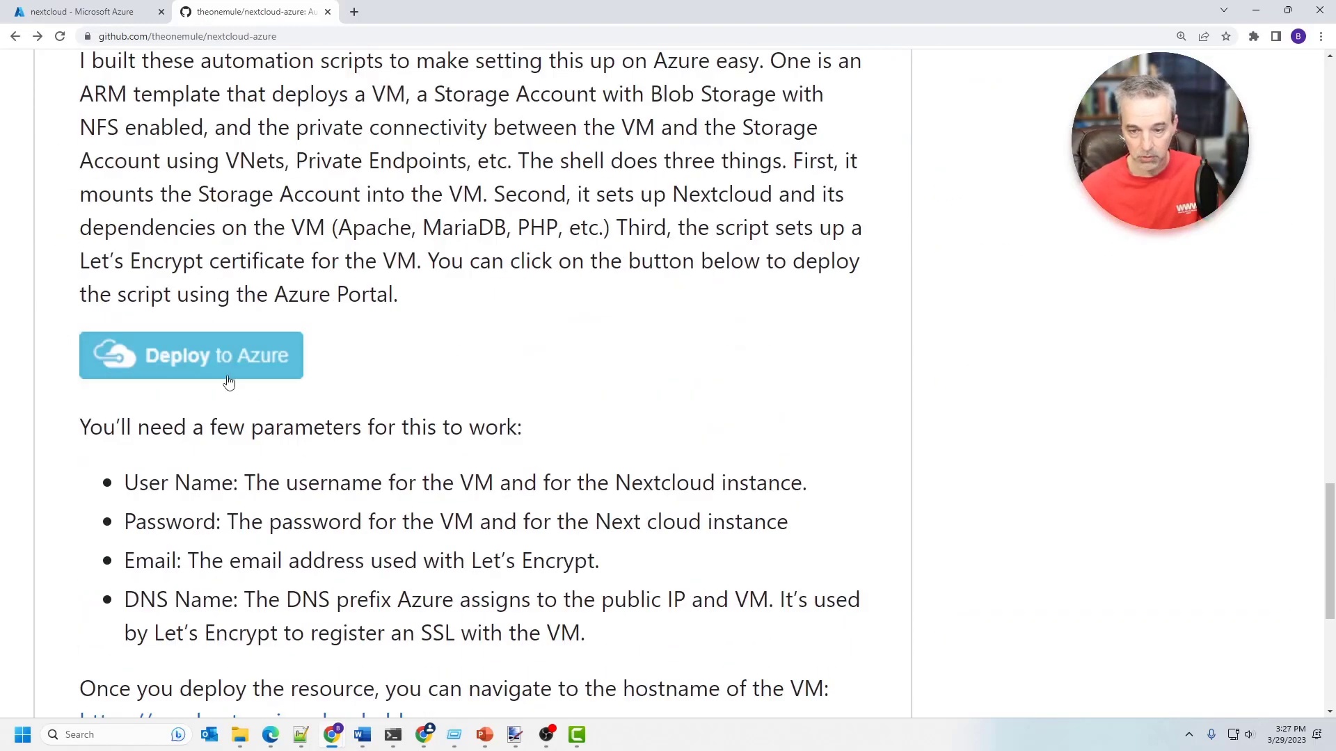
- Launch Deploy to Azure from the readme and scroll the resulting Custom deployment form
click(190, 356)
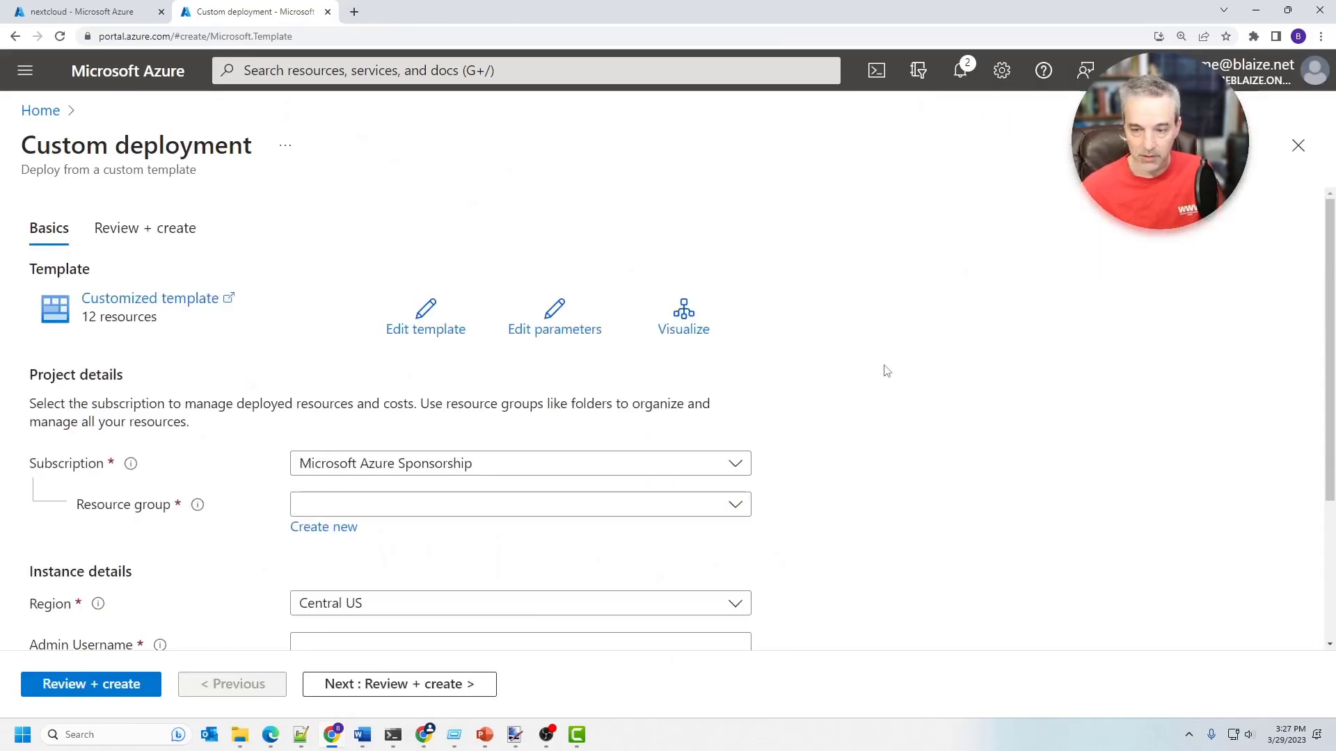
scroll(down, 3)
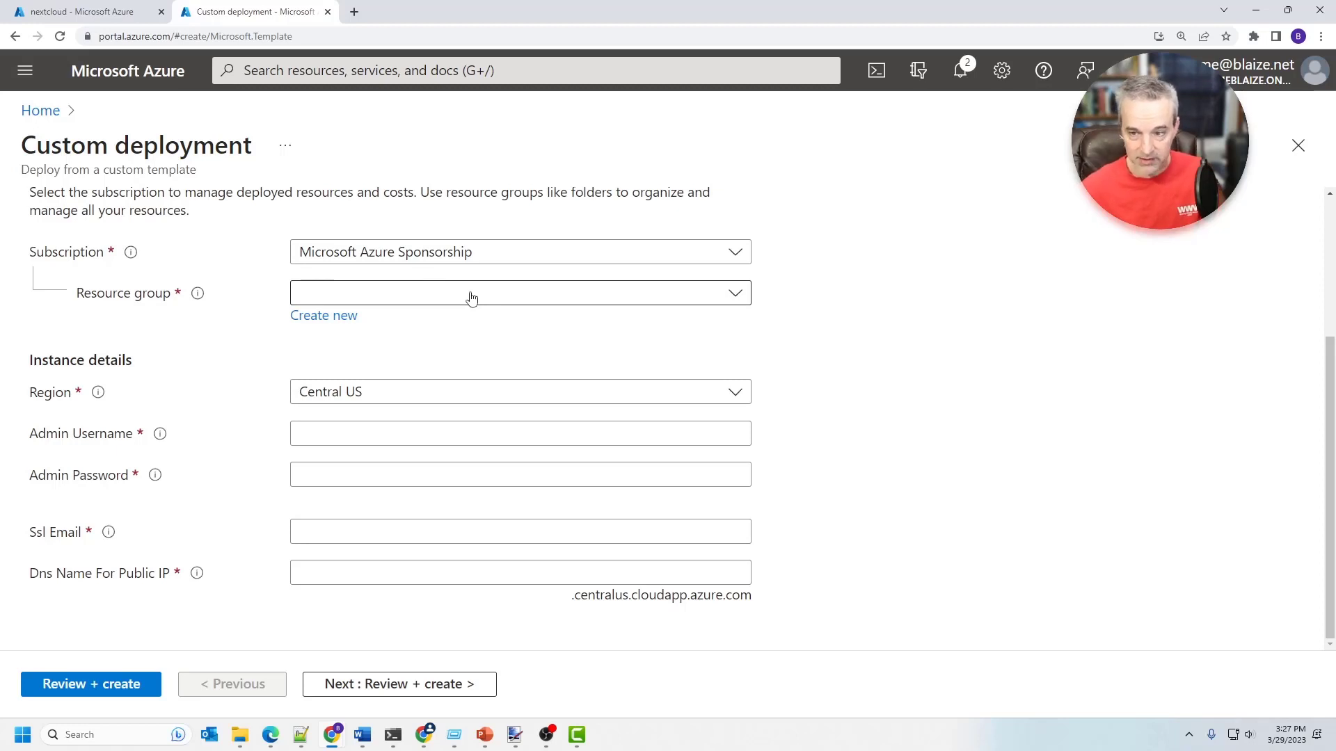
click(520, 292)
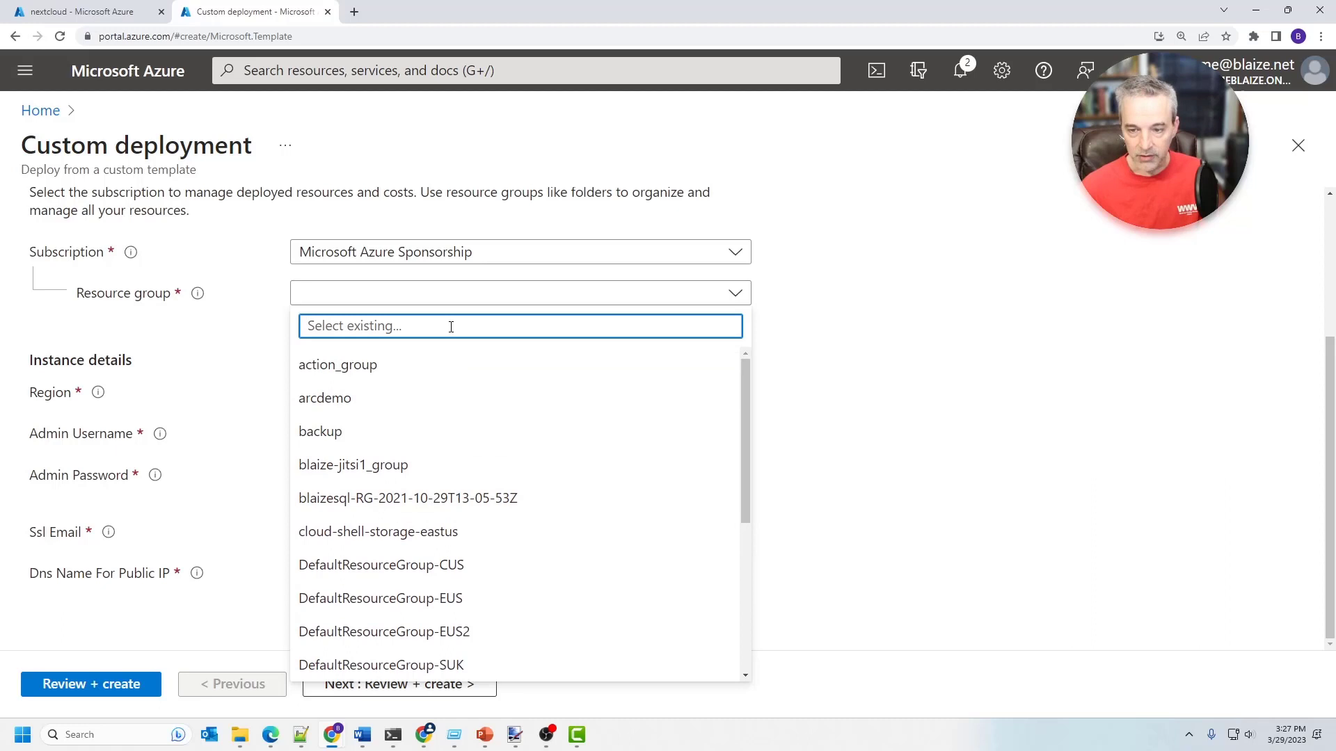
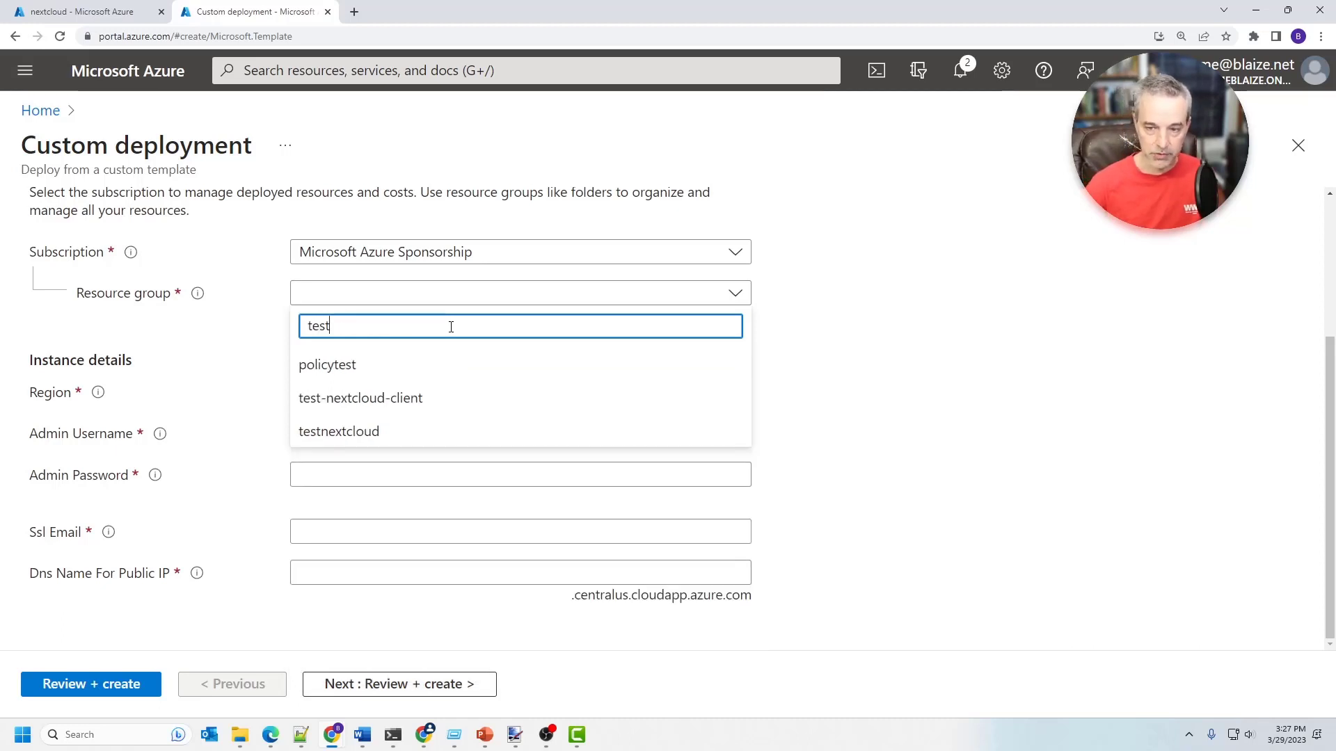
mouse_move(360, 398)
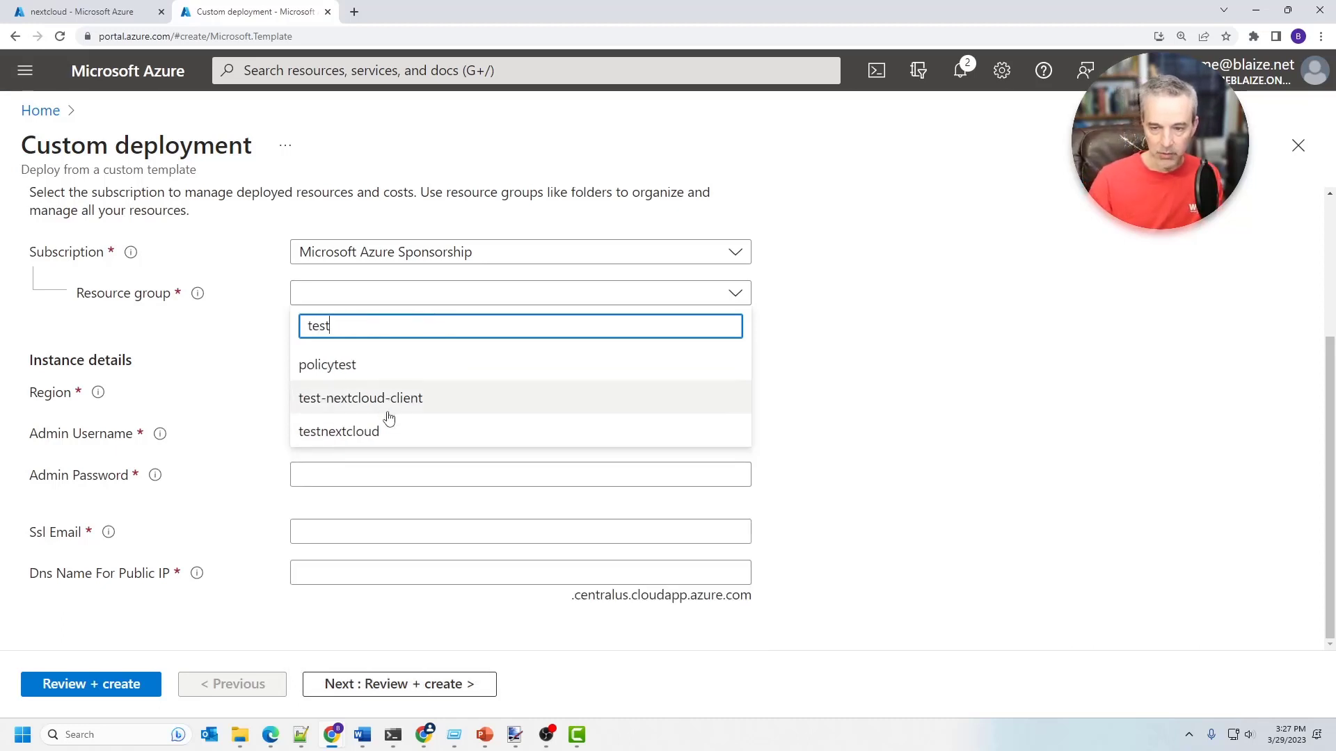
click(338, 431)
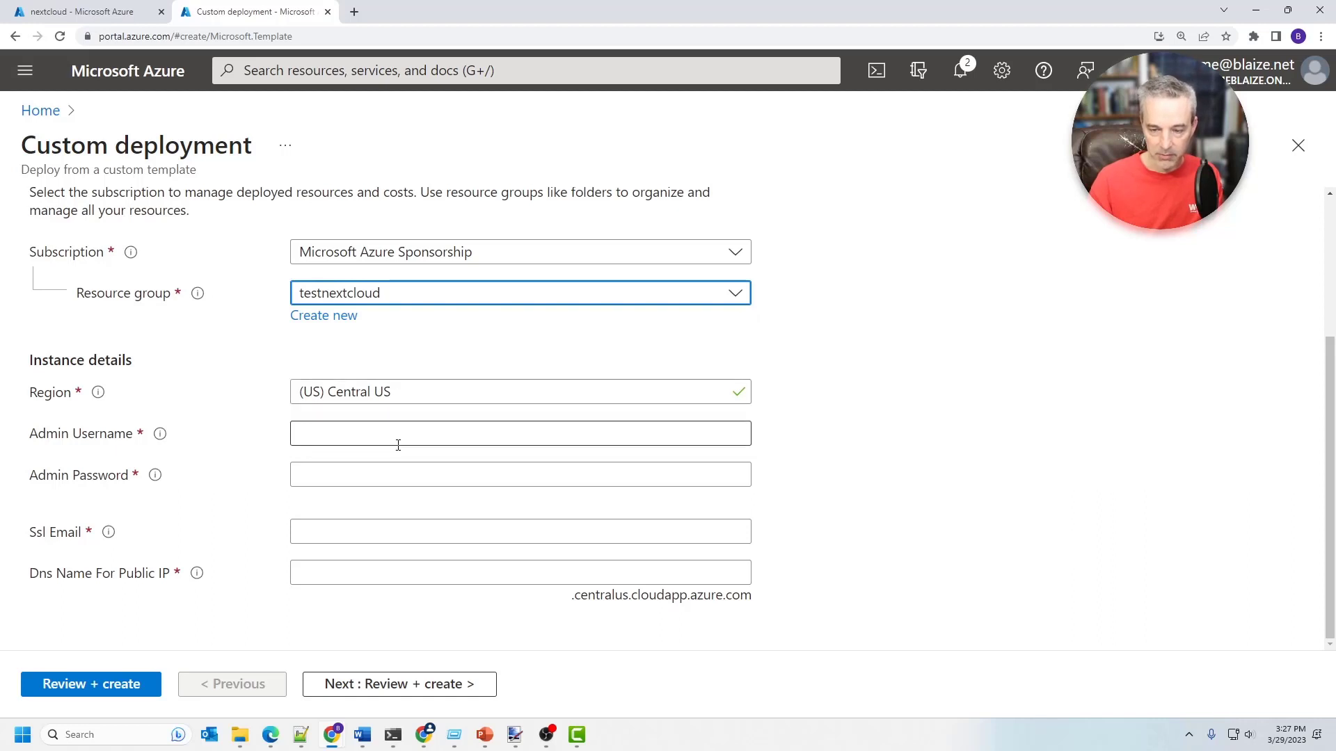
text(blaize)
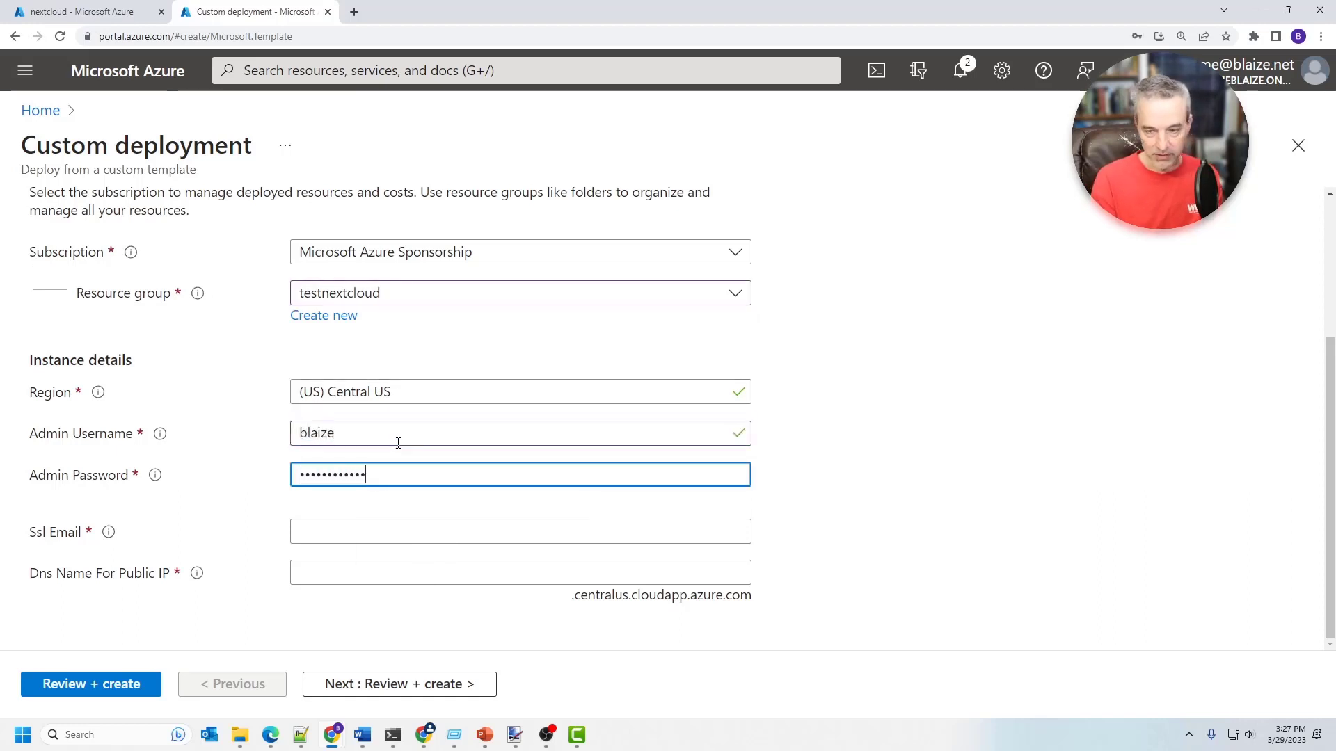
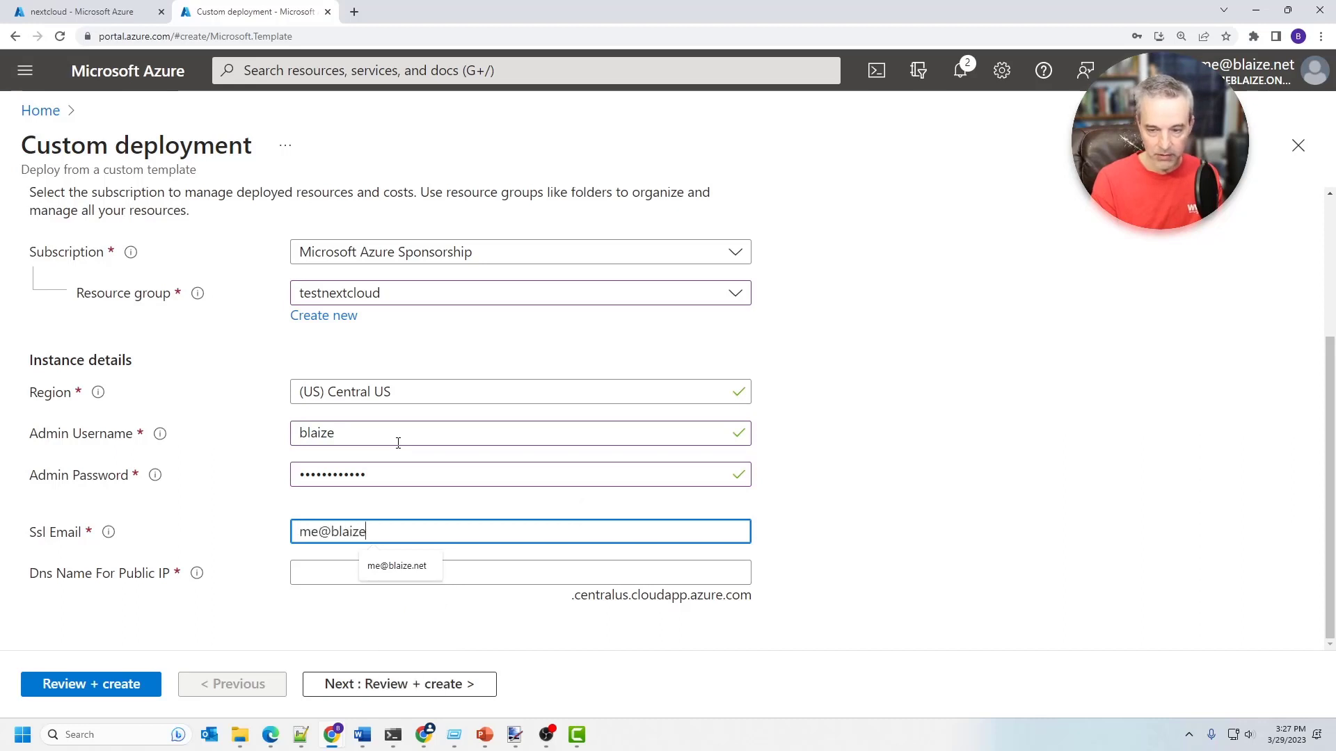
click(520, 572)
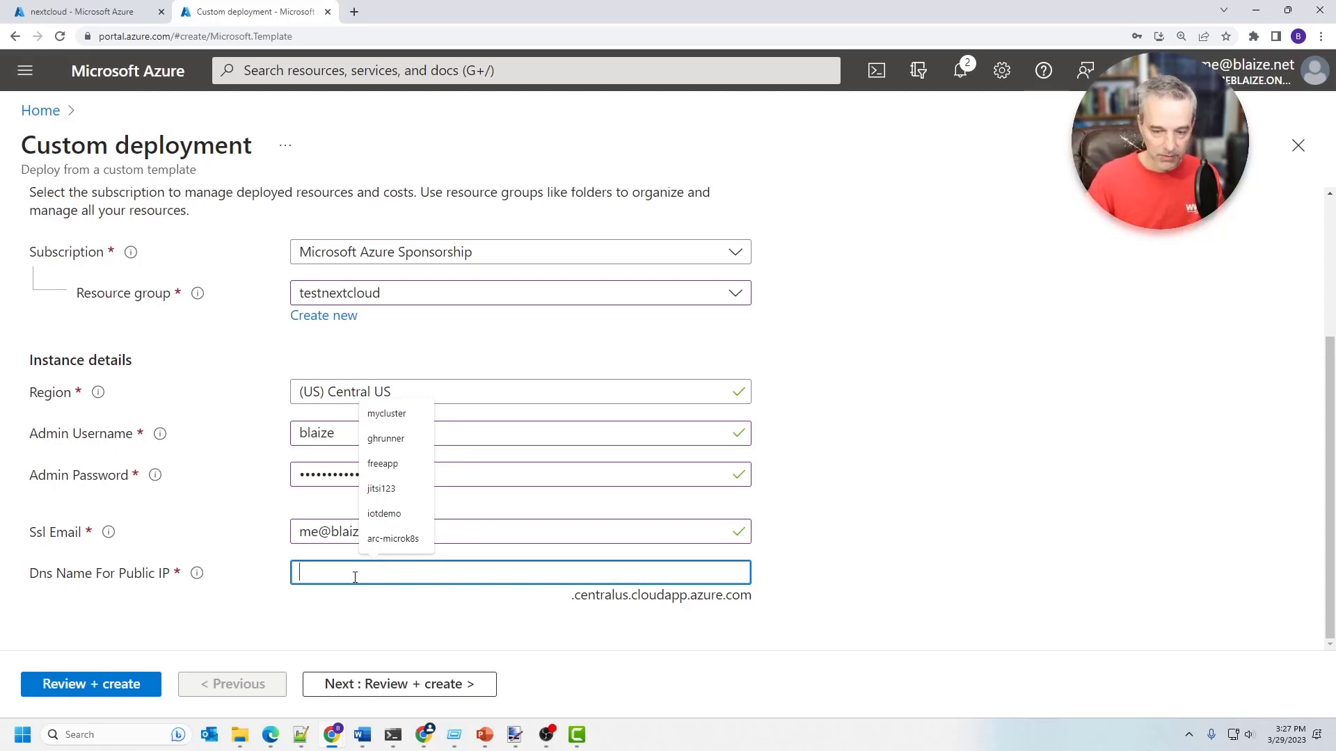
- Enter blaizenextcloud123 as the DNS name for the public IP
text(blaizene)
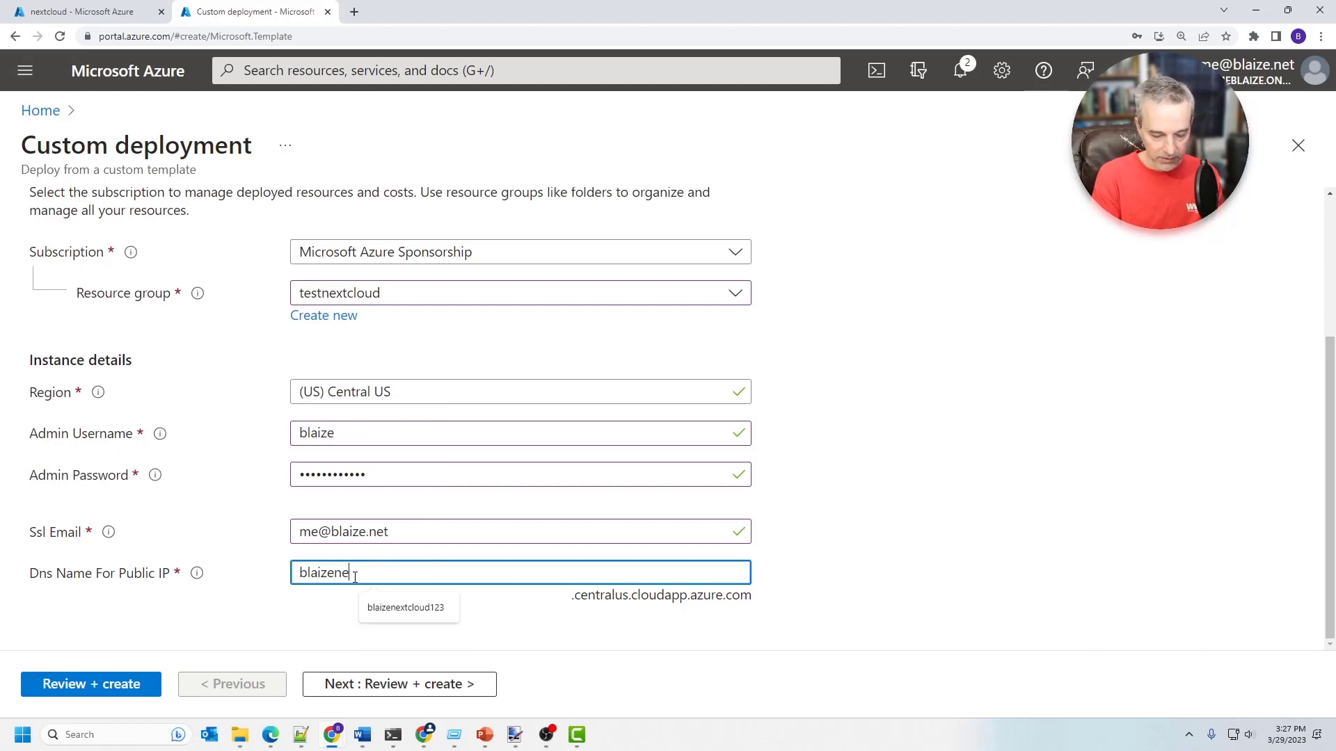
click(407, 608)
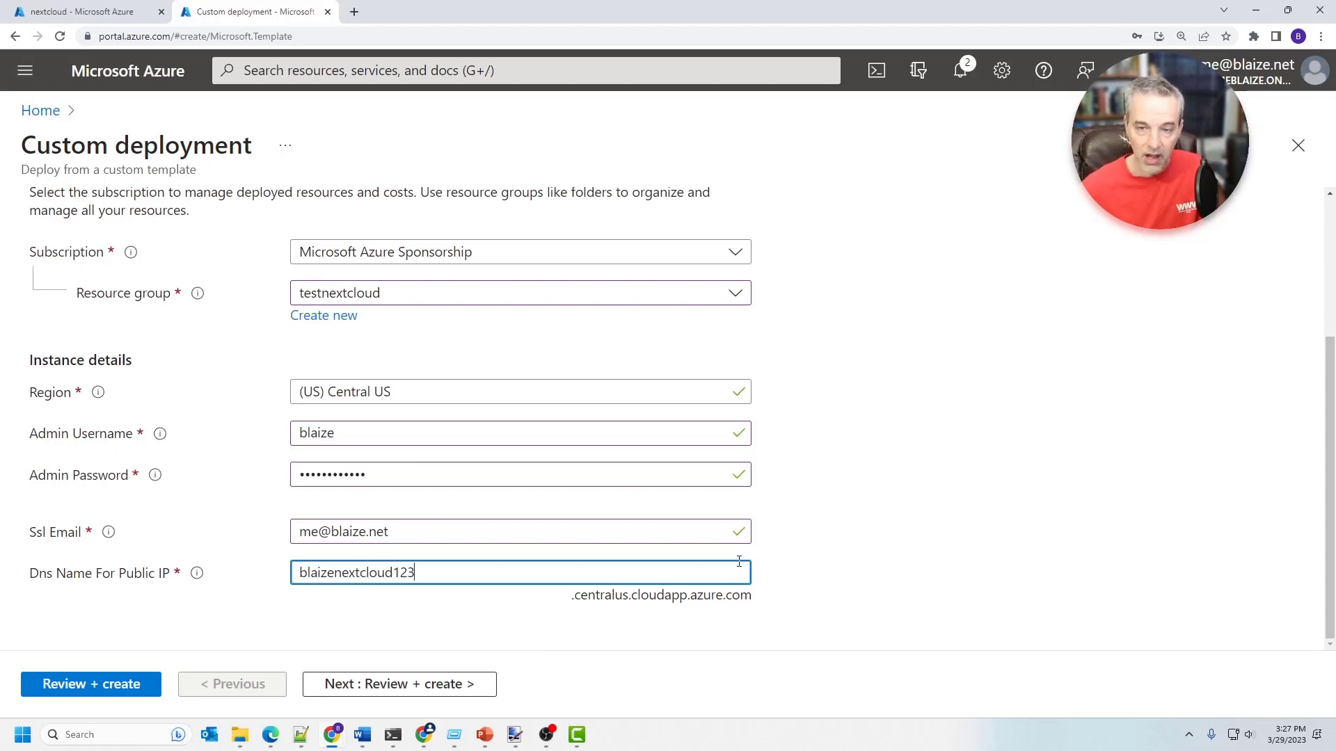
mouse_move(746, 556)
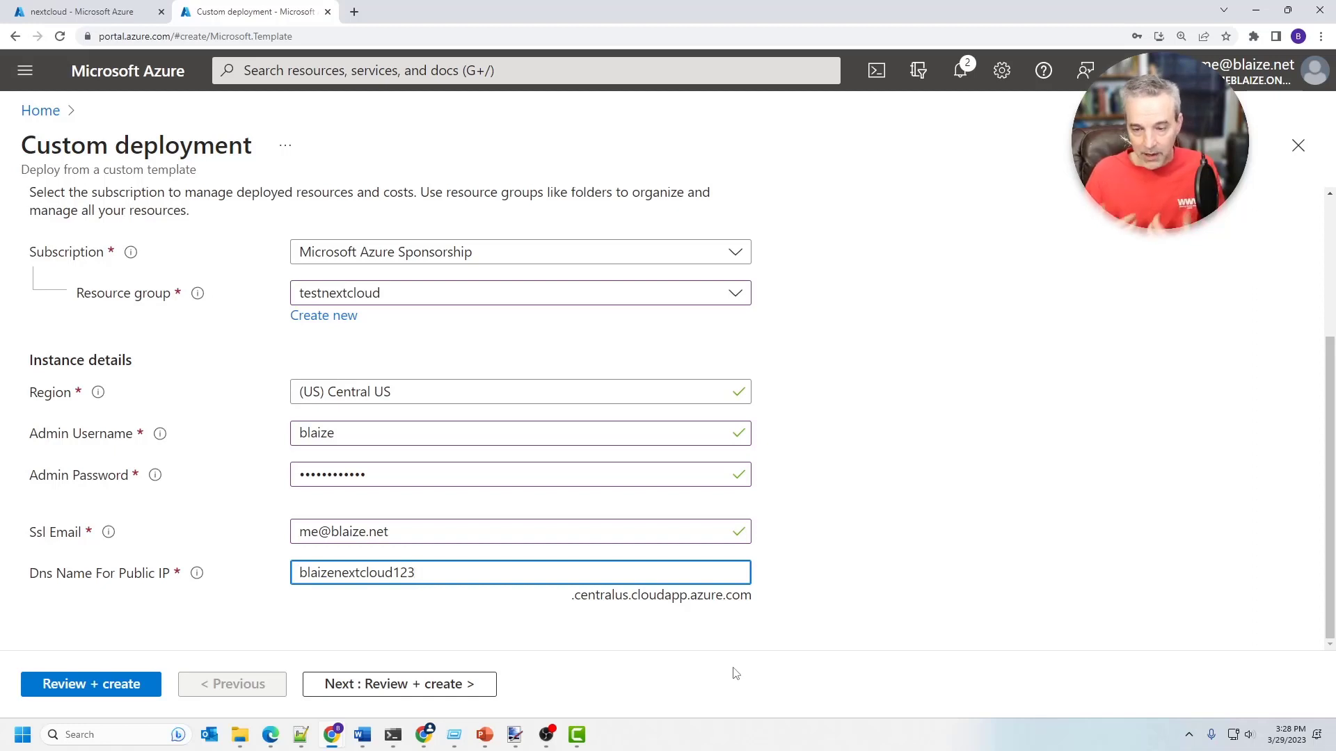
mouse_move(736, 607)
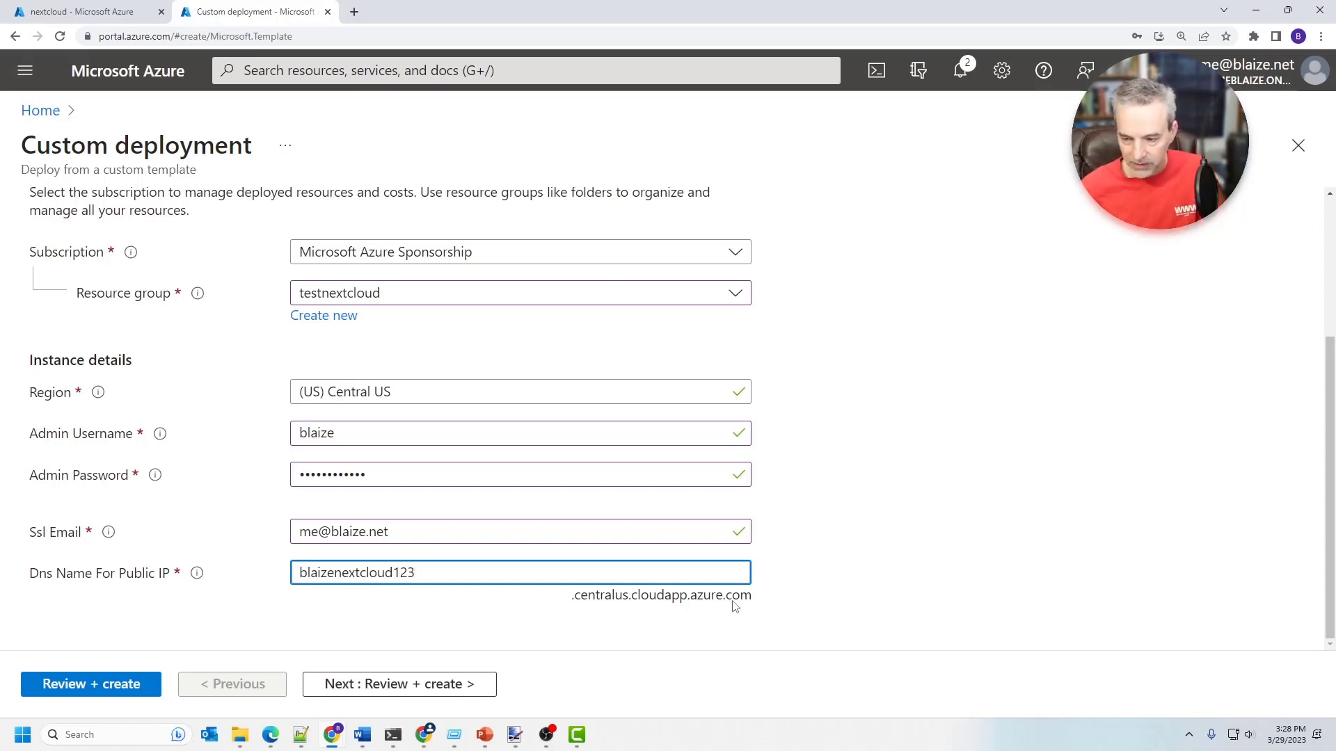
mouse_move(653, 590)
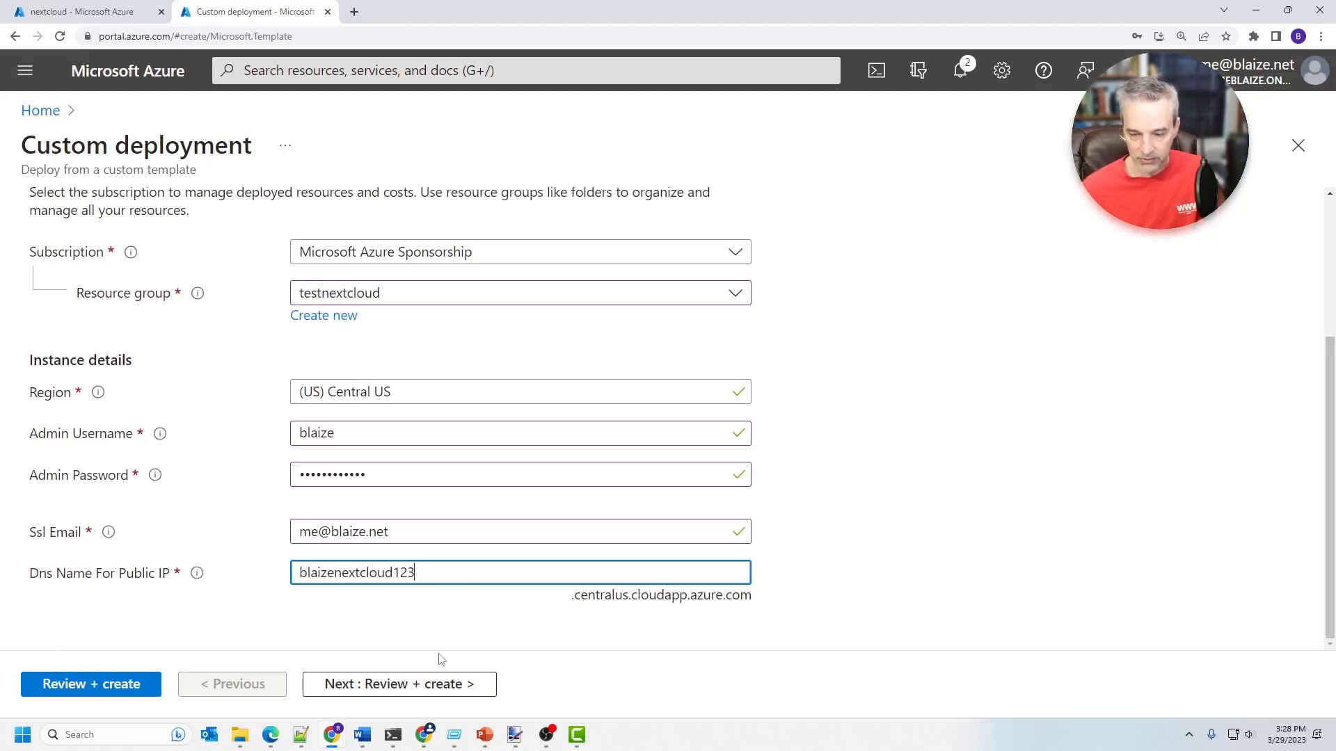
- Pass Review + create validation and submit the custom deployment
click(398, 684)
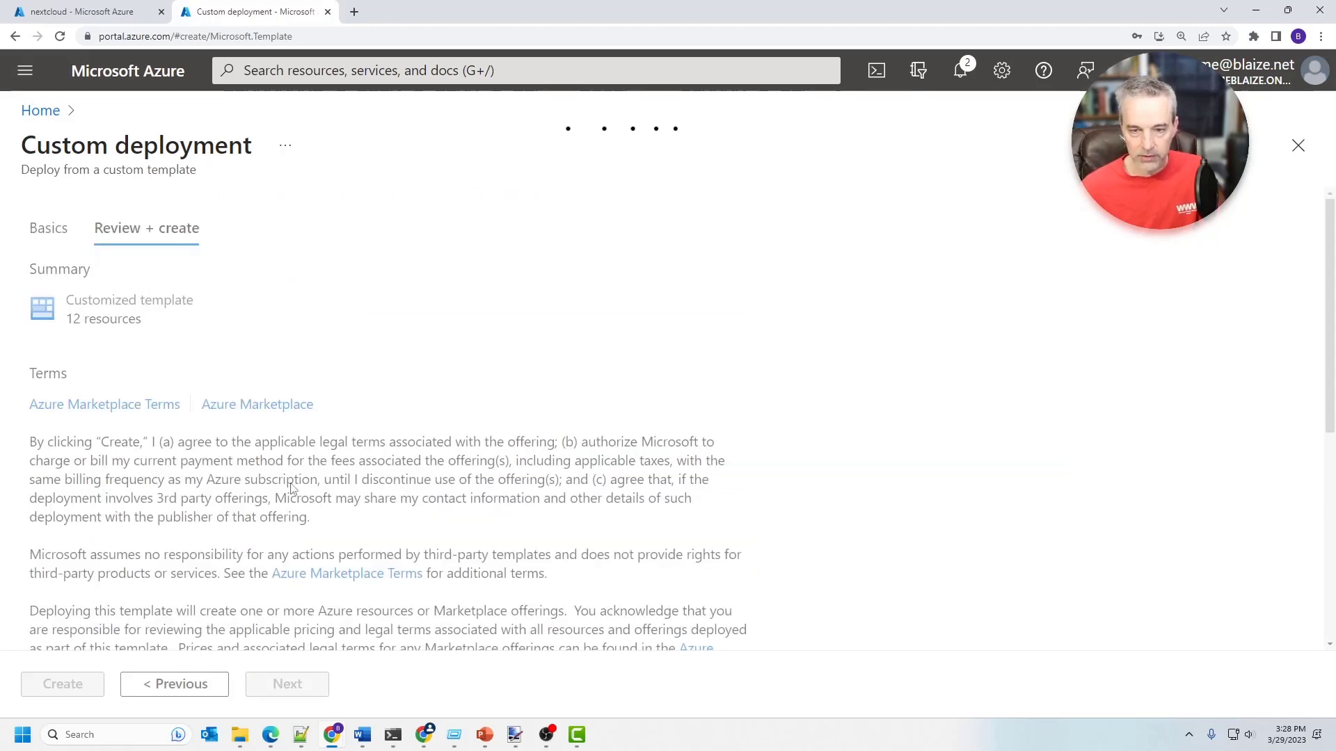
click(61, 684)
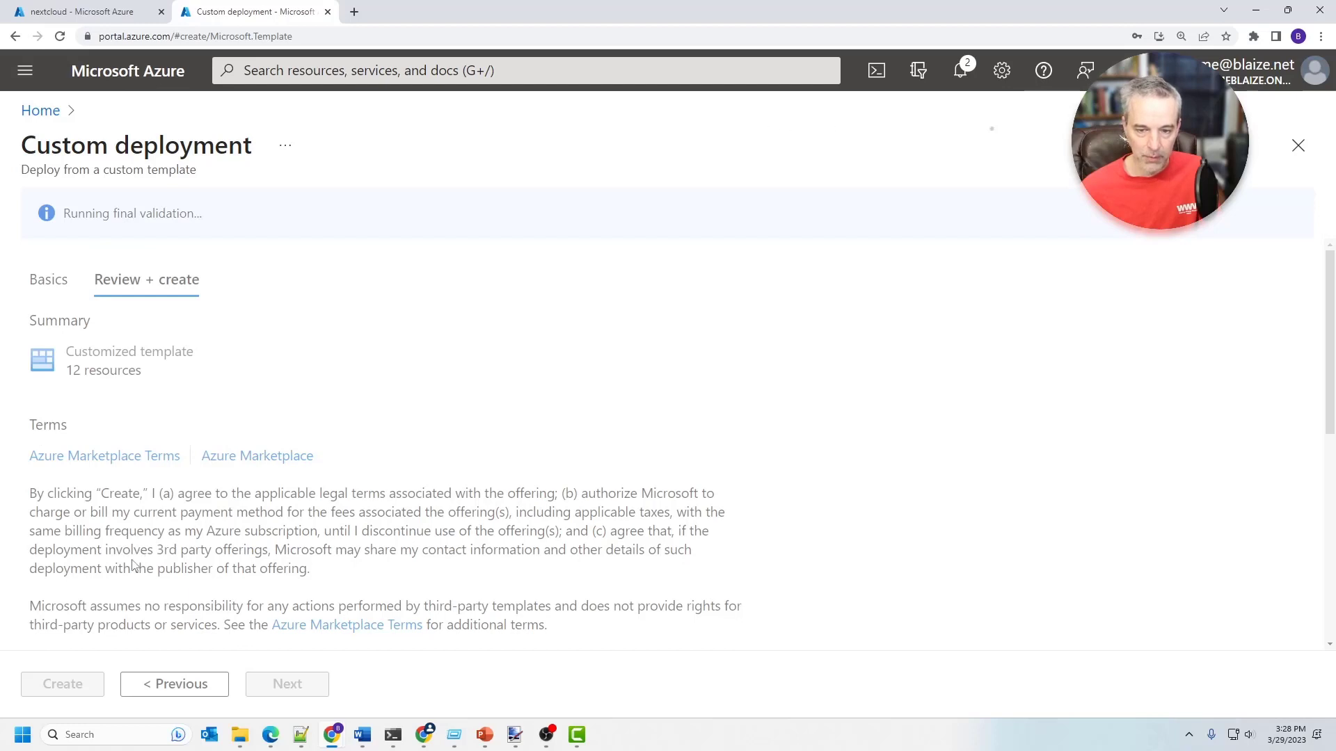
click(62, 684)
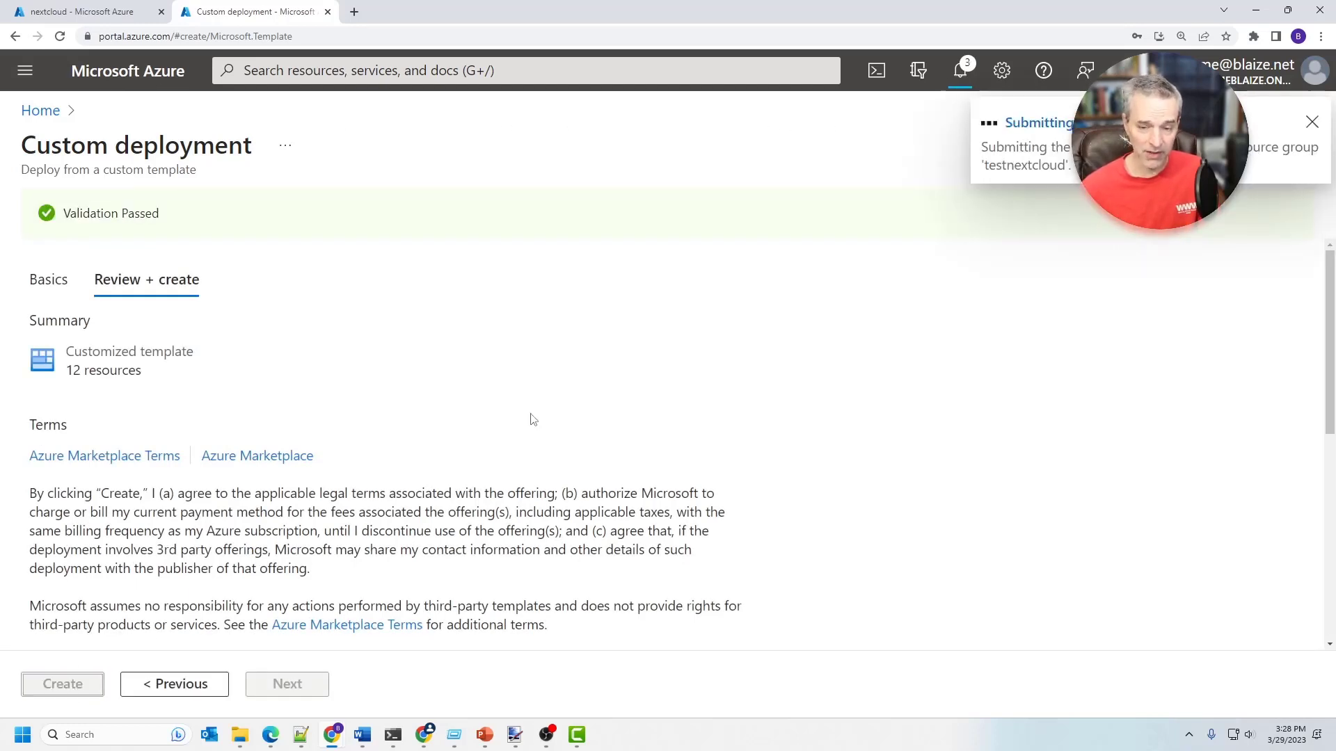
click(62, 684)
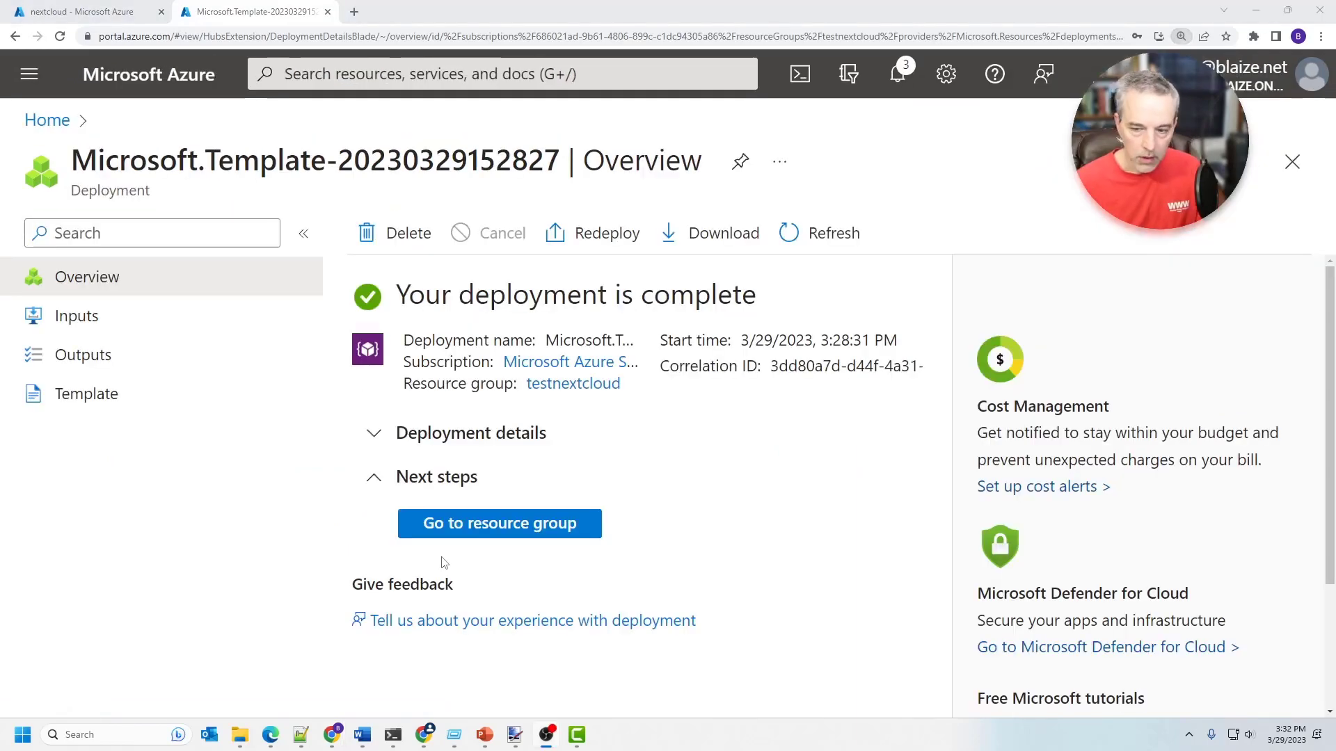
- Go to the deployment's resource group and copy nextcloudVM's DNS name
click(500, 524)
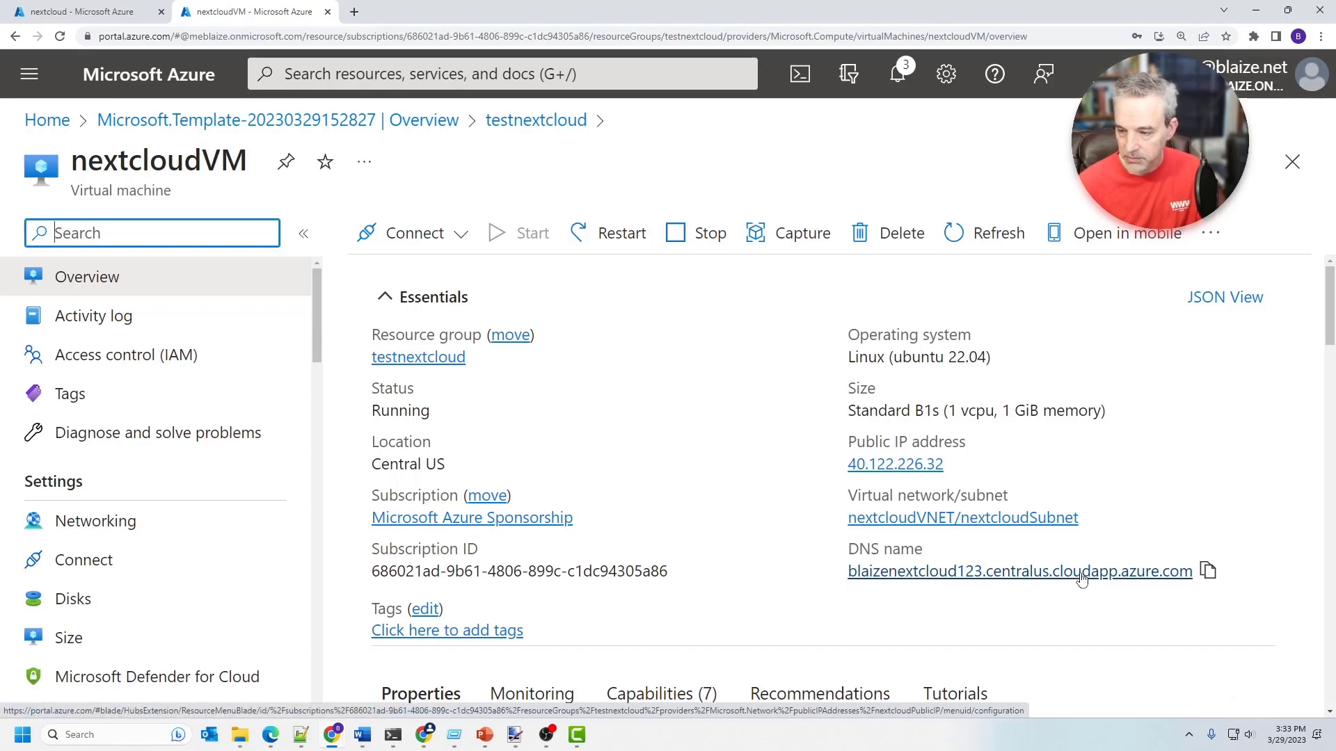
click(1207, 571)
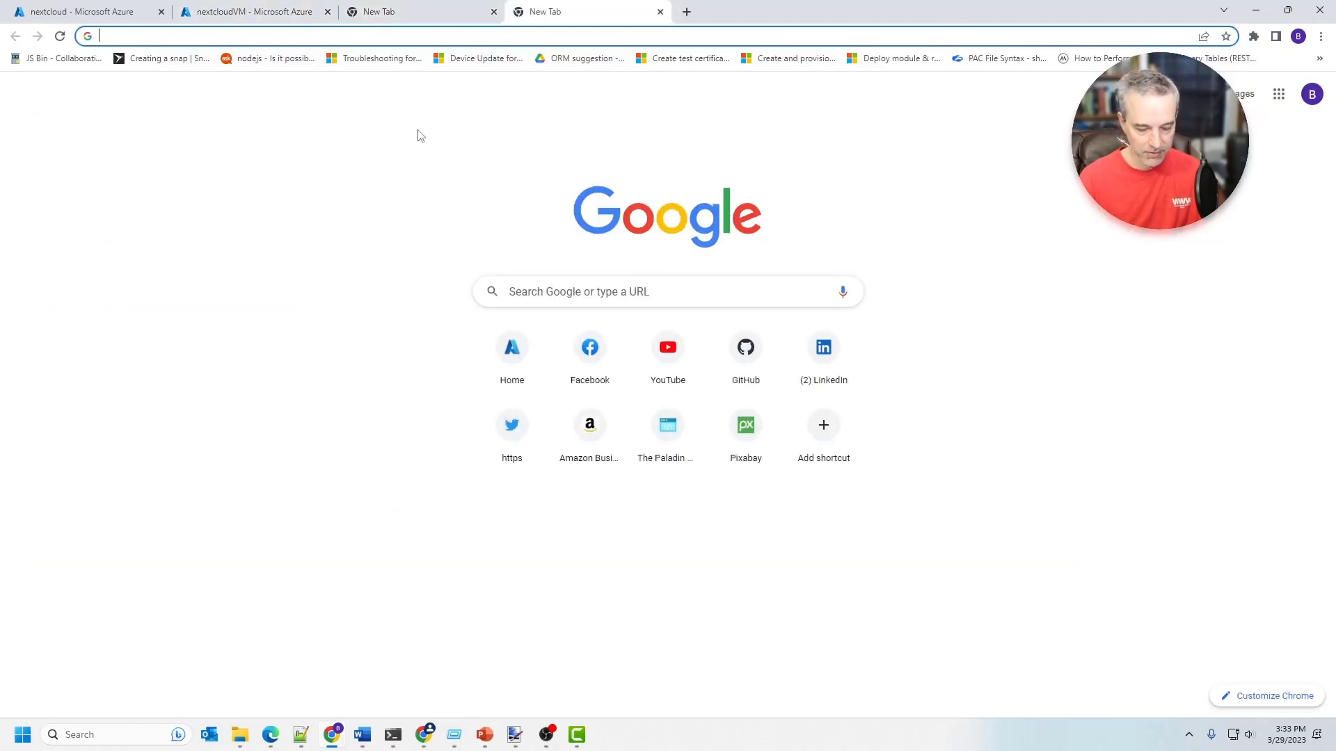
- Browse to the VM's DNS address and log in to Nextcloud as blaize
text(htt)
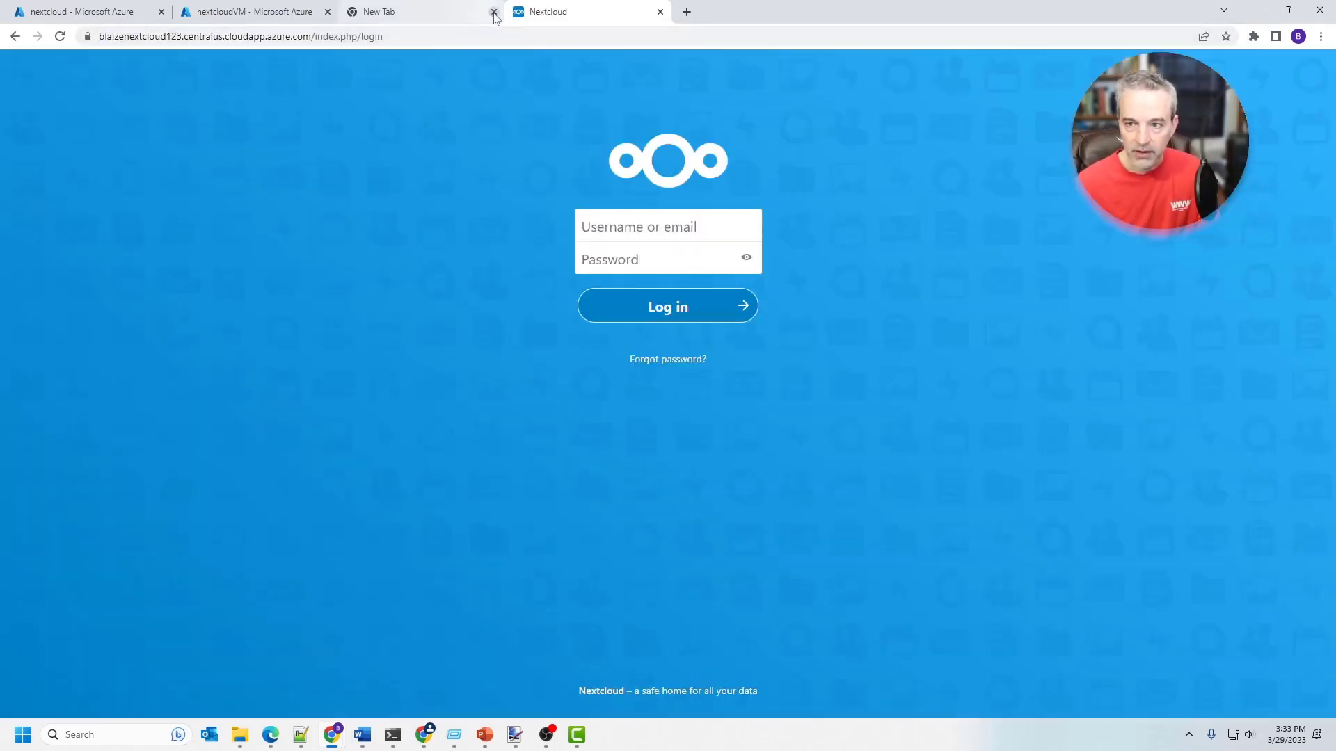
text(bla)
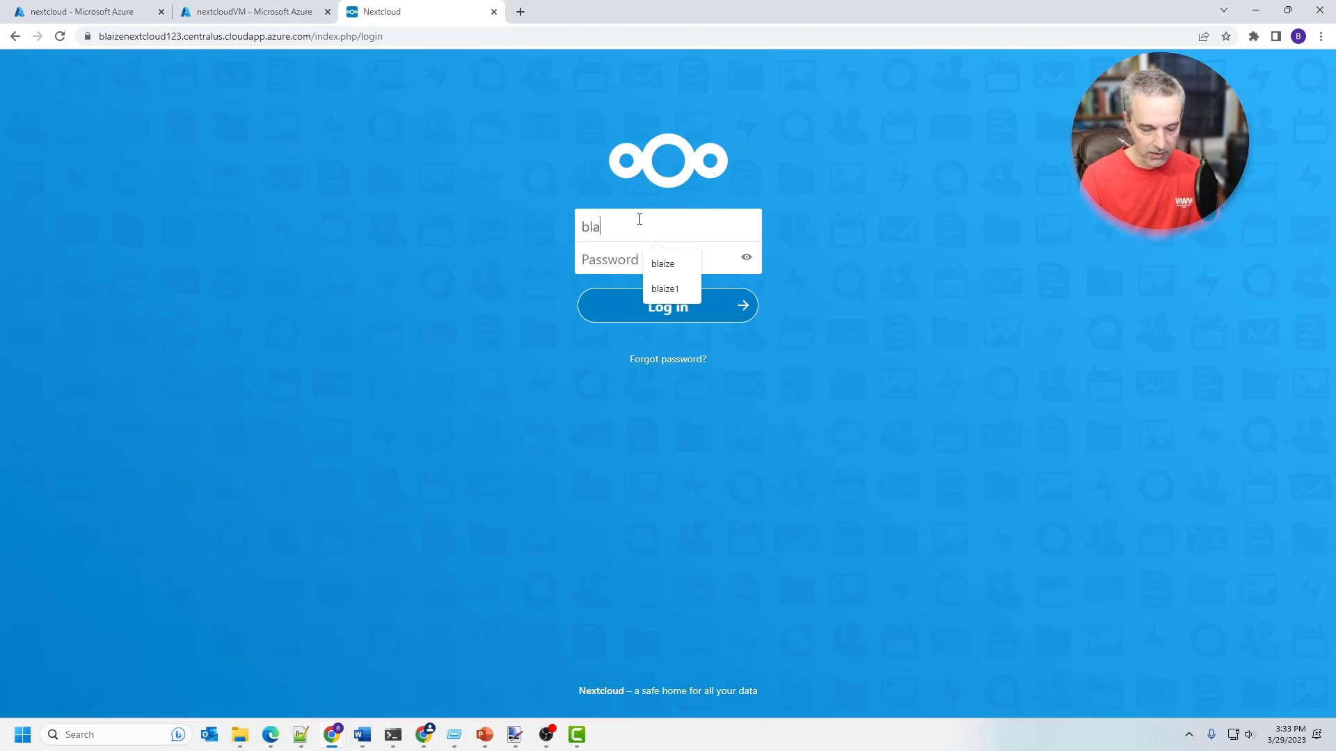
click(663, 263)
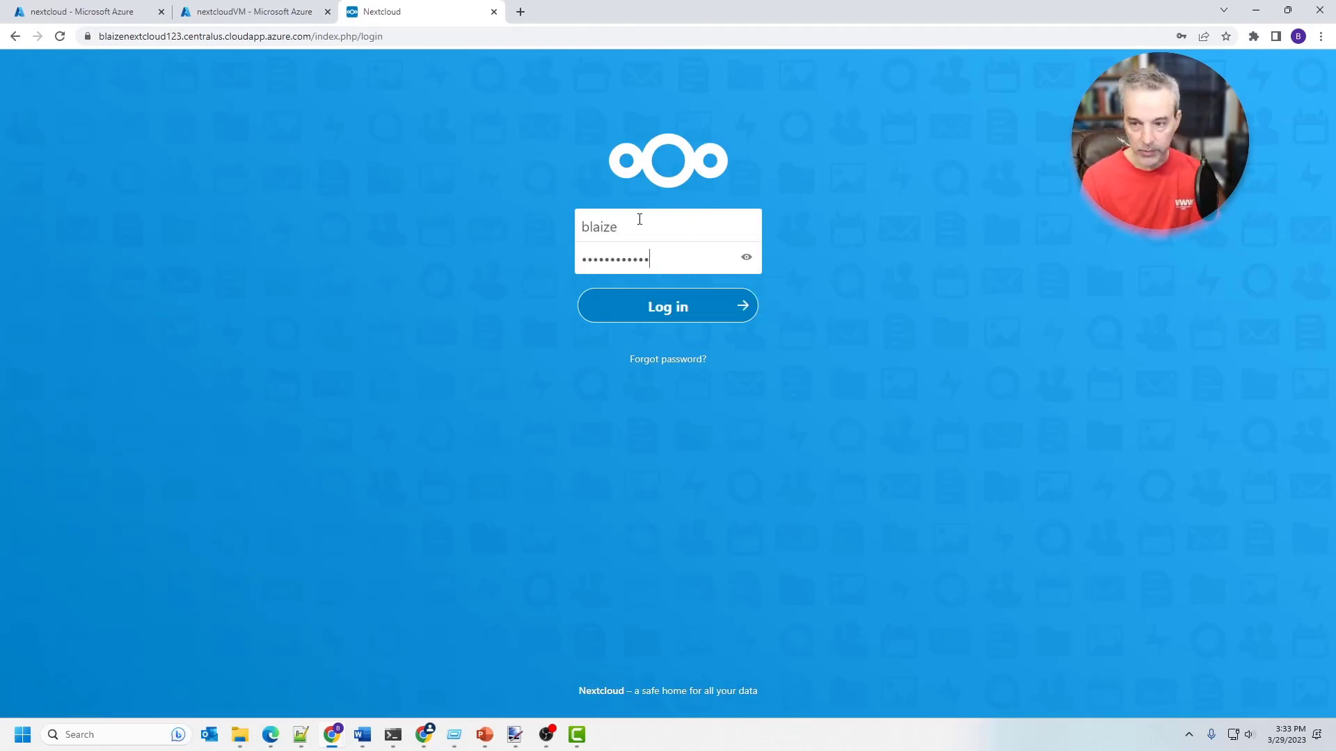
click(668, 306)
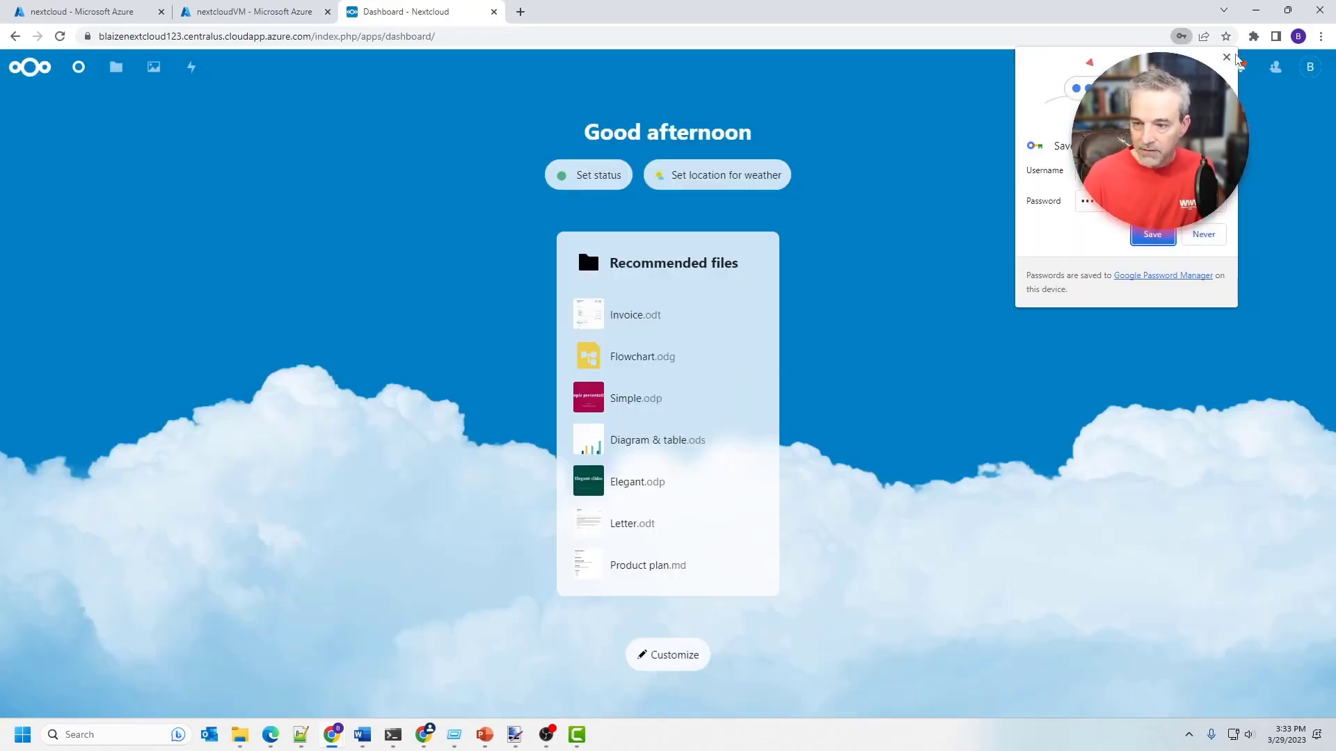
- Dismiss Chrome's save-password prompt and start loading the Nextcloud Files app
click(1225, 58)
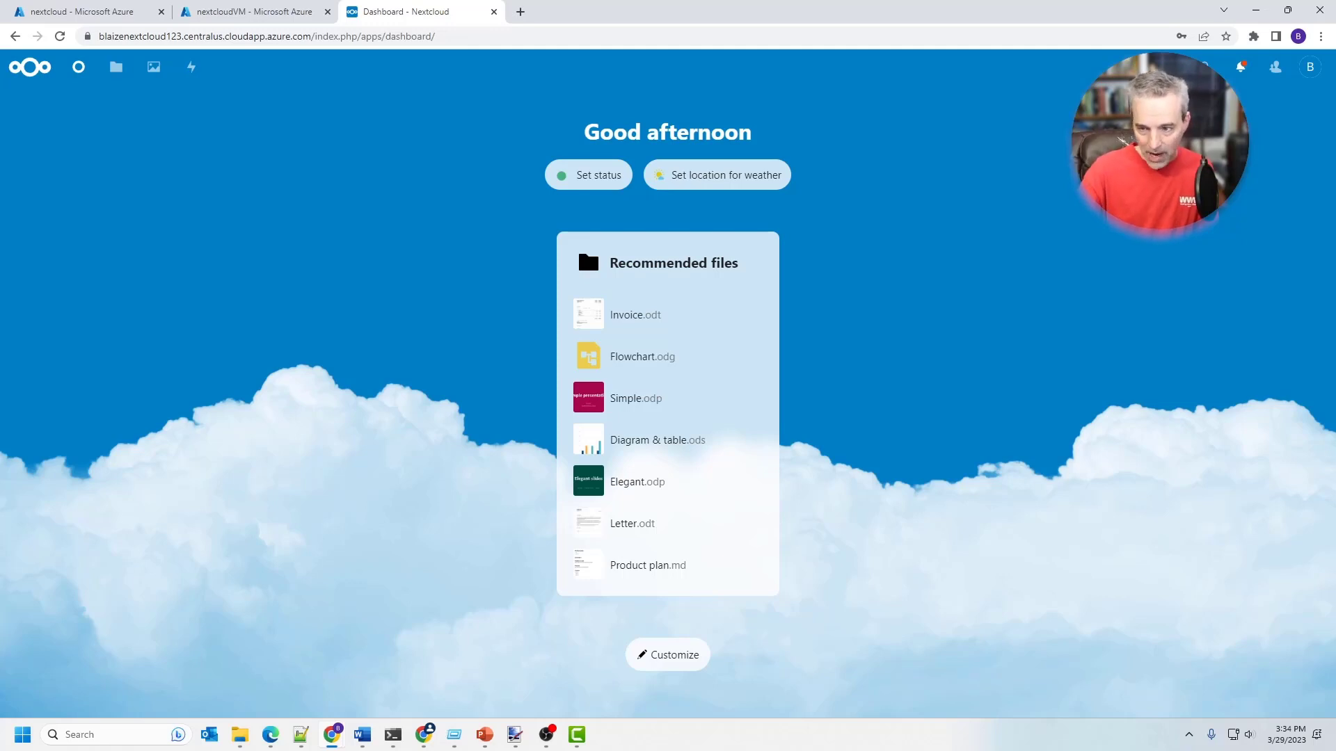
click(116, 68)
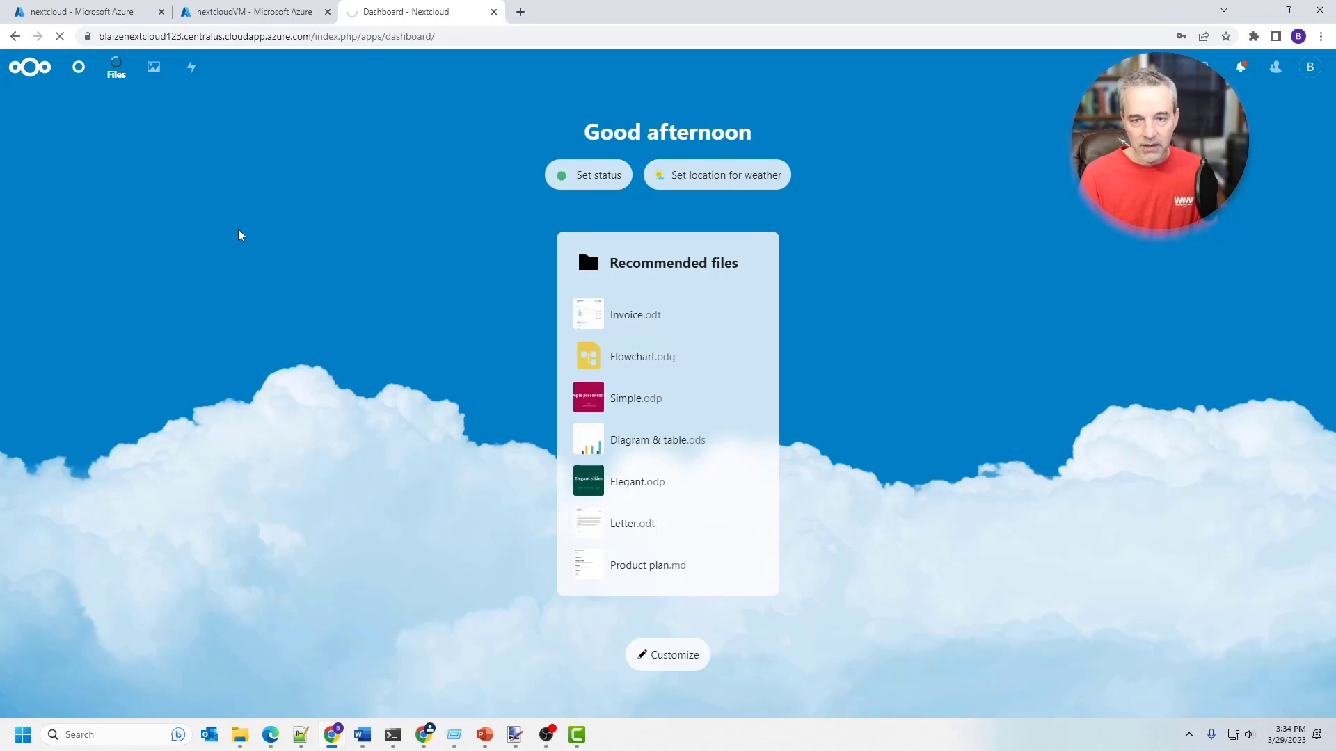
- Review the default Documents, Photos and Templates folders and four sample files
click(116, 67)
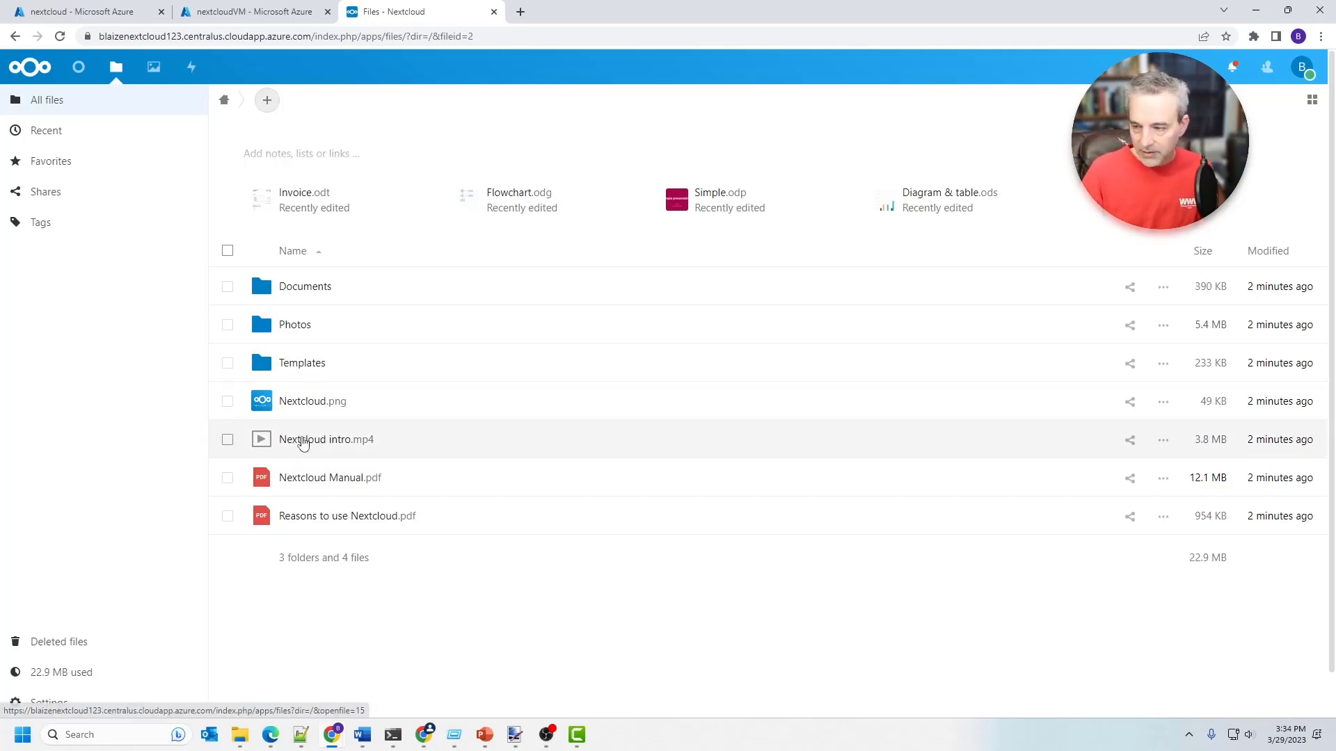
mouse_move(319, 478)
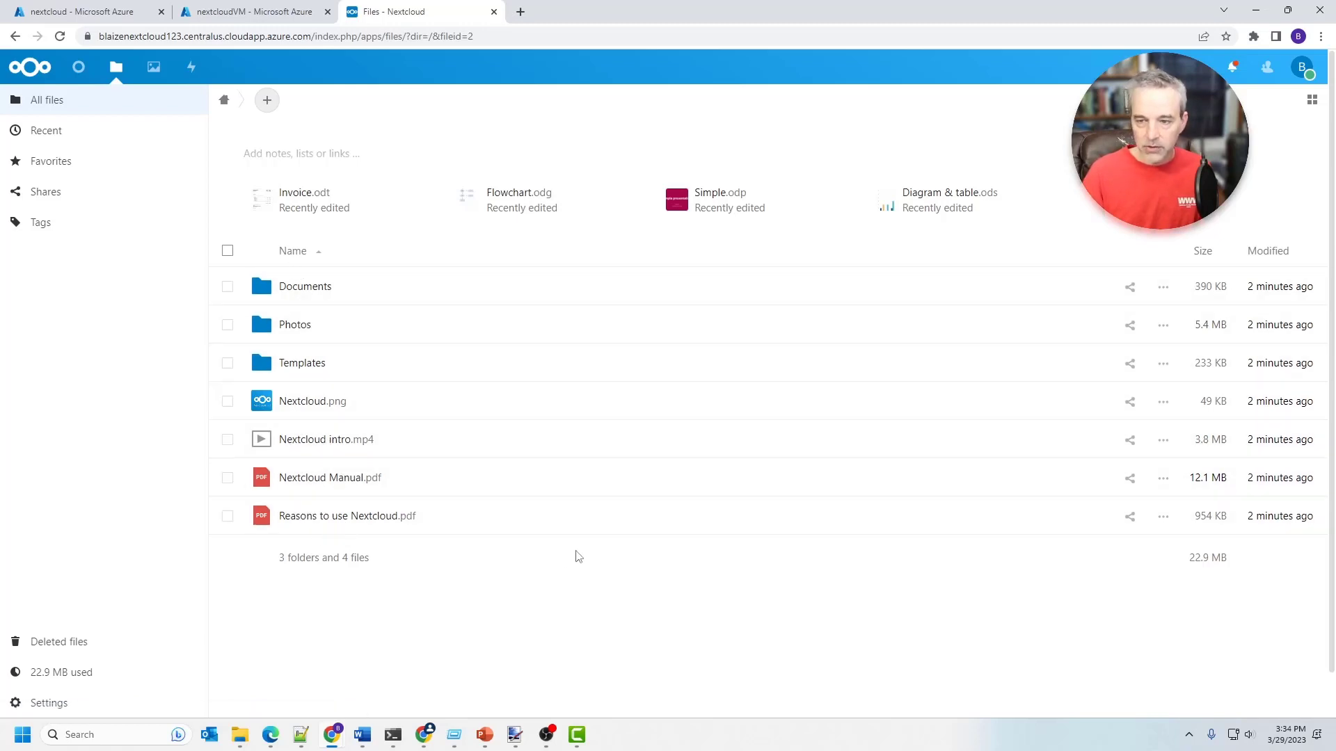
mouse_move(490, 439)
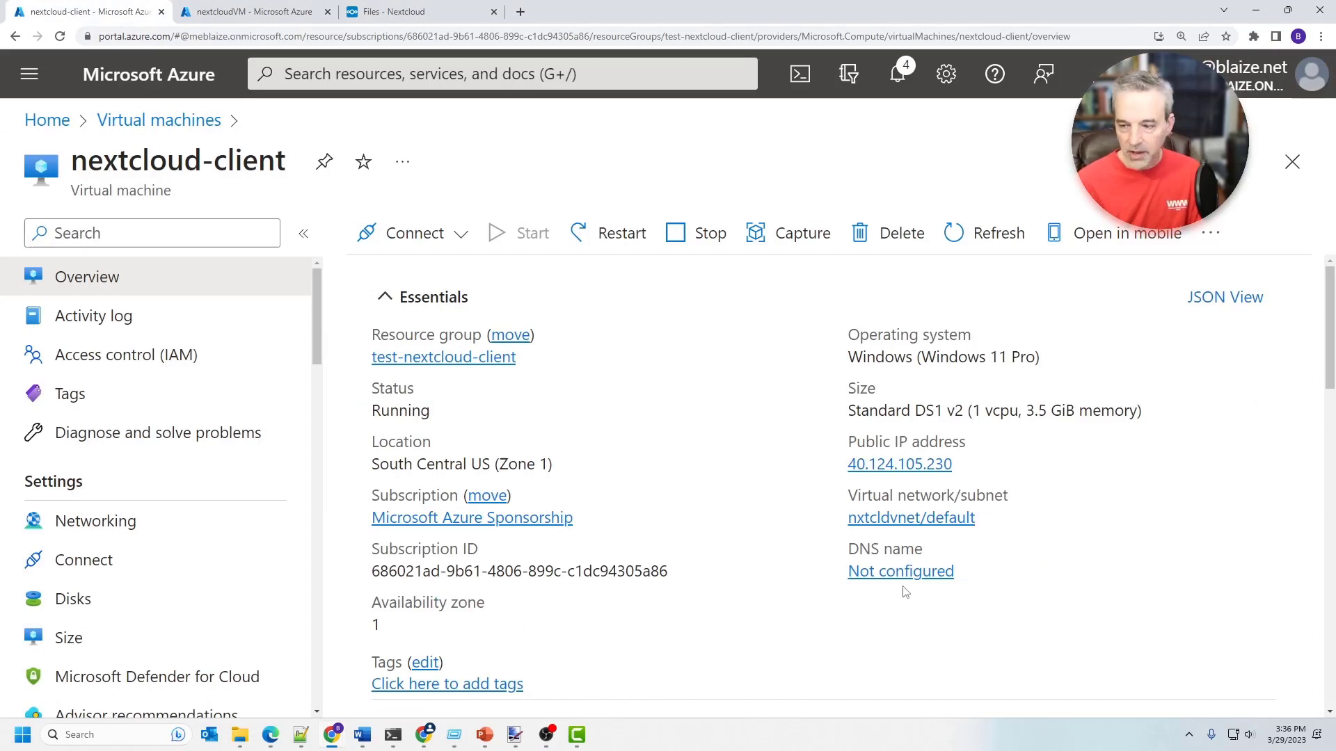
- Download the nextcloud-client VM's RDP file and enter the user name 'blaize'
click(415, 232)
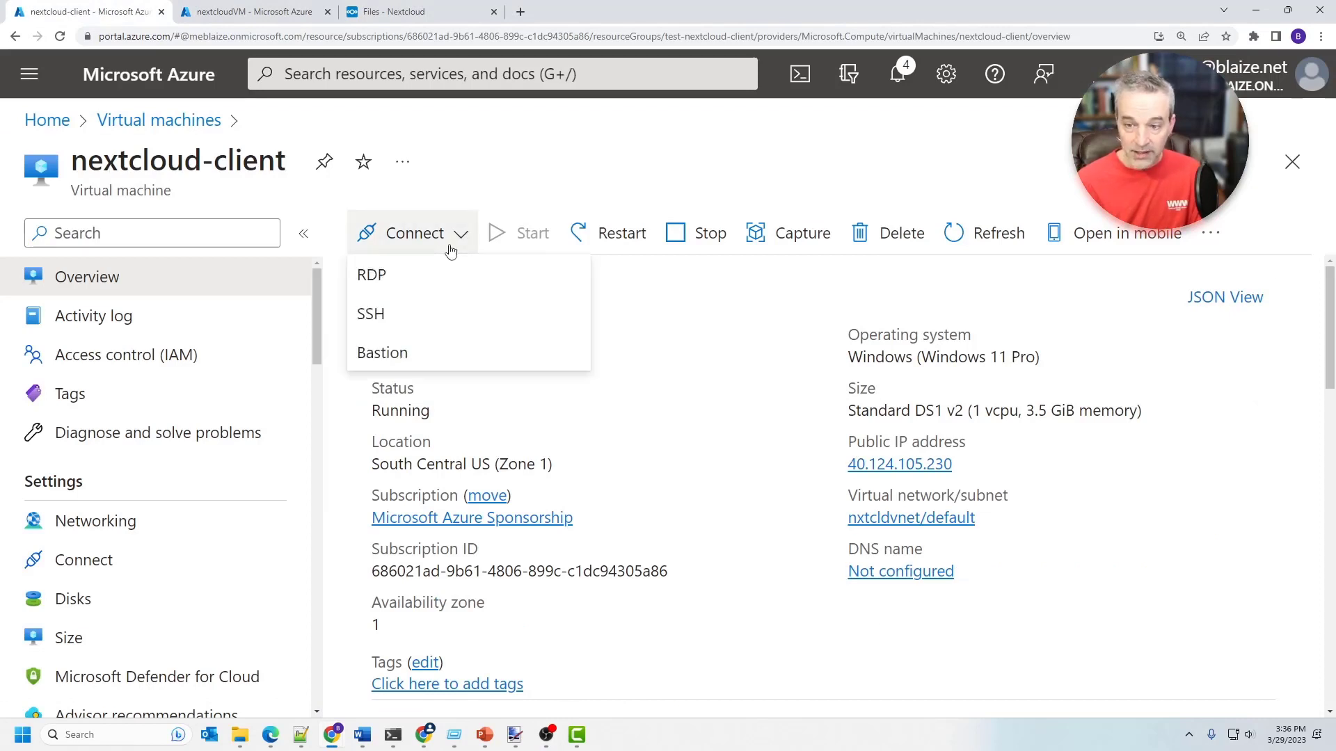
click(371, 274)
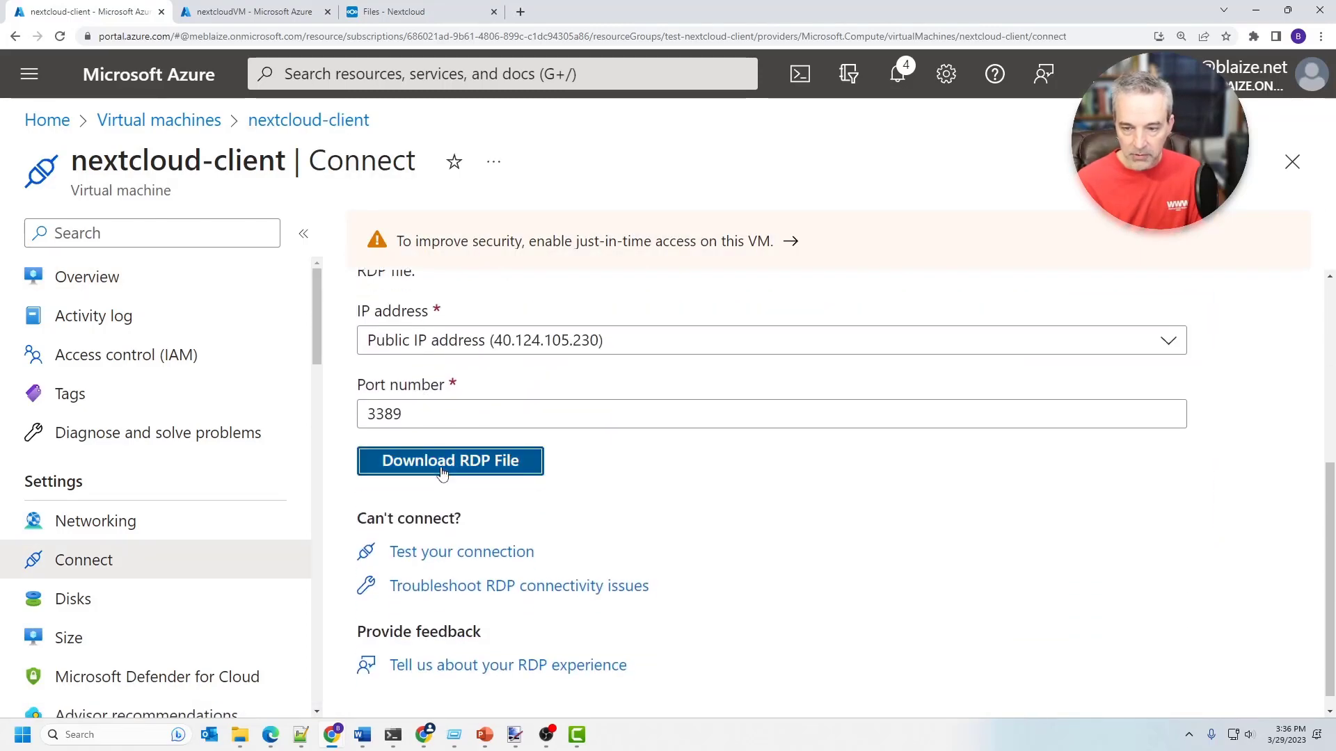
click(451, 460)
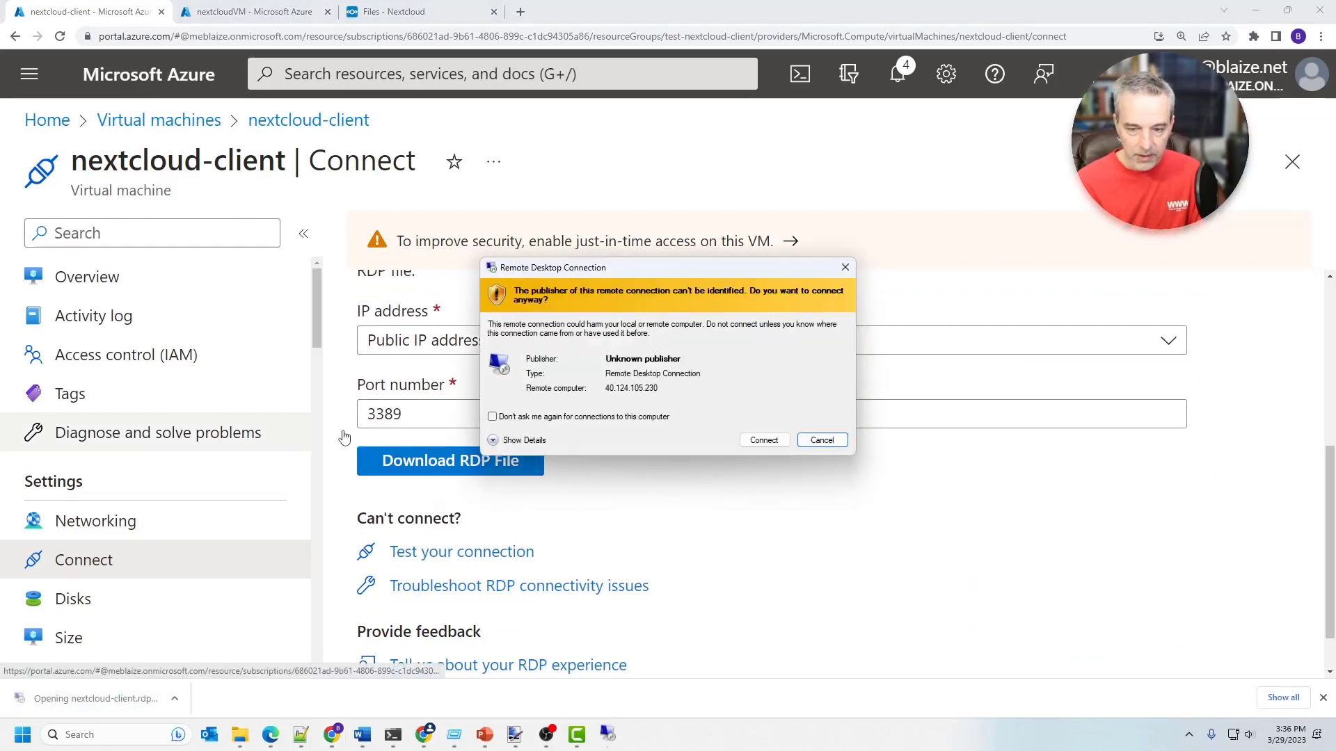
click(763, 441)
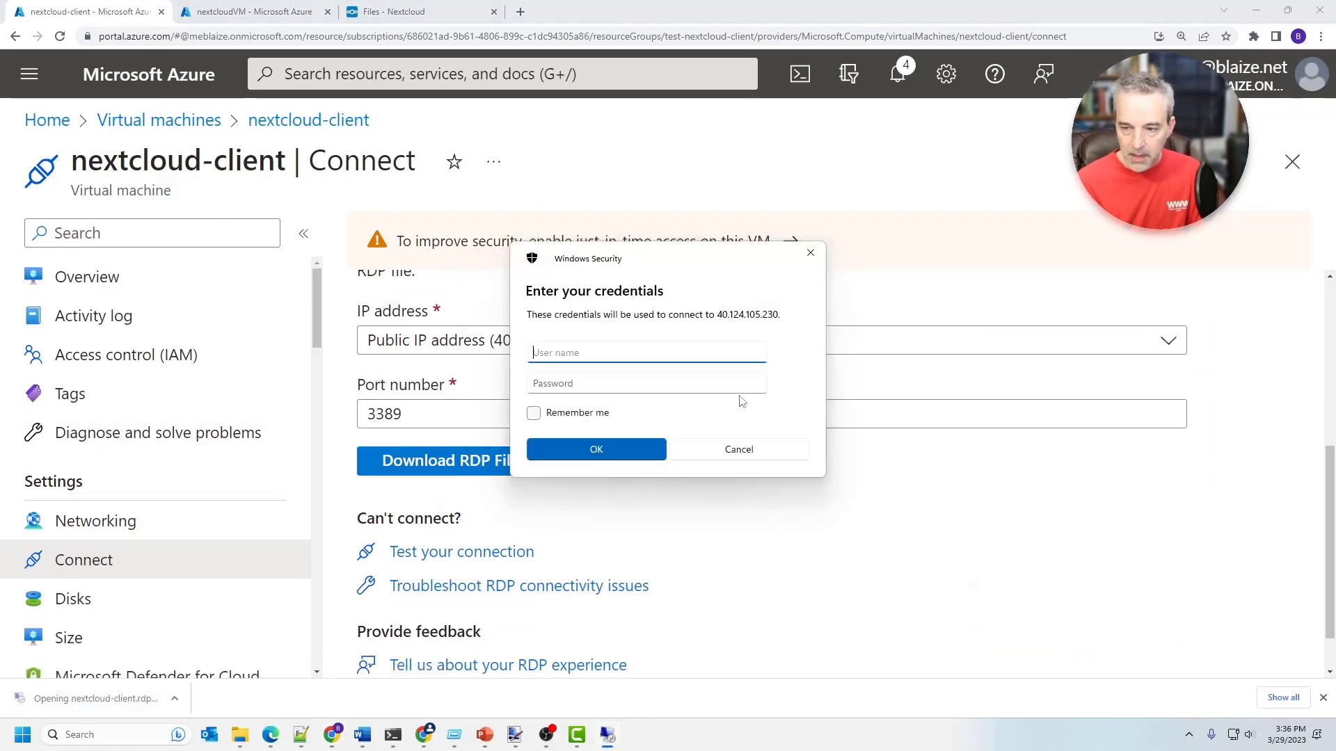
text(blaize)
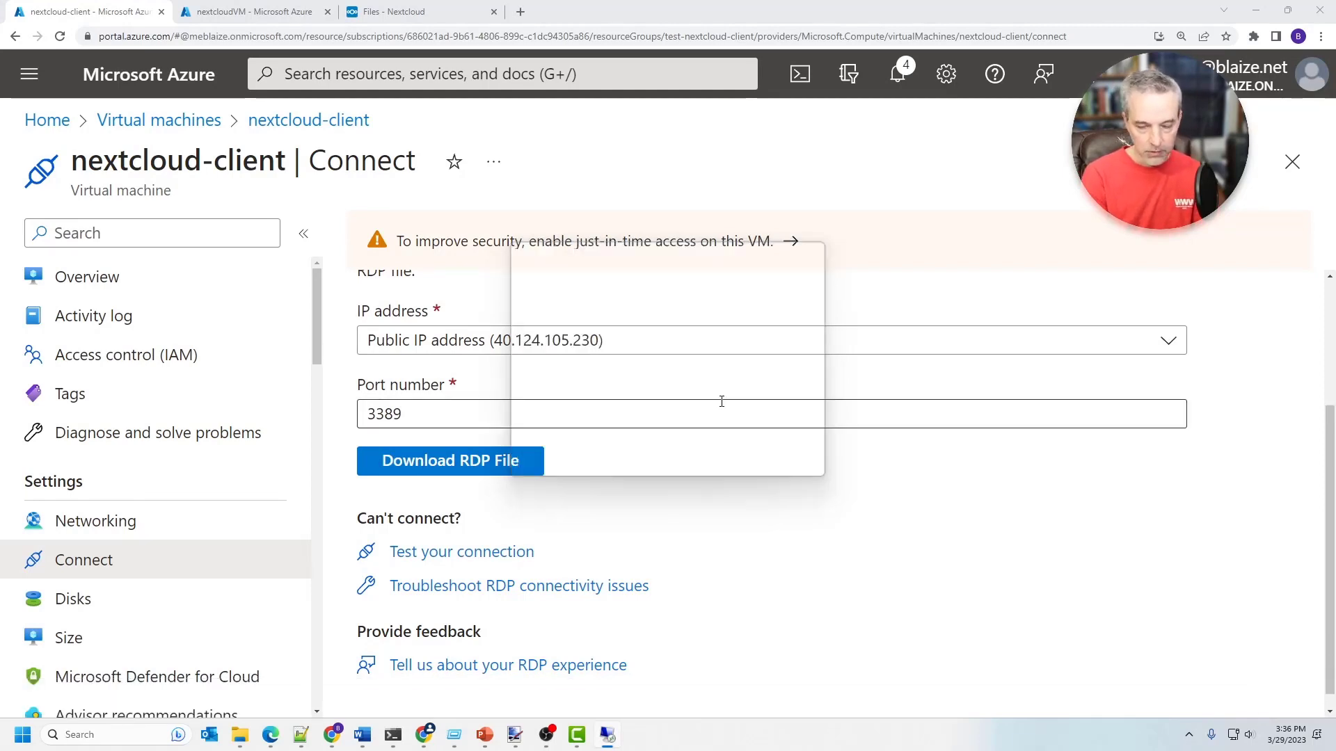
- Confirm the RDP credentials and download the Windows 64-bit Nextcloud desktop client
click(449, 459)
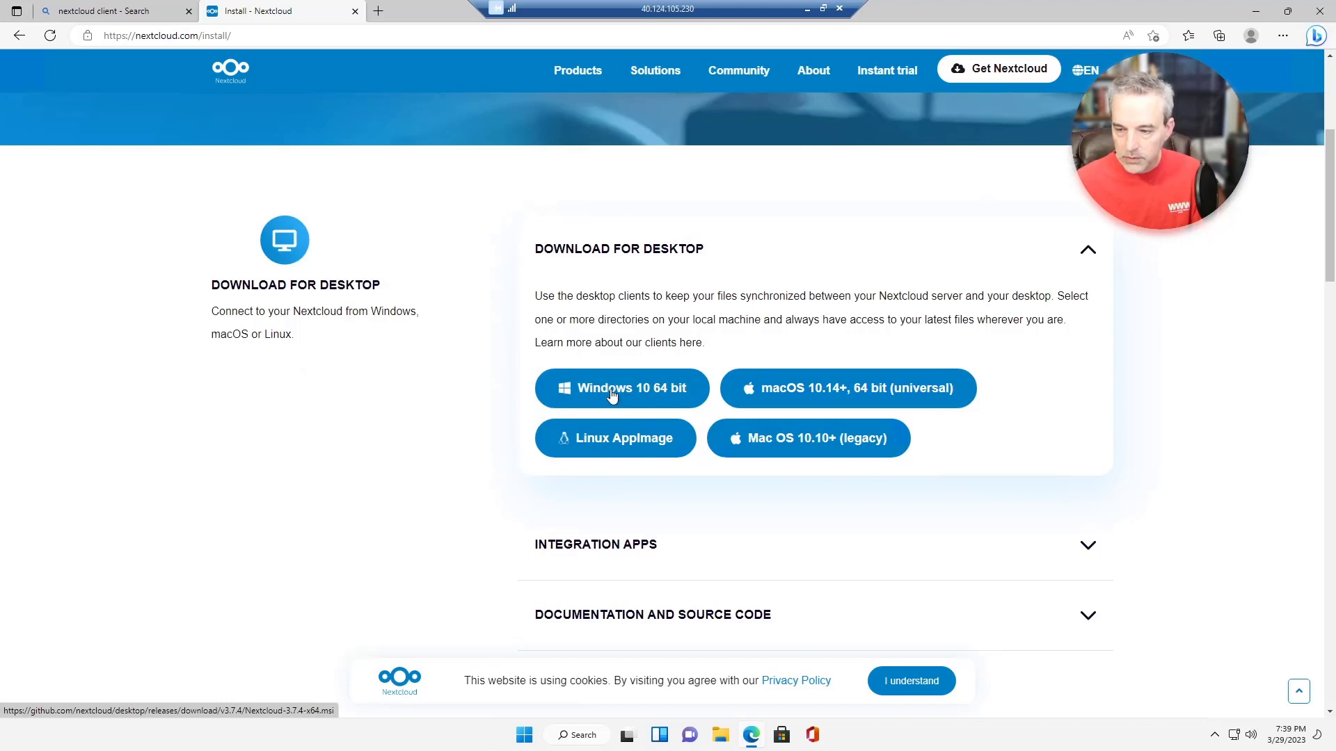
click(622, 387)
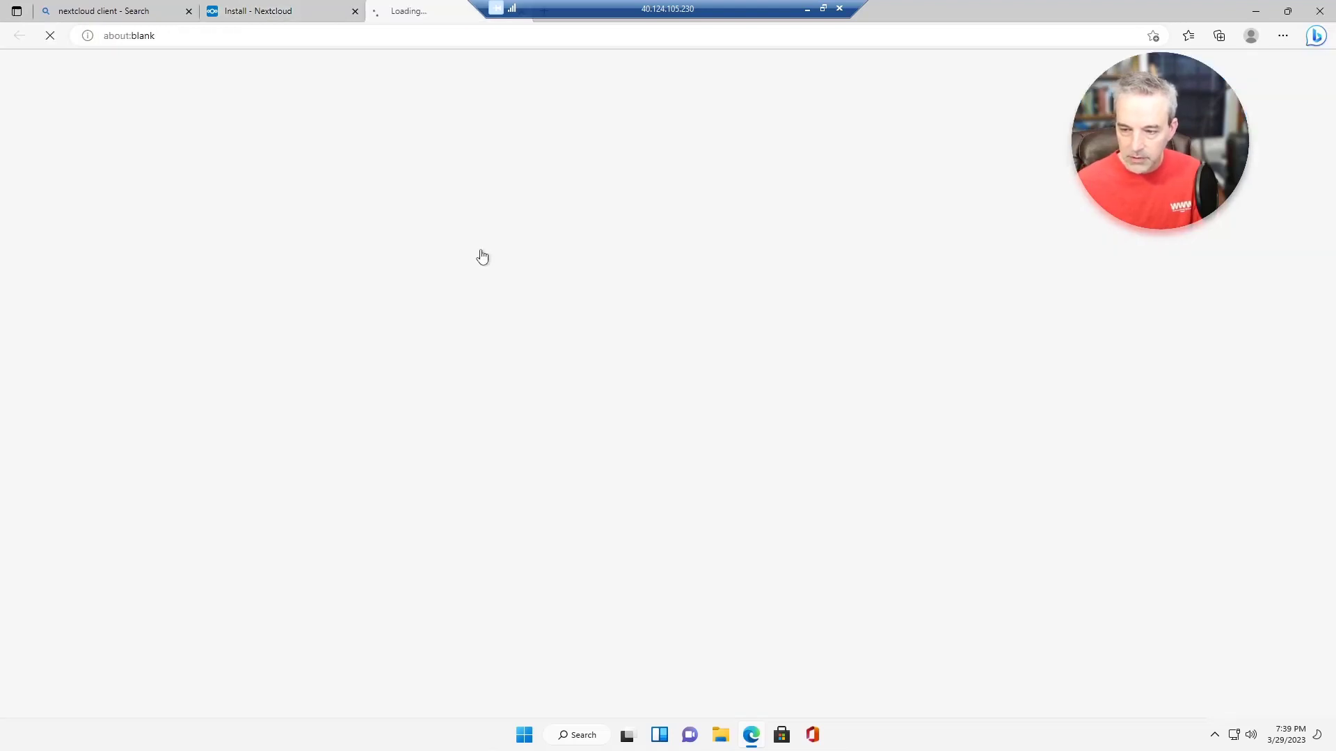
click(621, 387)
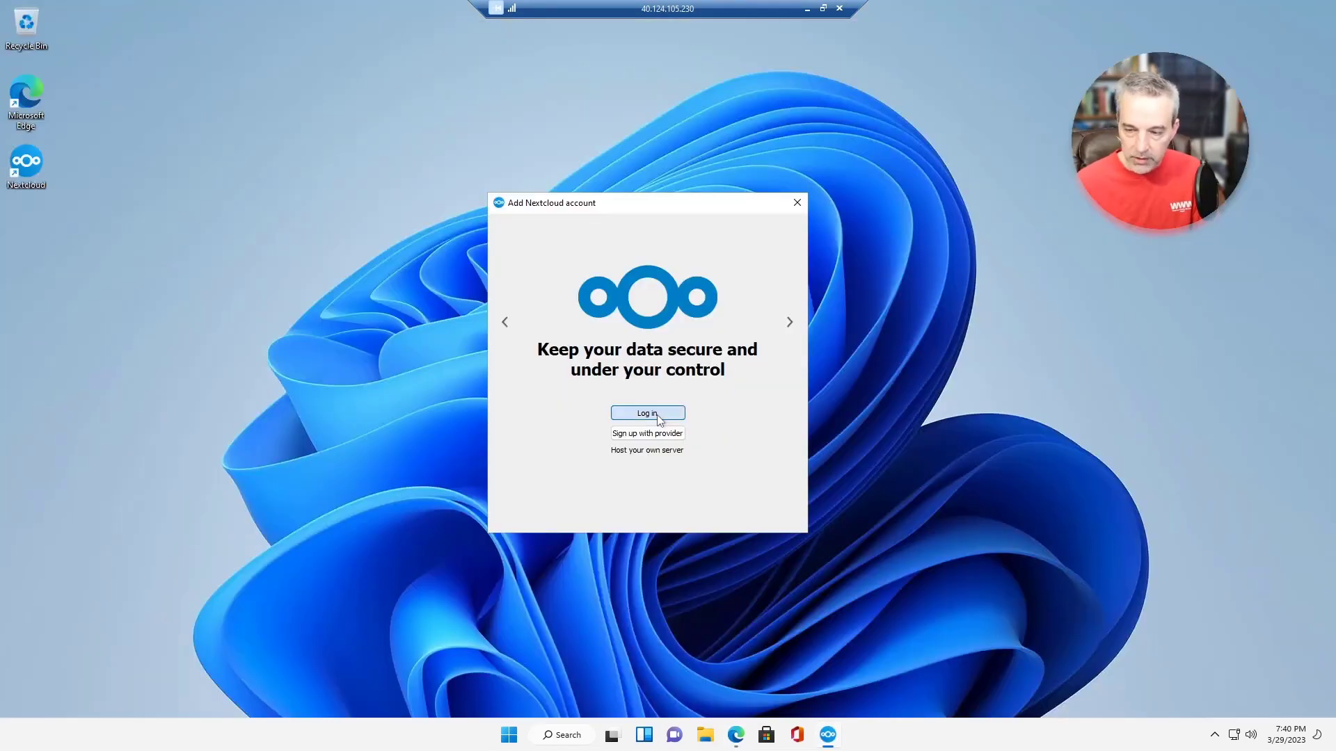
click(647, 413)
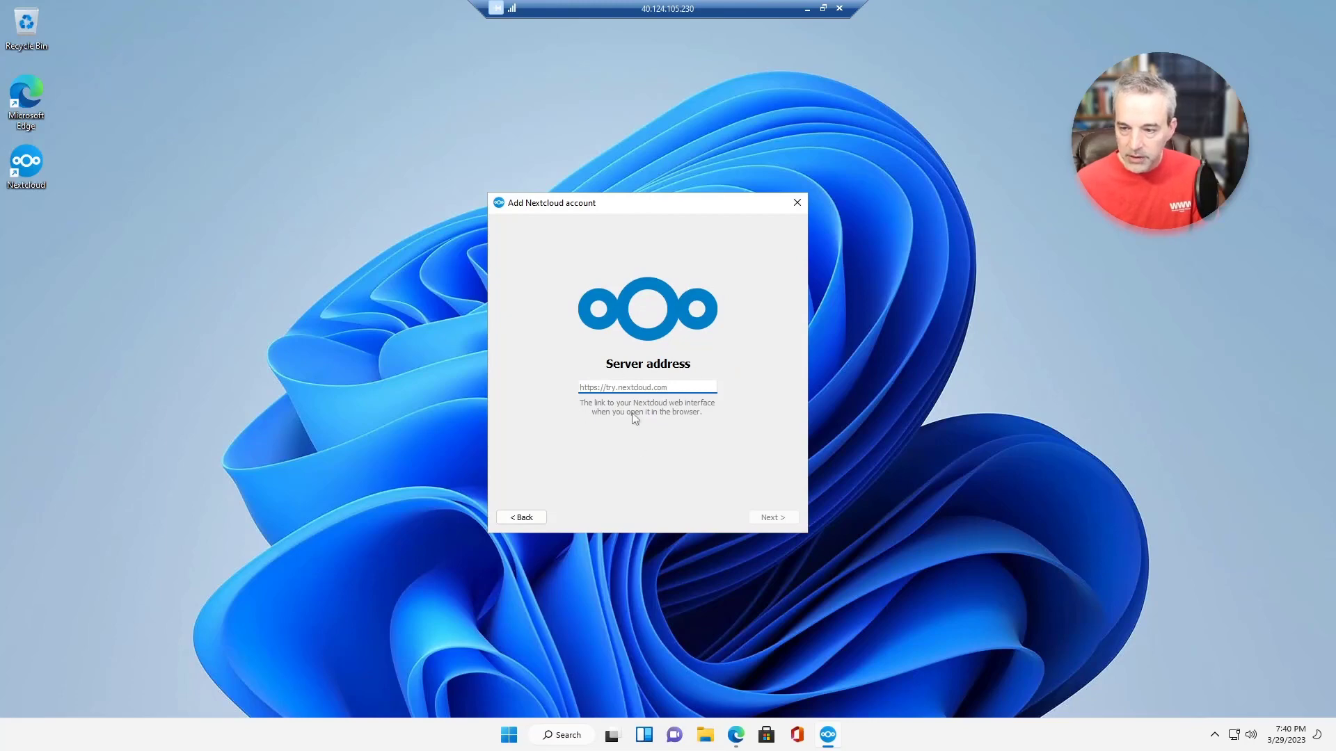
mouse_move(805, 9)
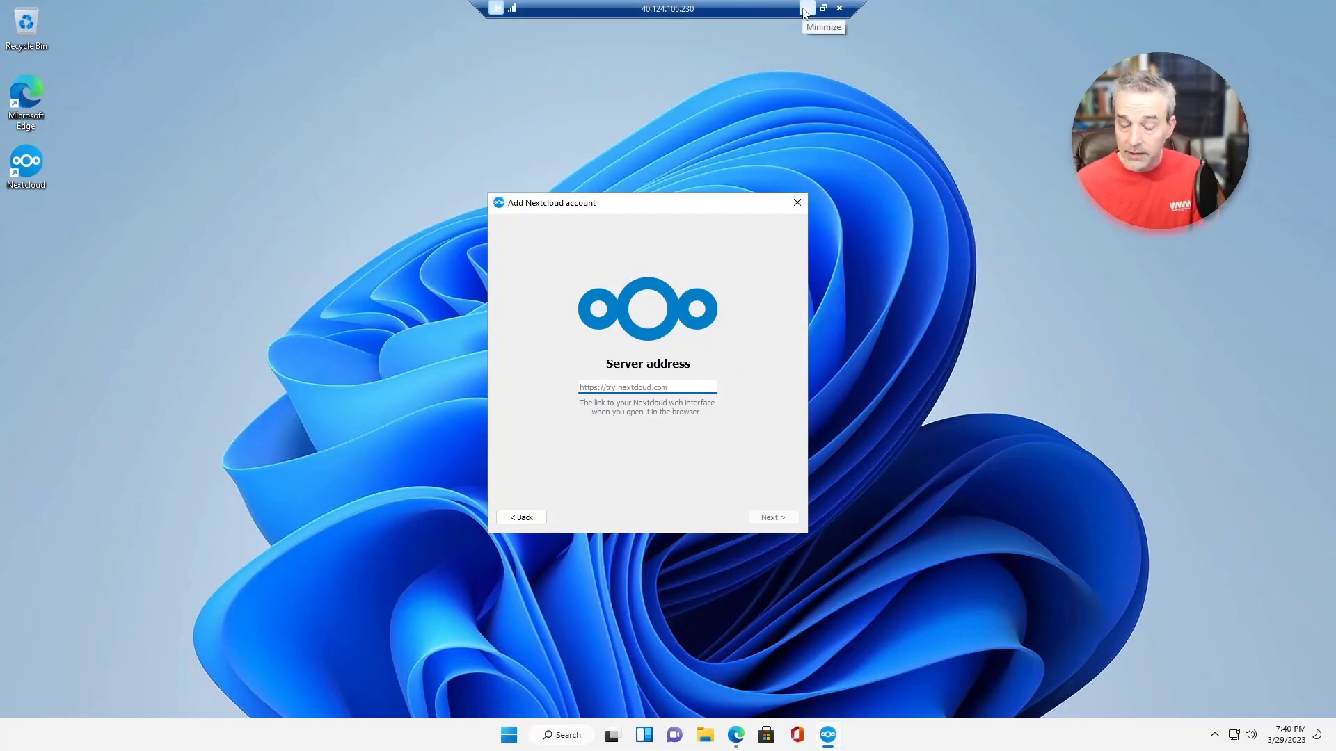
click(805, 8)
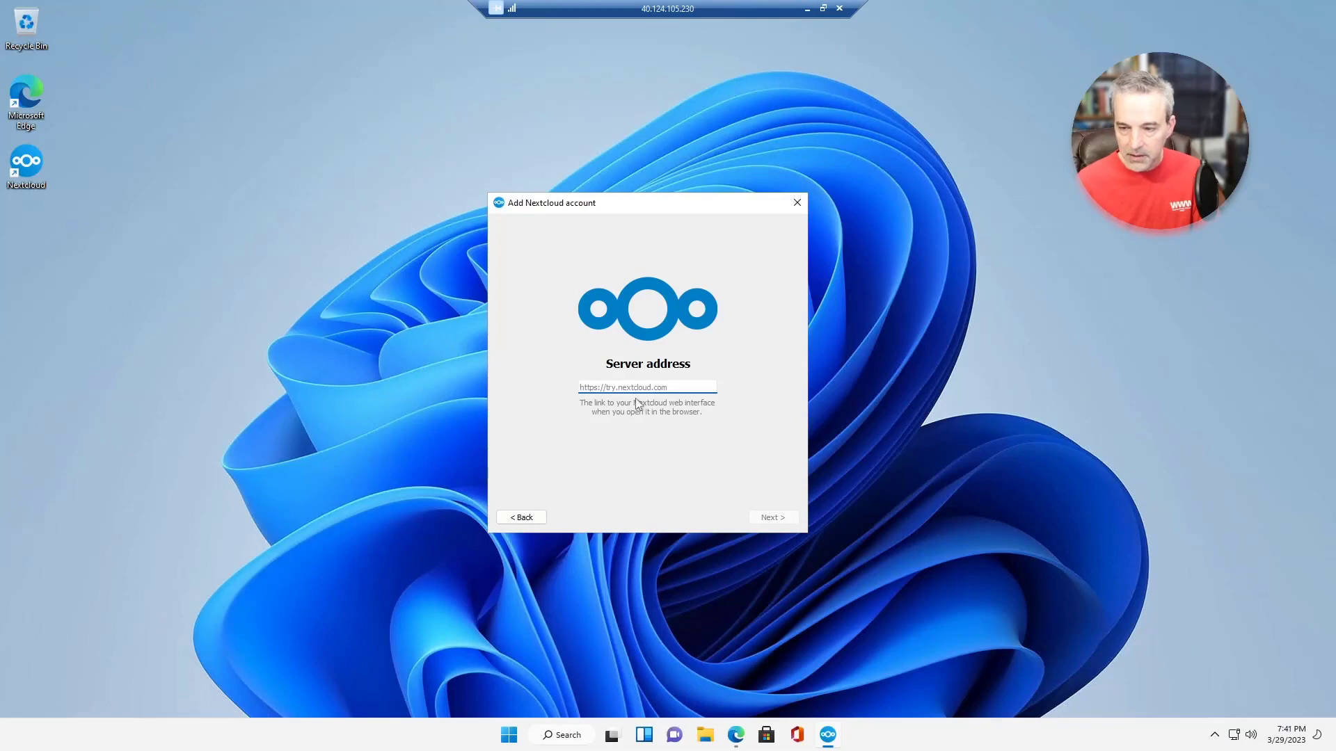
text(https:)
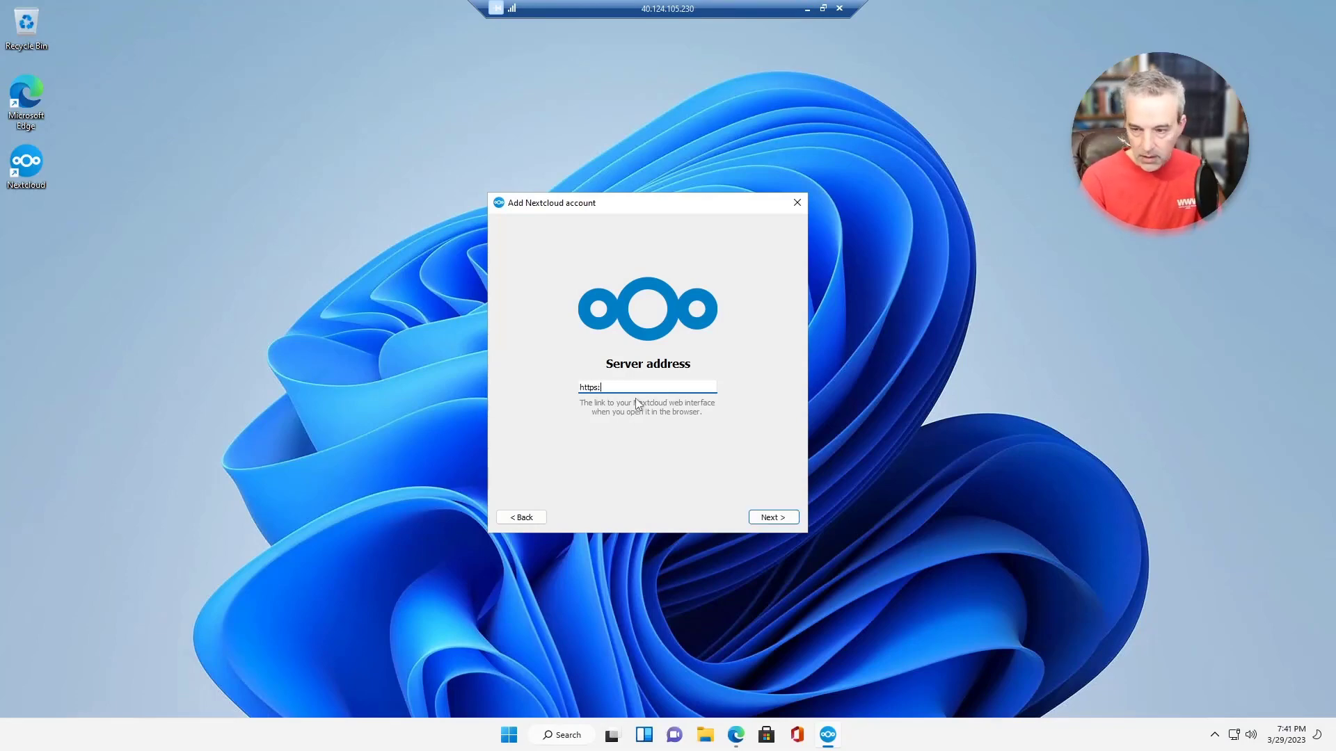
text(cloud123.centralus.cloudapp.azure.com)
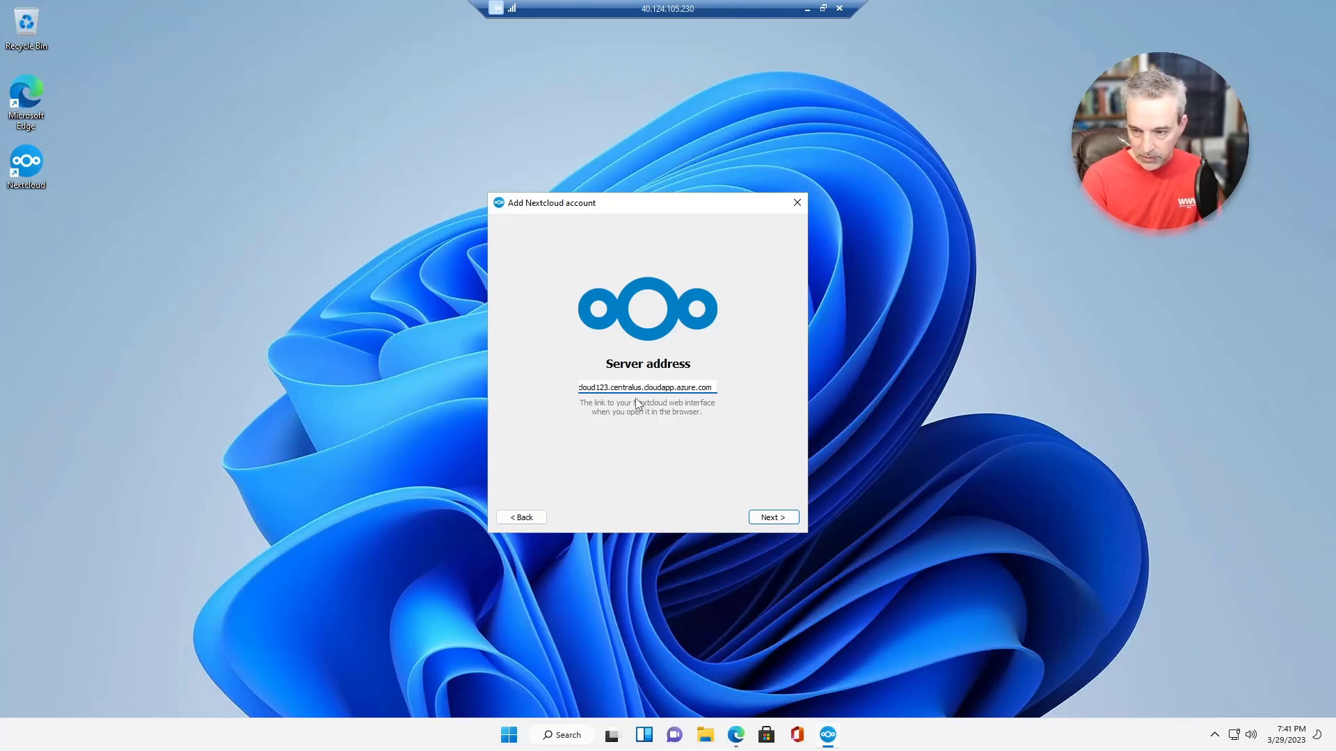
mouse_move(692, 540)
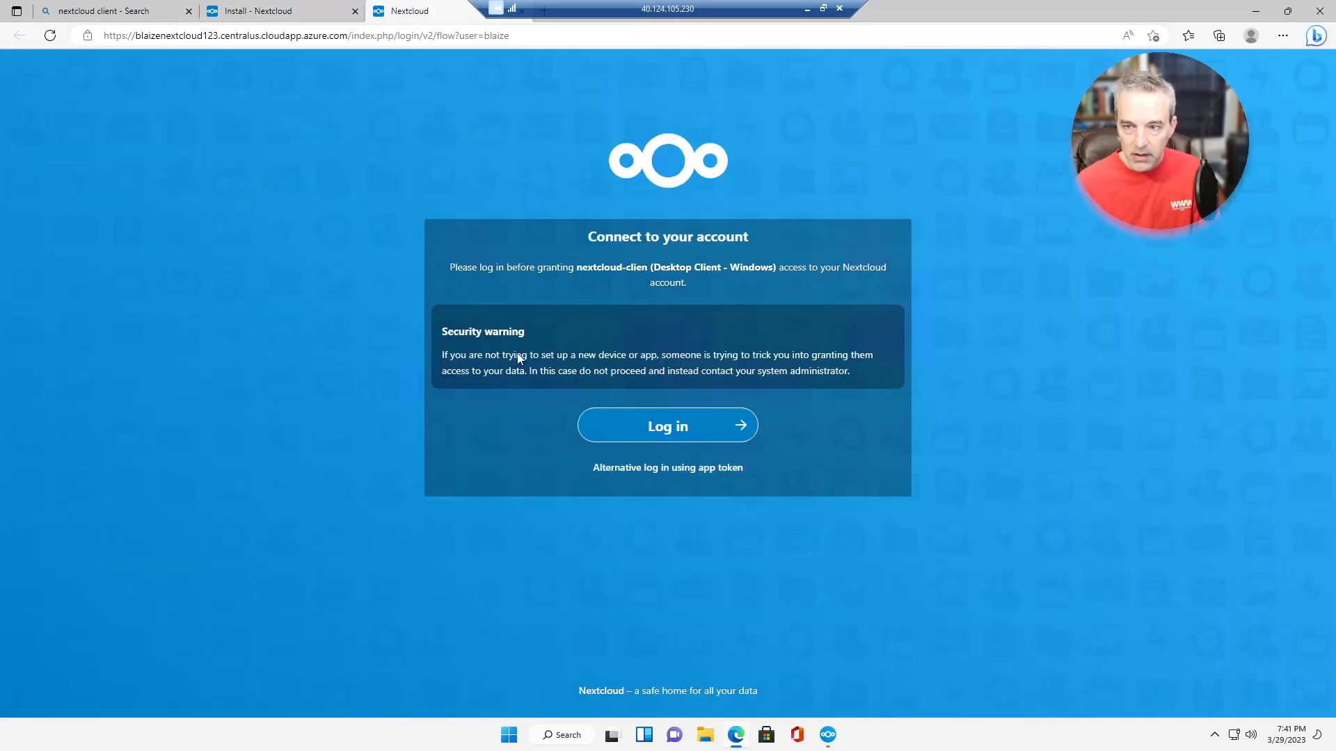
mouse_move(638, 409)
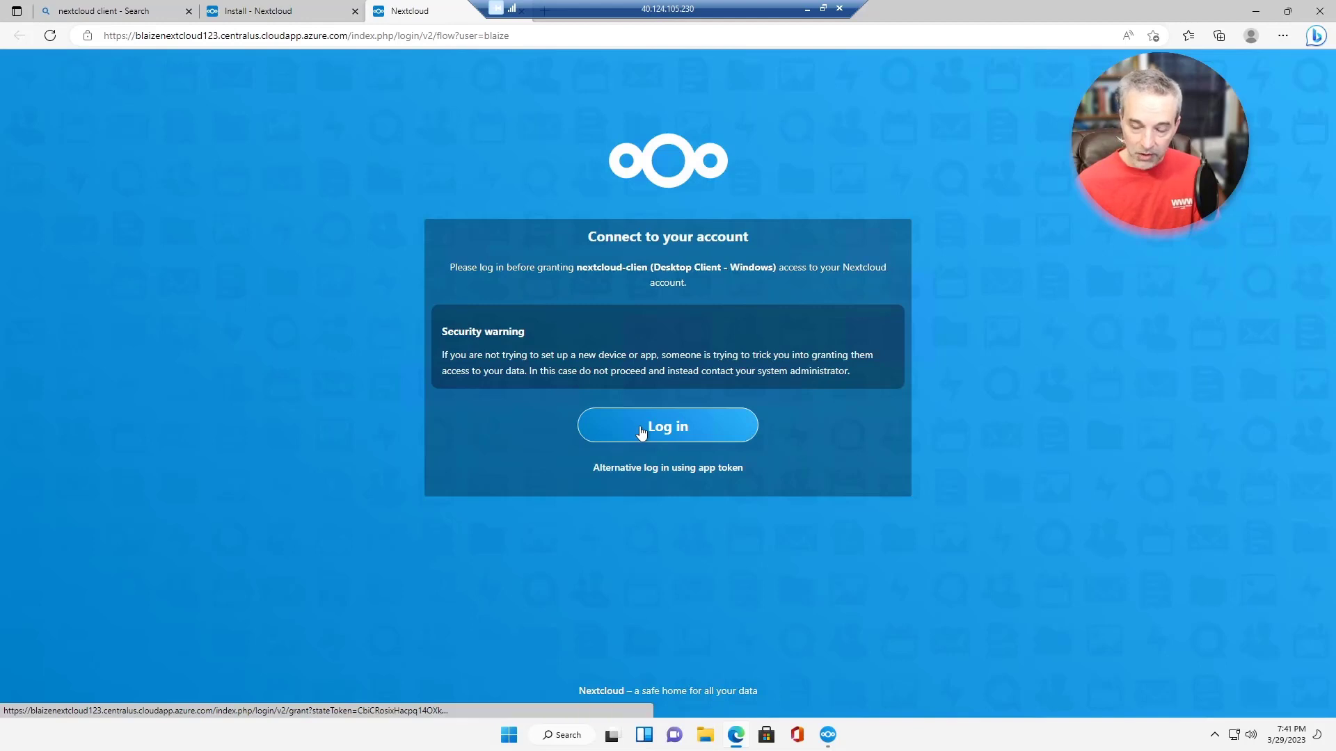
- Sign in to Nextcloud as blaize and grant the desktop client access
click(667, 426)
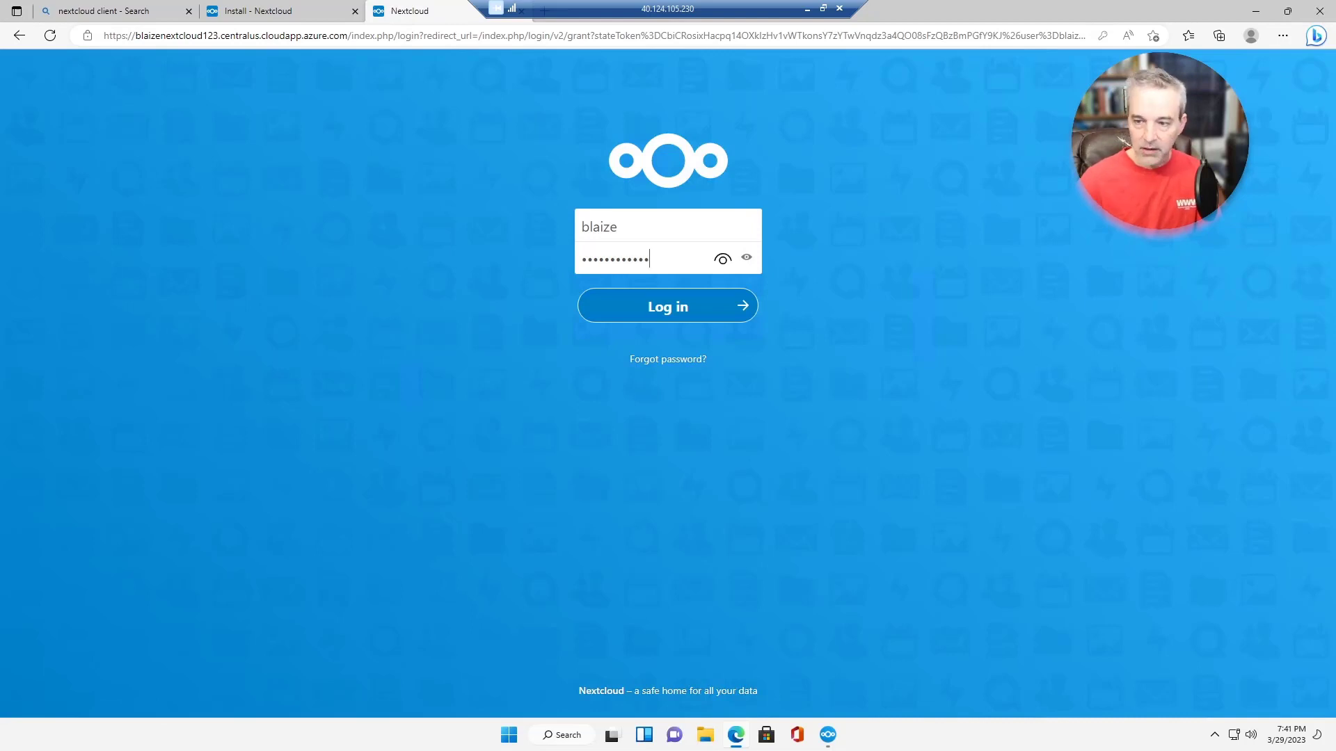
click(667, 307)
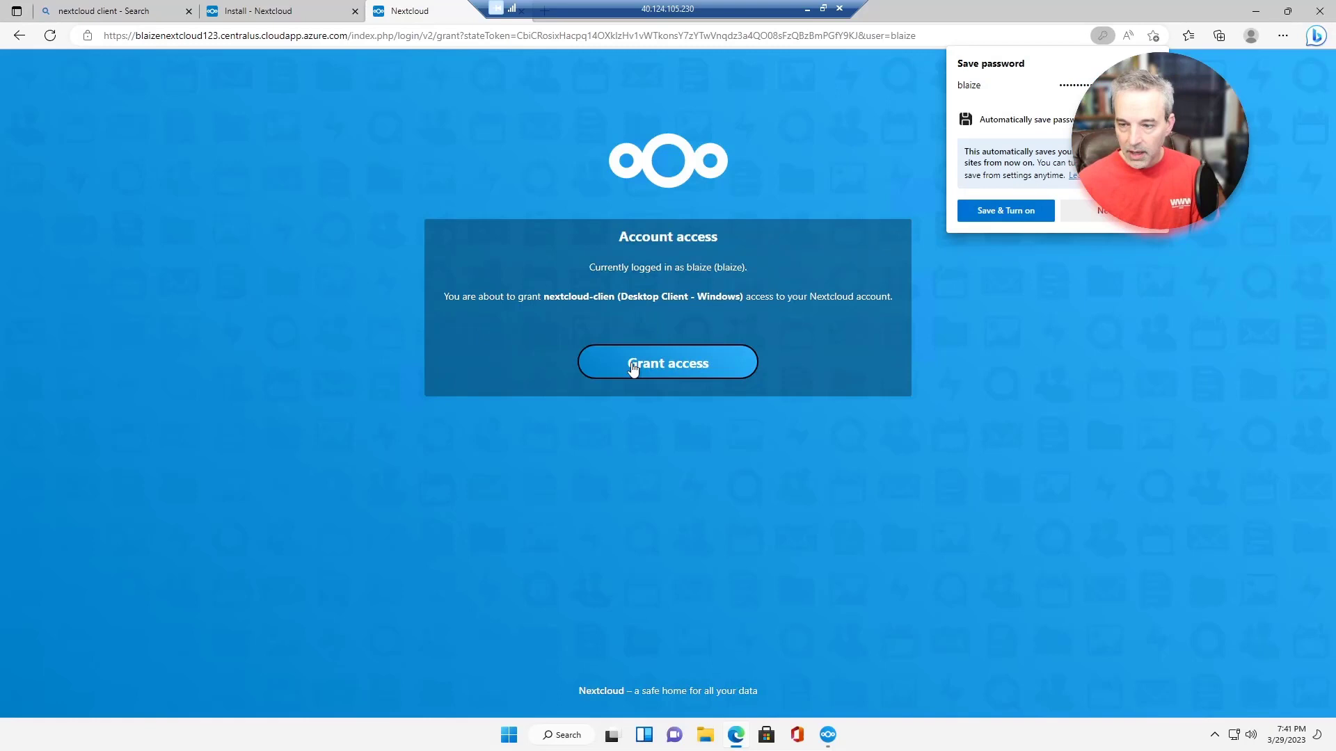
click(667, 362)
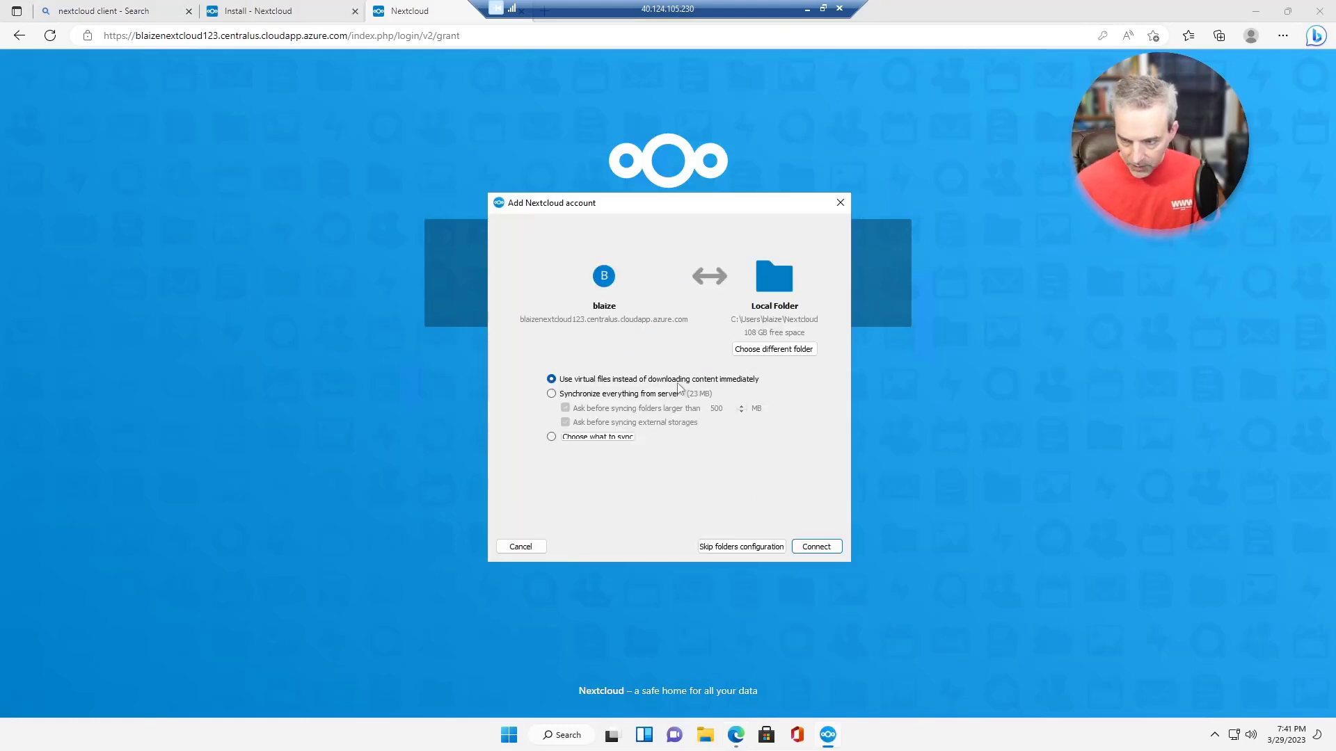
mouse_move(744, 327)
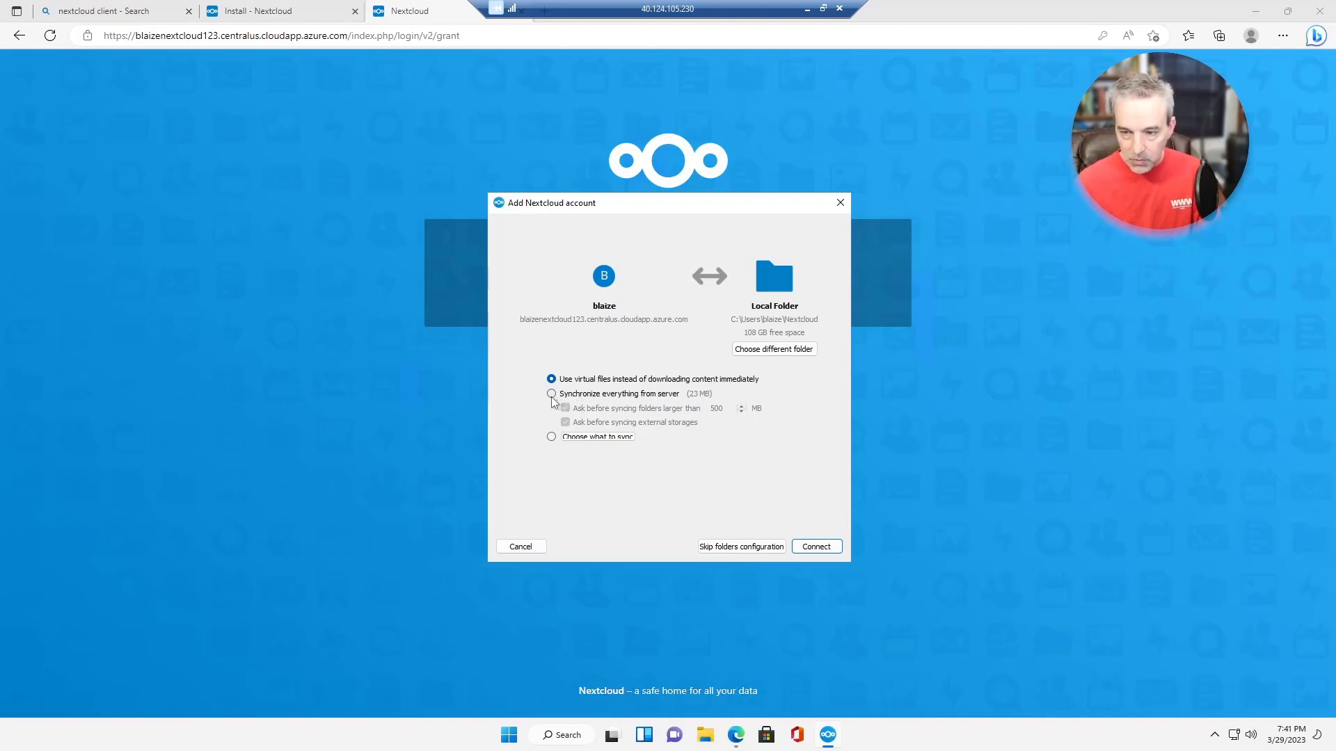
- Choose 'Synchronize everything from server' and connect the account
click(552, 394)
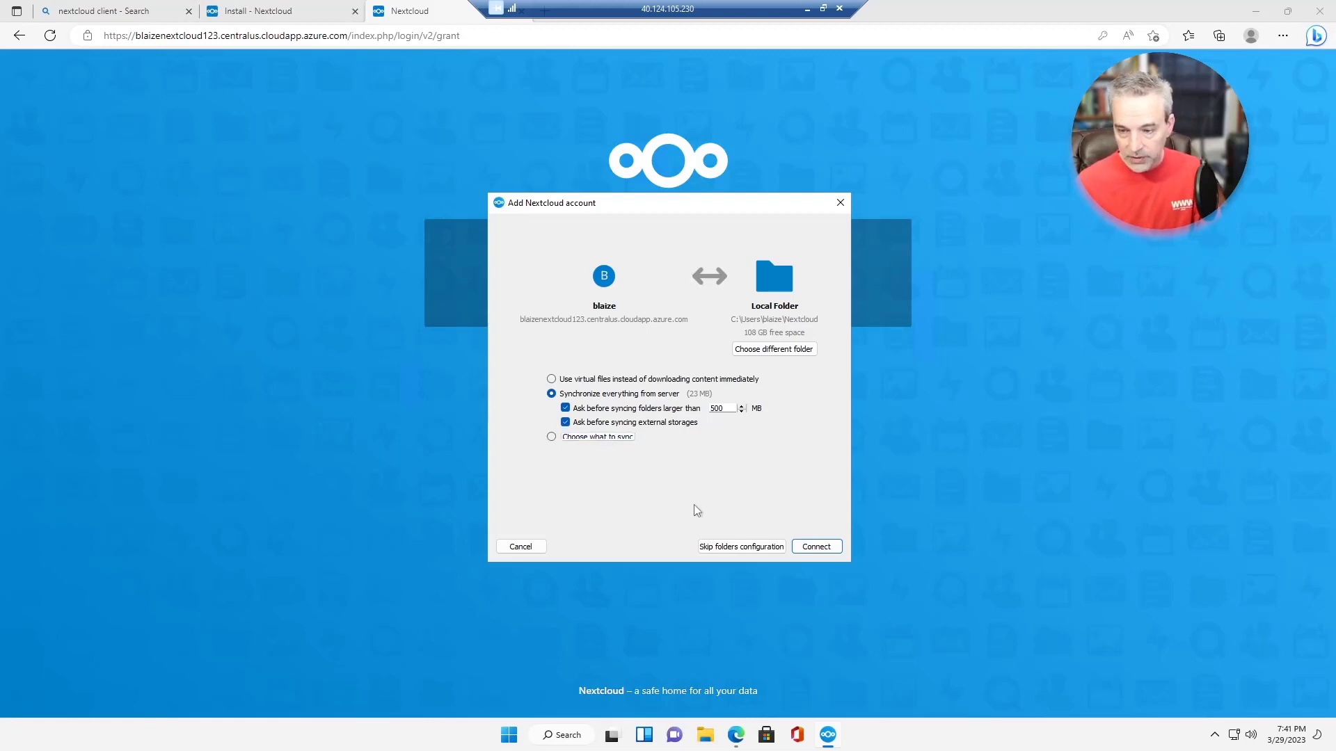
mouse_move(775, 566)
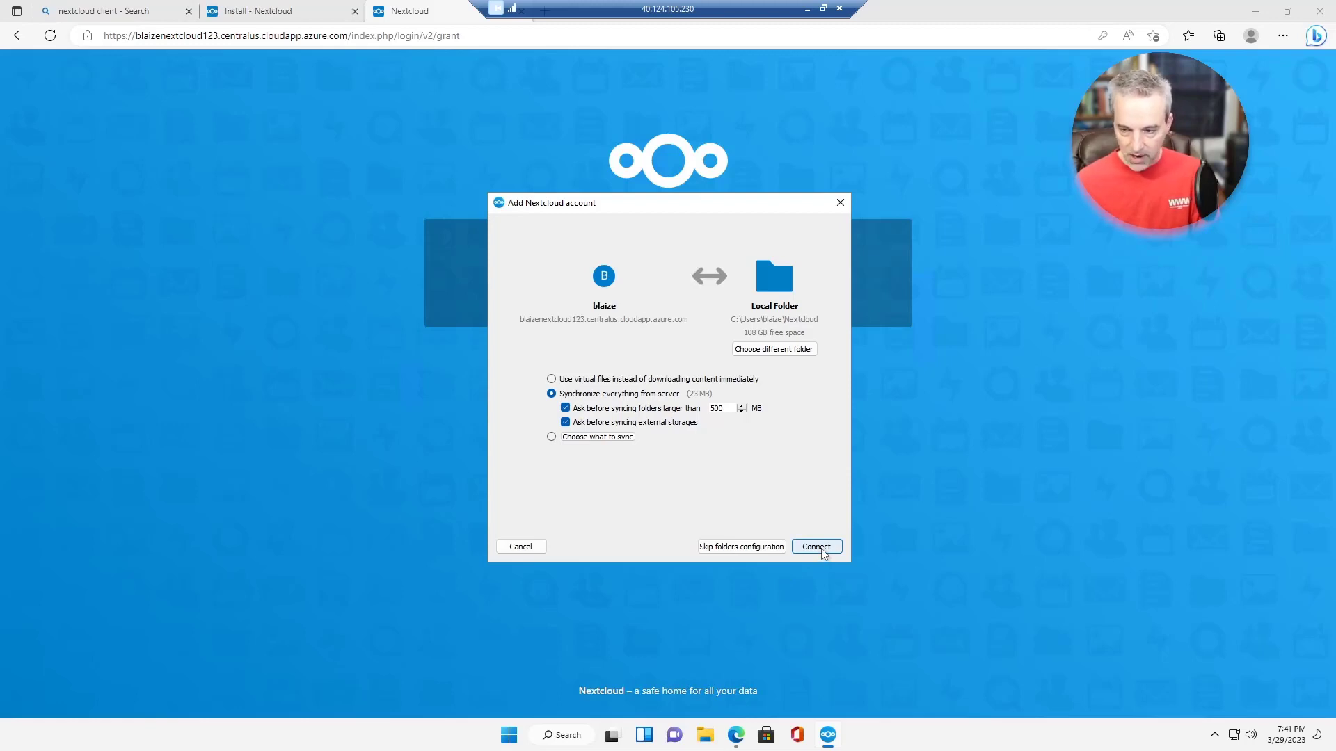
click(815, 547)
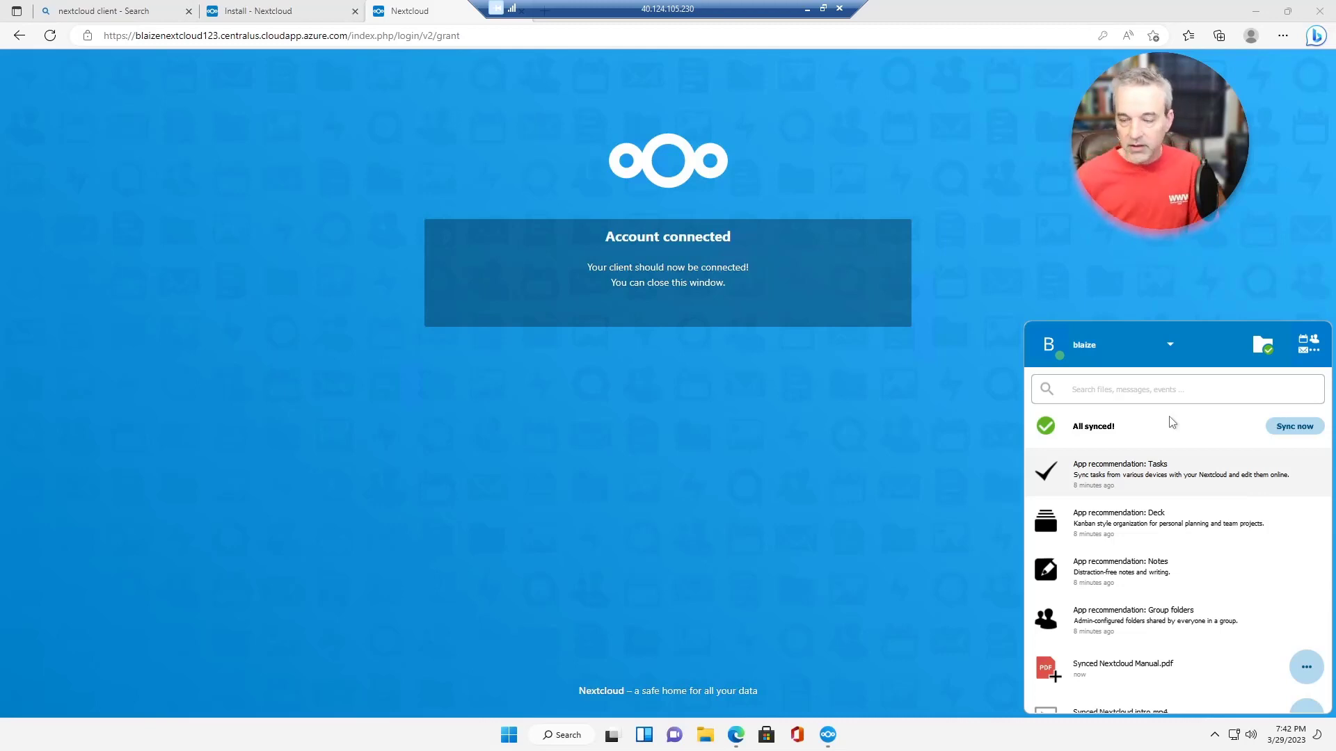
mouse_move(729, 676)
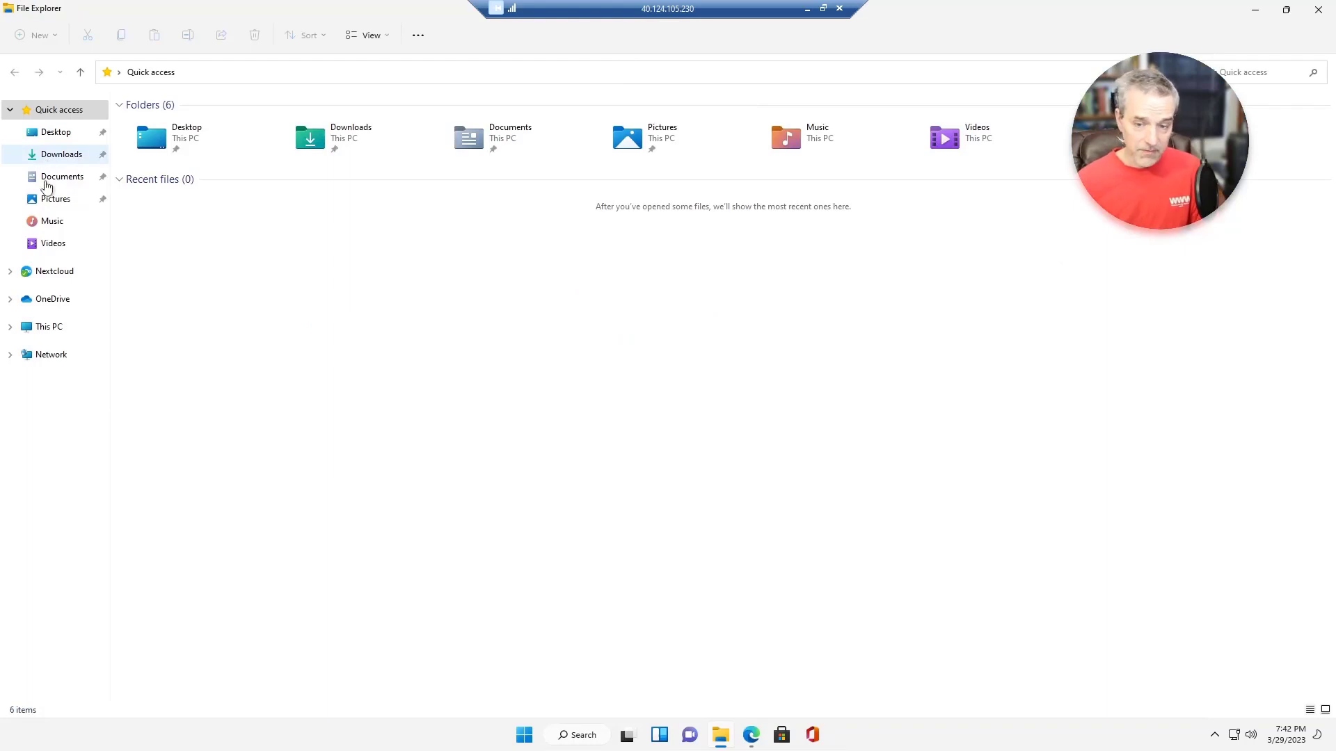
- Browse the synced Nextcloud folder's files, then open the Photos subfolder
click(54, 271)
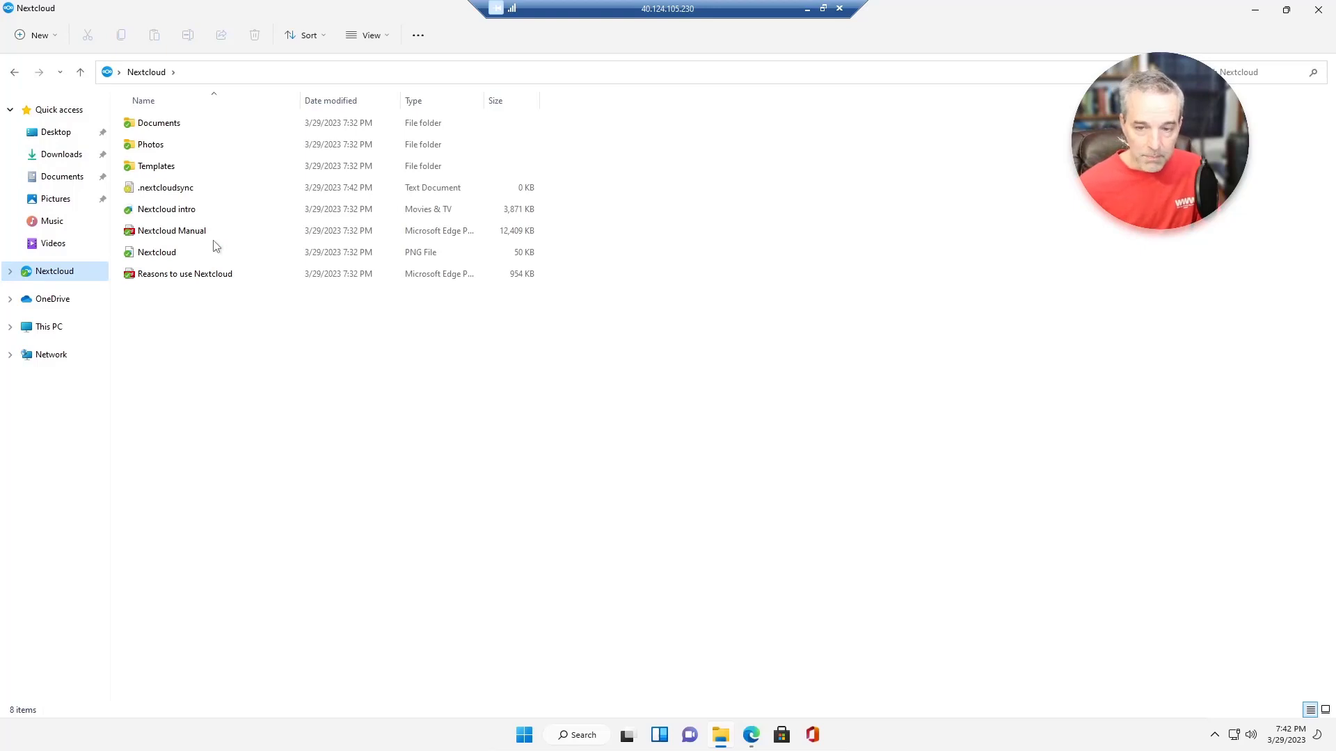
click(183, 274)
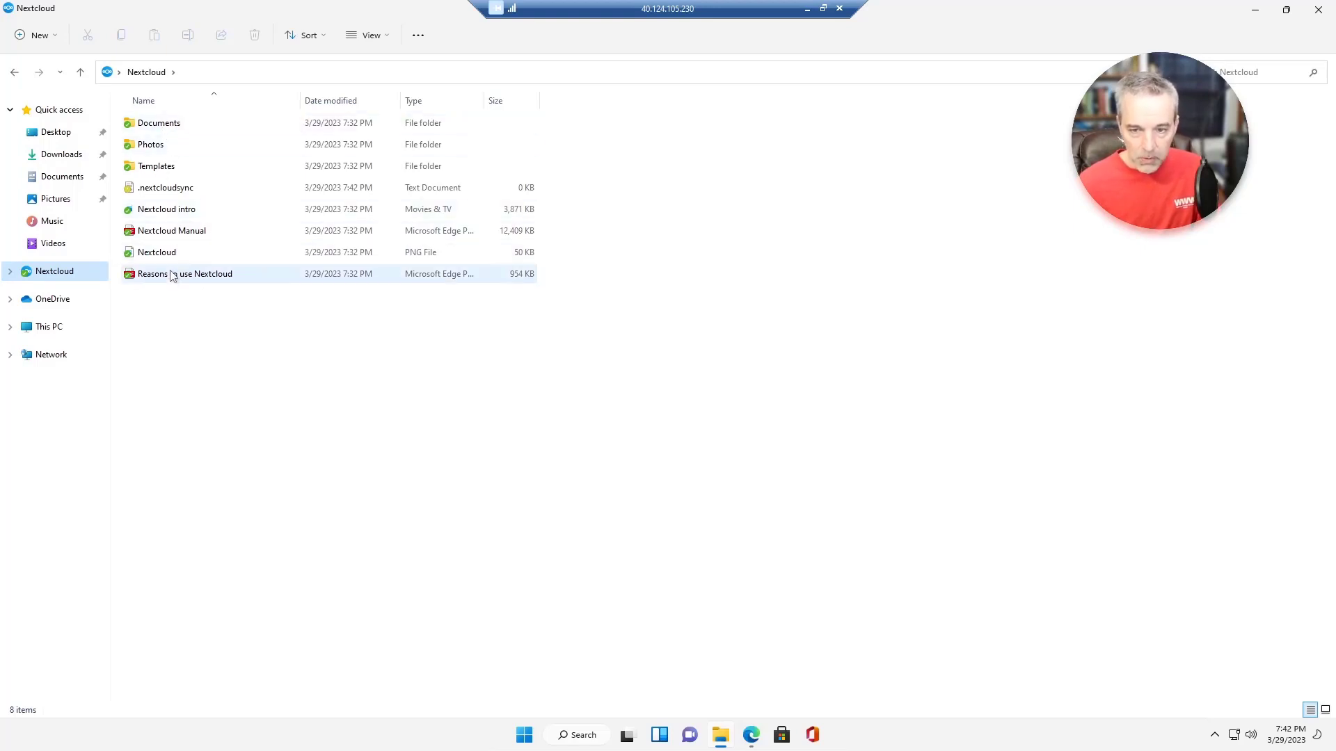
click(155, 252)
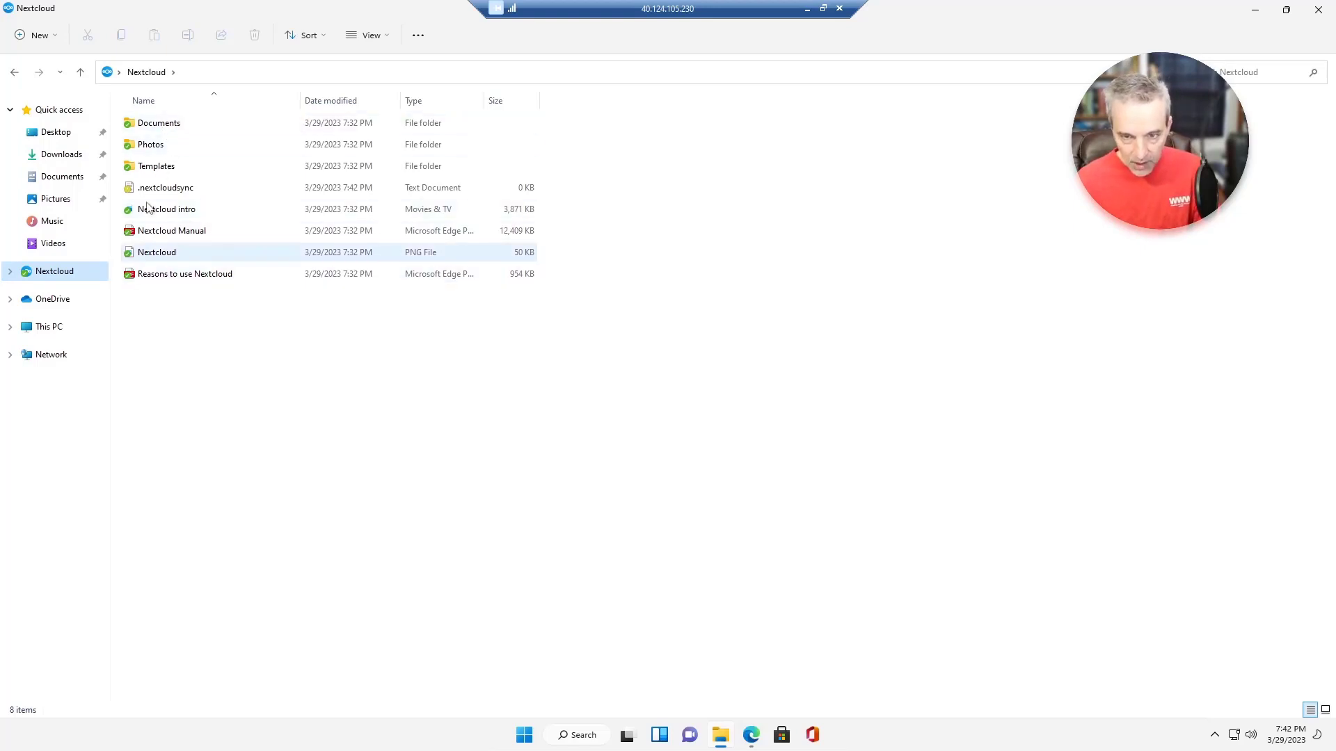
mouse_move(152, 248)
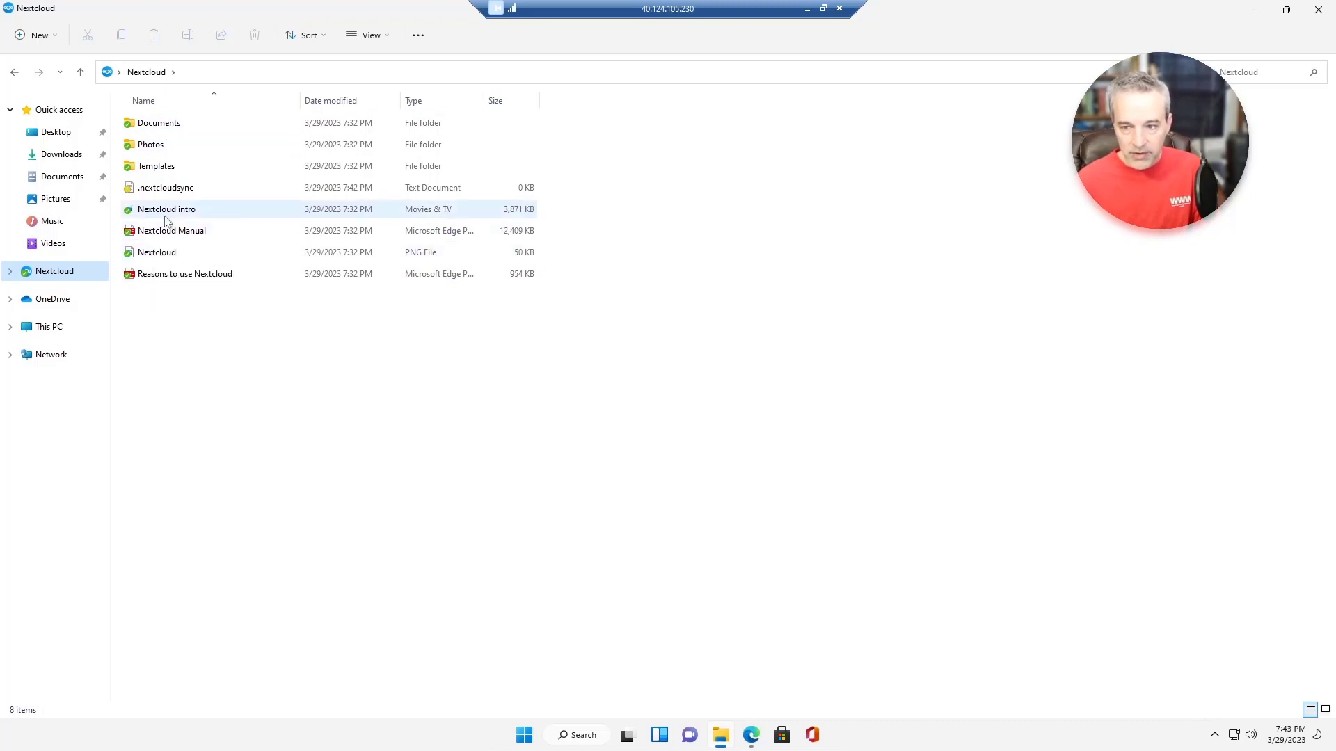
click(156, 252)
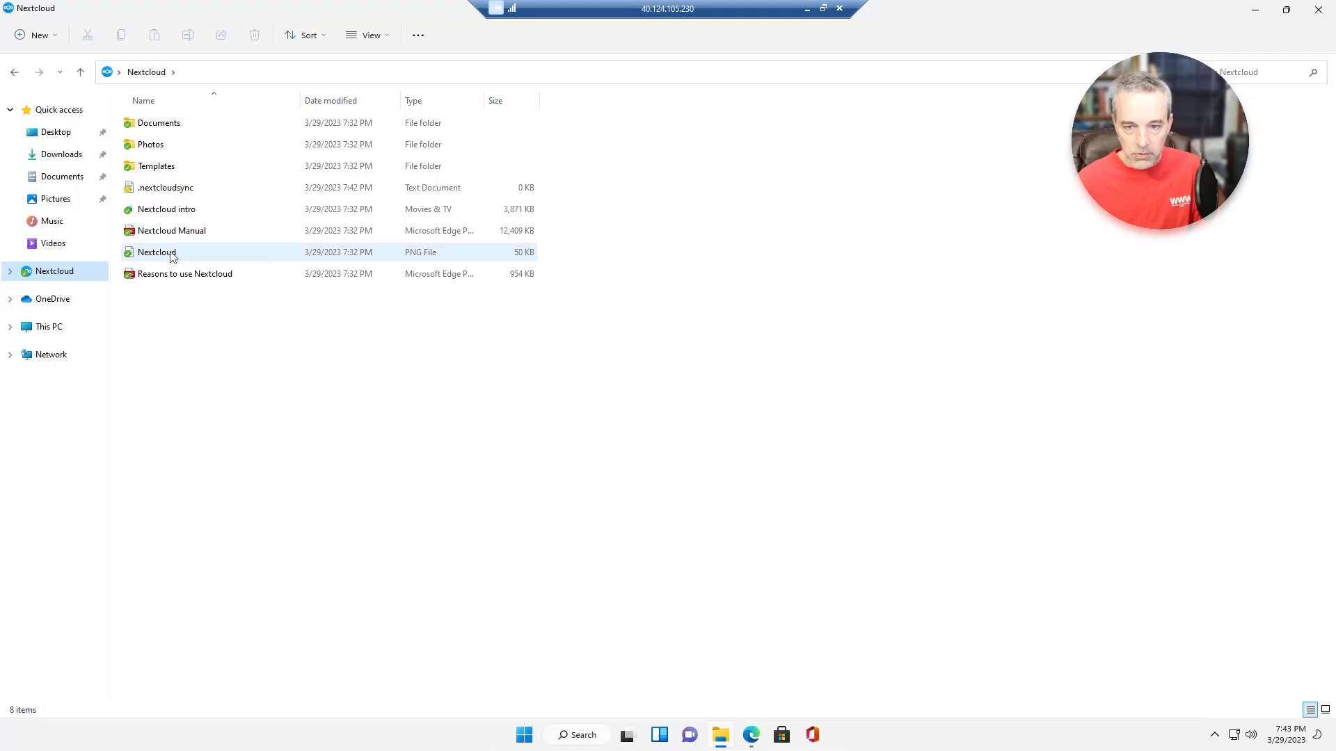
click(151, 144)
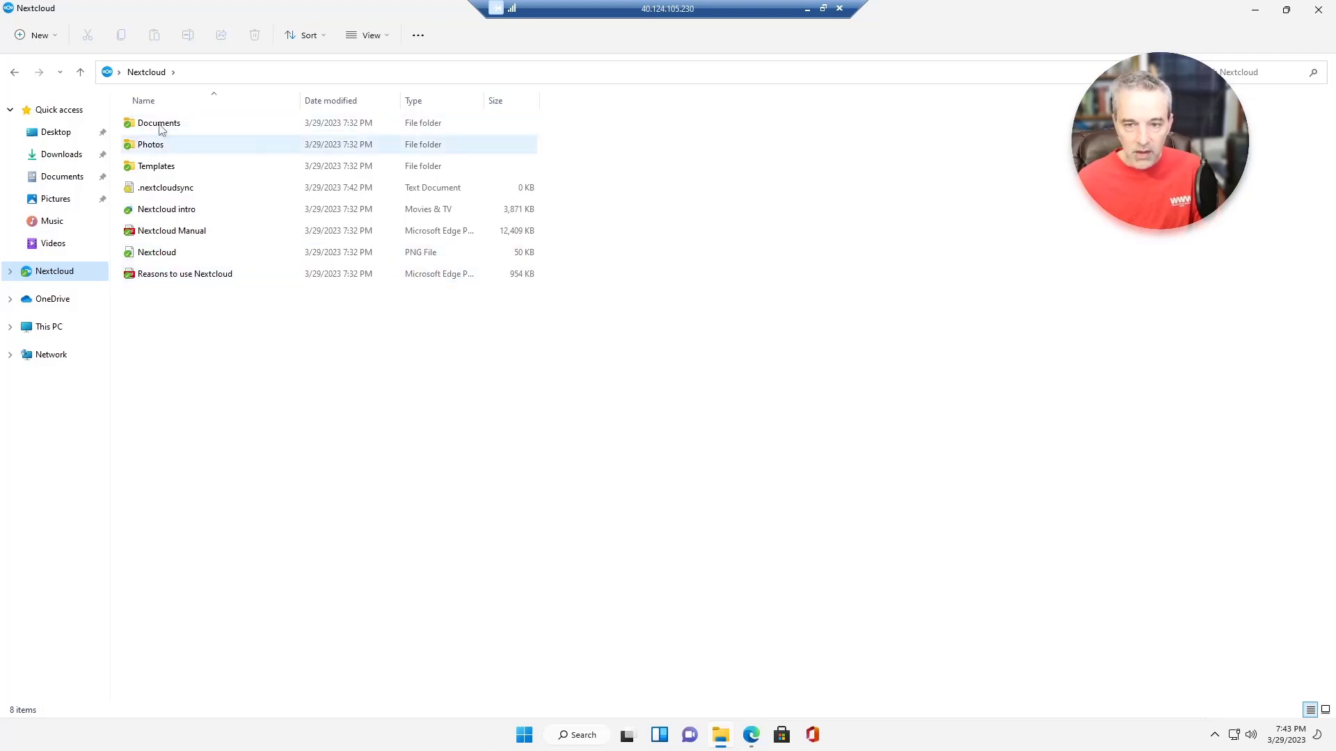
double_click(150, 144)
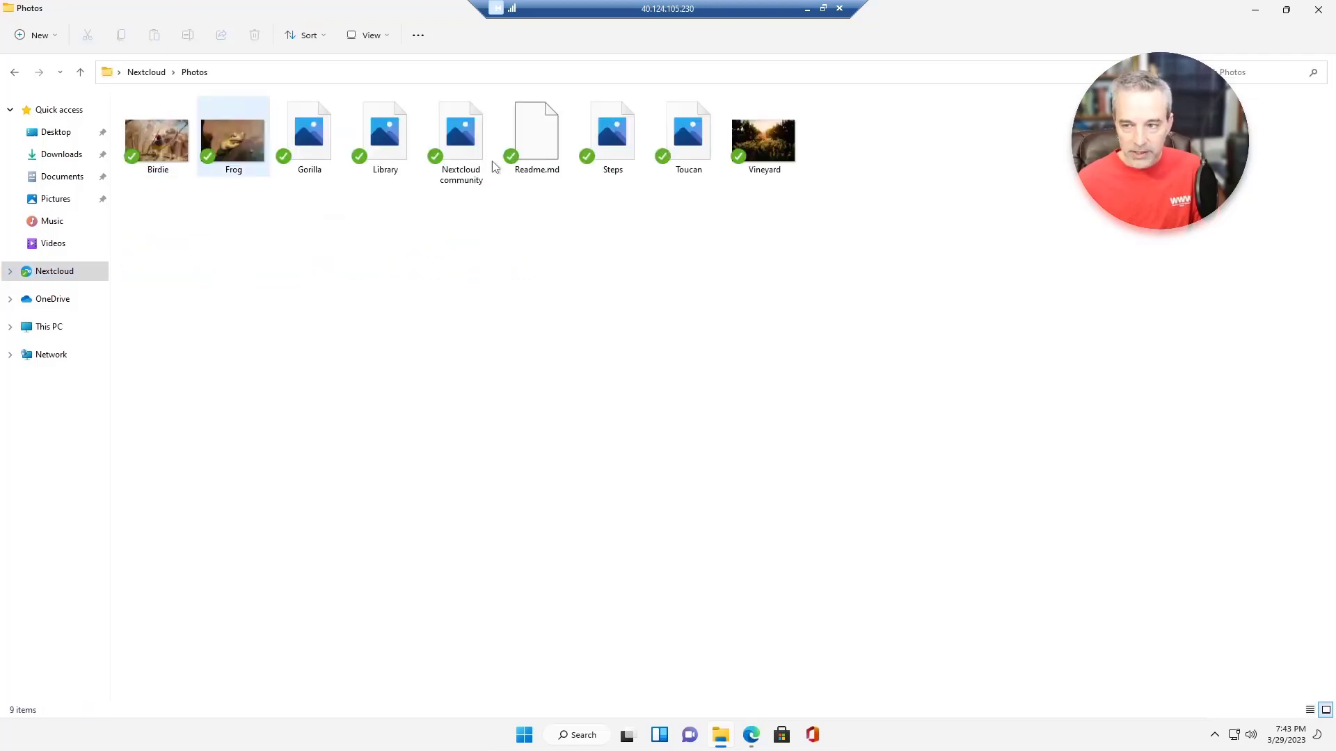
- Look over the thumbnails of the nine synced photos
click(763, 137)
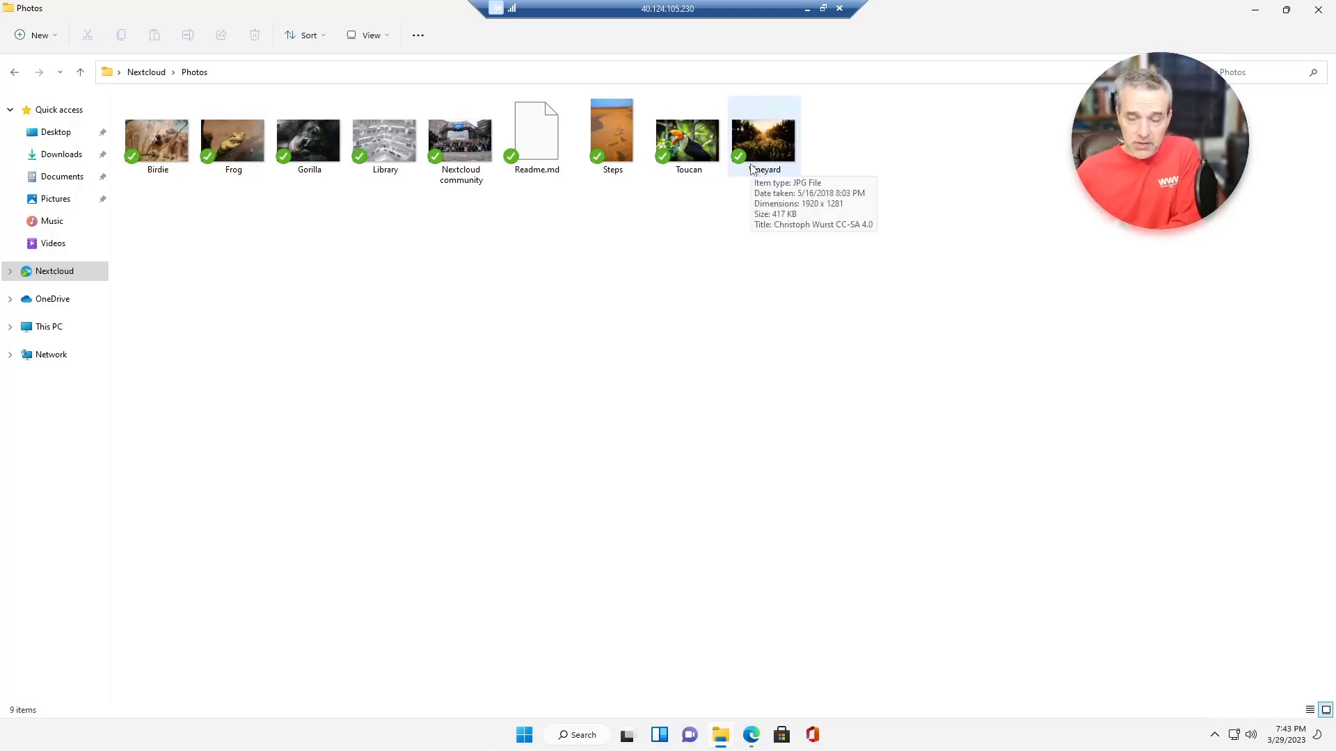
mouse_move(893, 201)
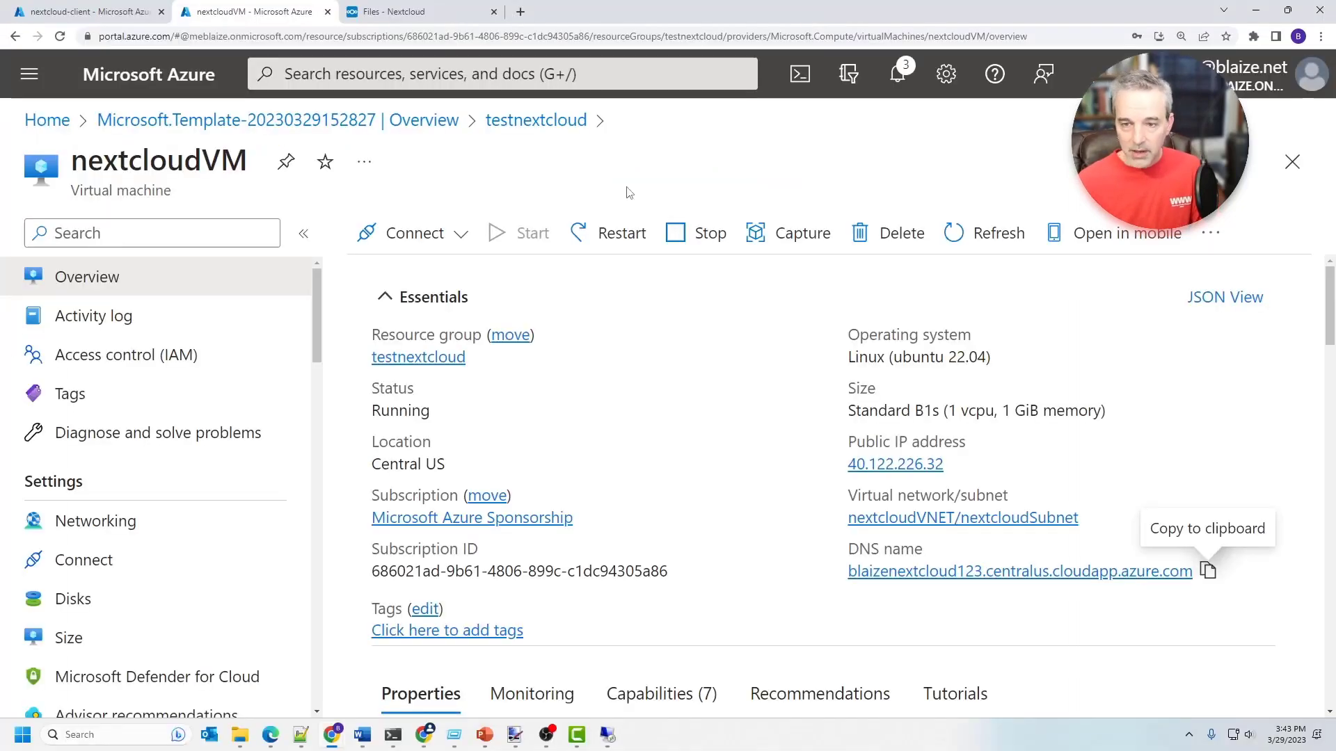
- Check the three images in Nextcloud's web Photos folder, then return to the Azure portal
click(401, 11)
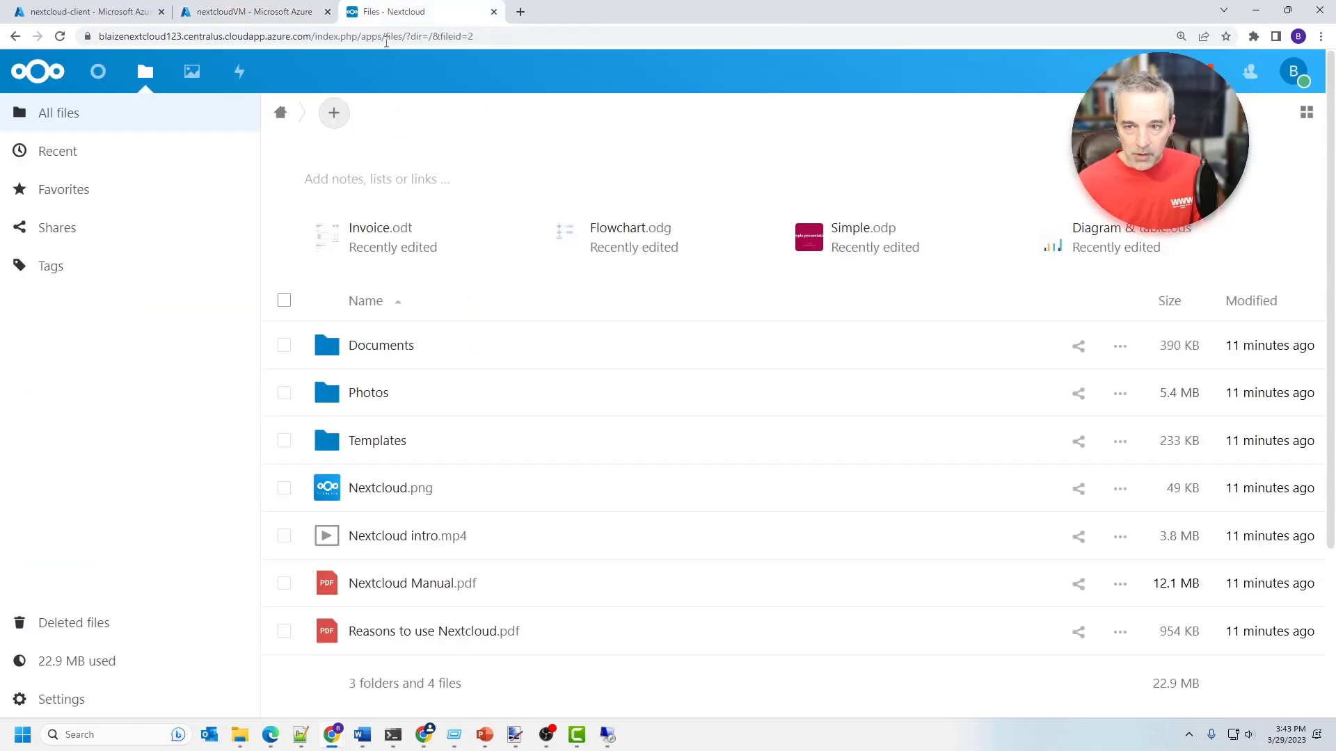
click(368, 392)
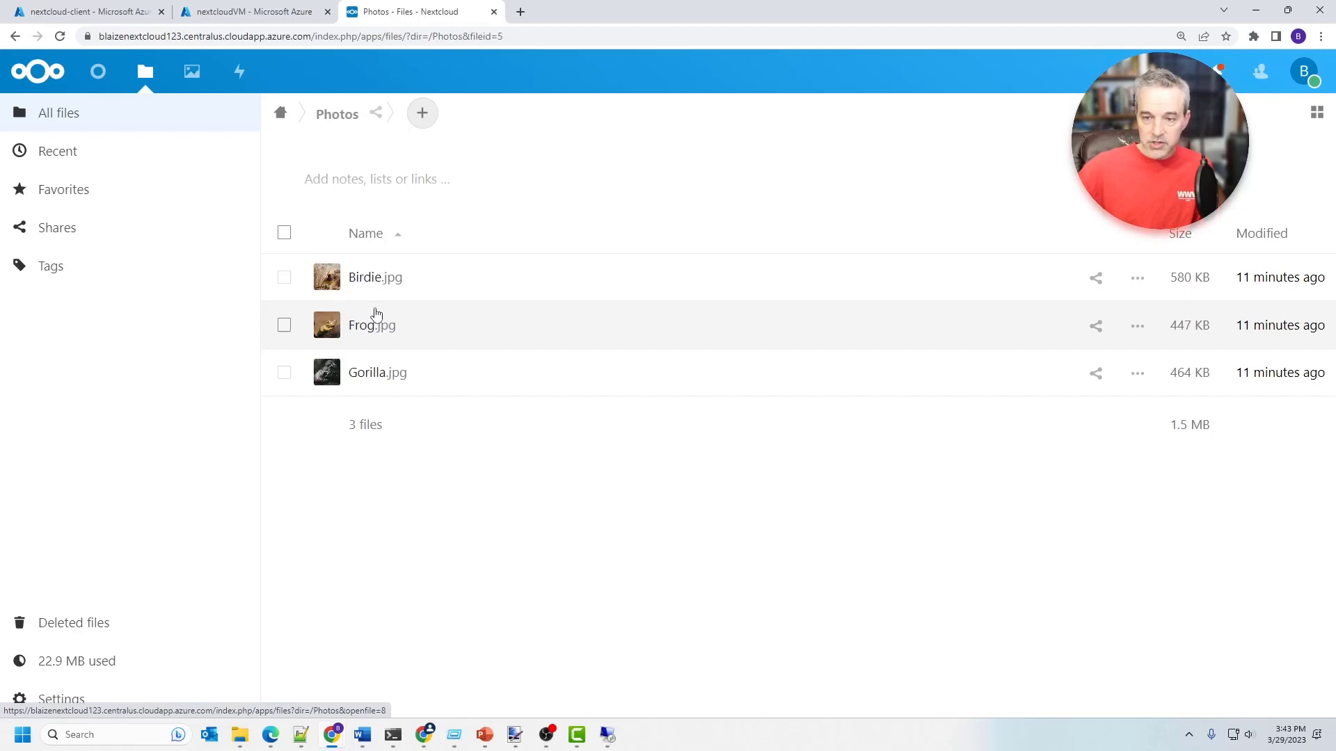
mouse_move(227, 210)
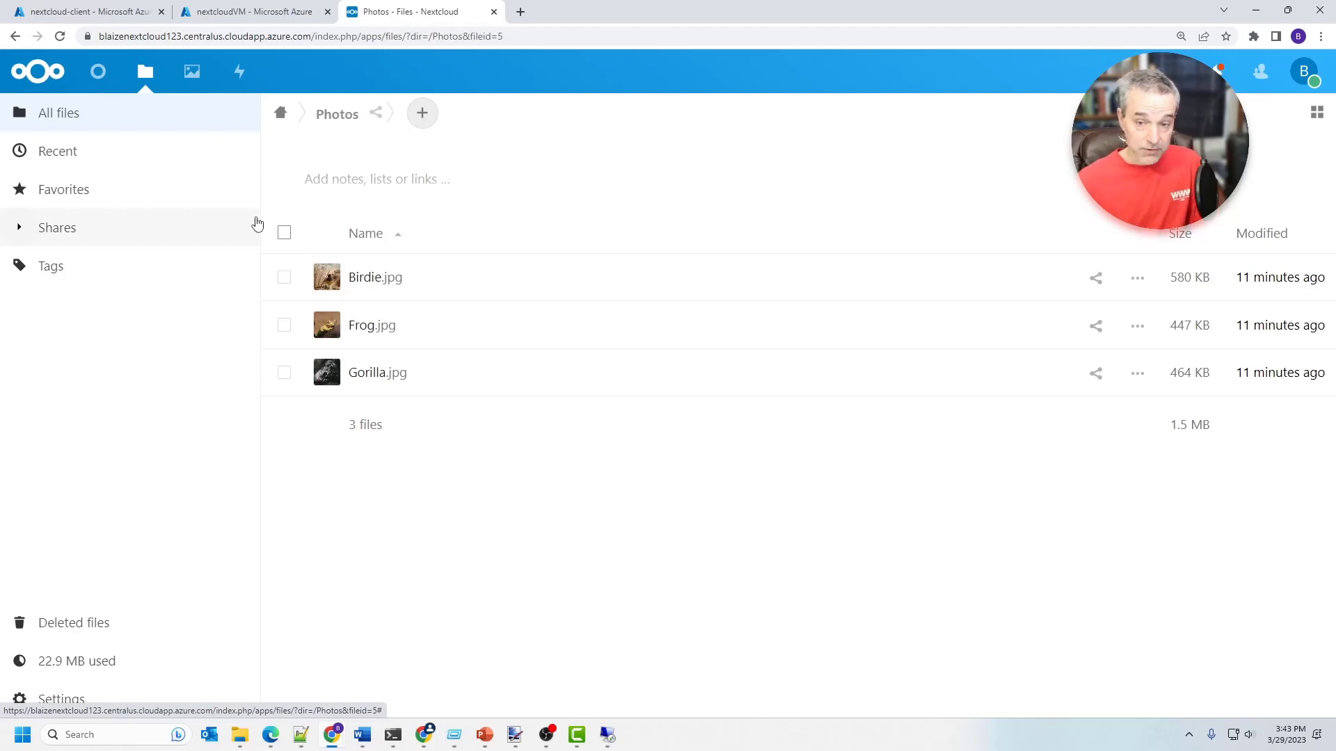
mouse_move(230, 171)
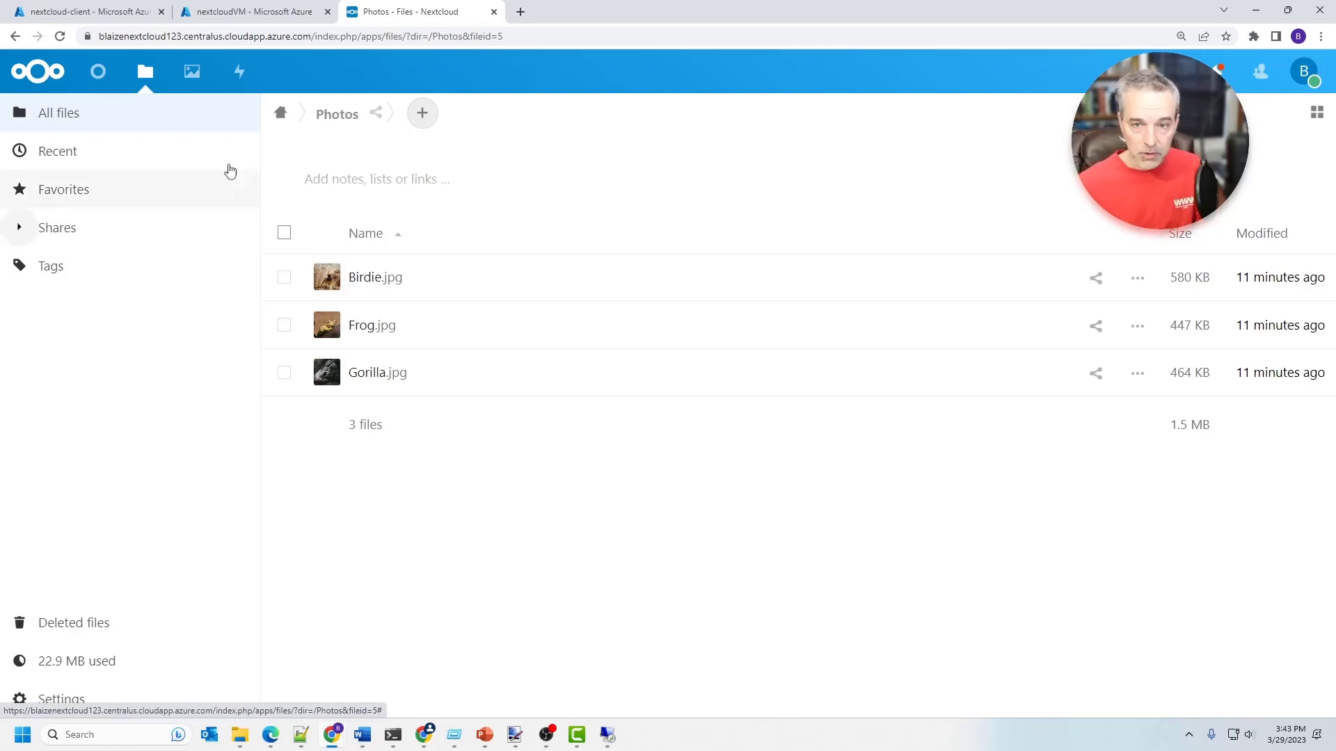
click(85, 11)
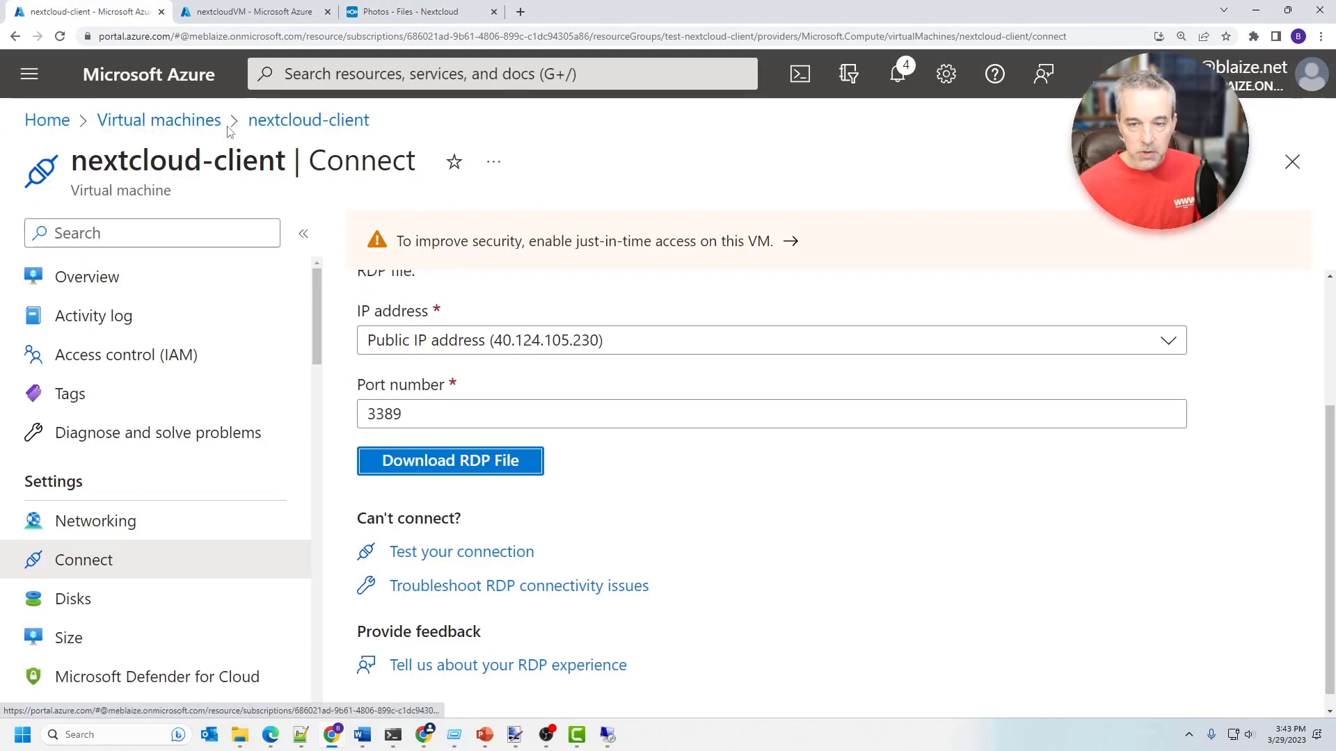
- Open storage account tdcssi6kp4hvcstorage via nextcloudVM, then return to testnextcloud
click(47, 120)
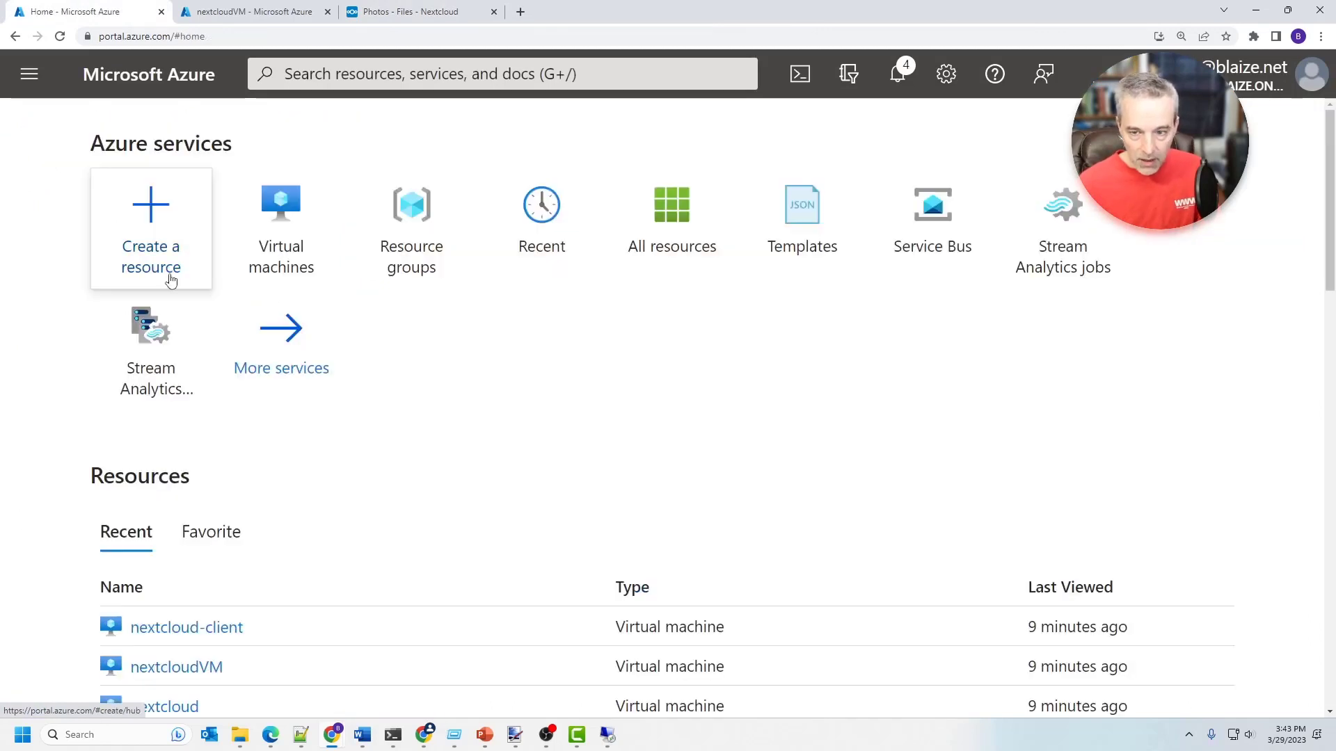
scroll(down, 3)
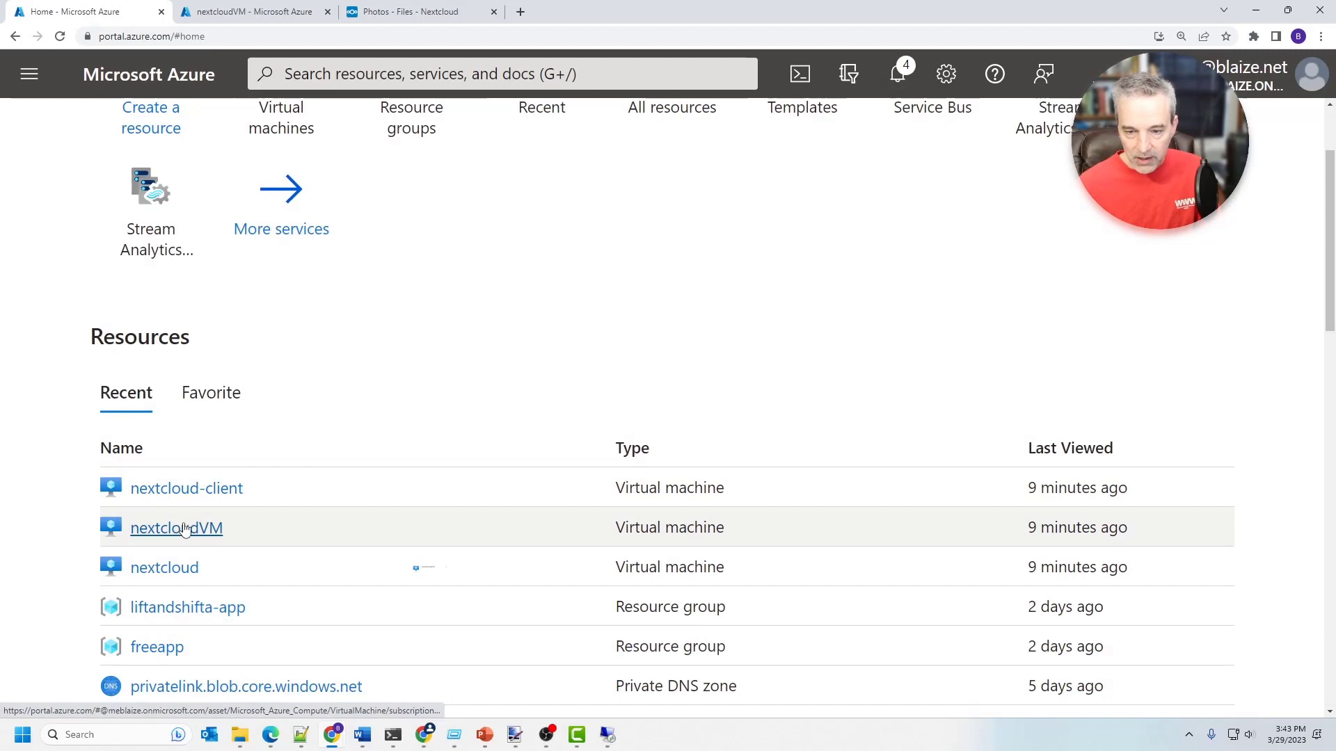
click(176, 528)
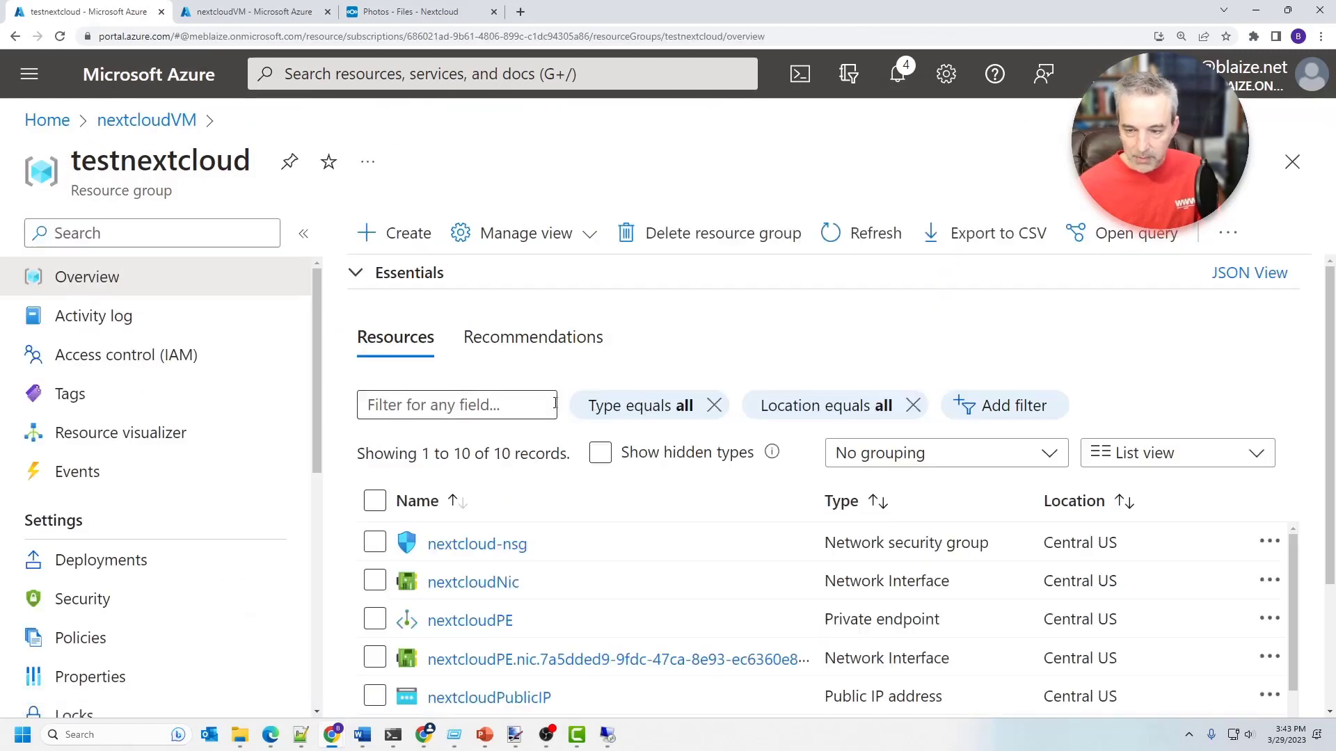
scroll(down, 3)
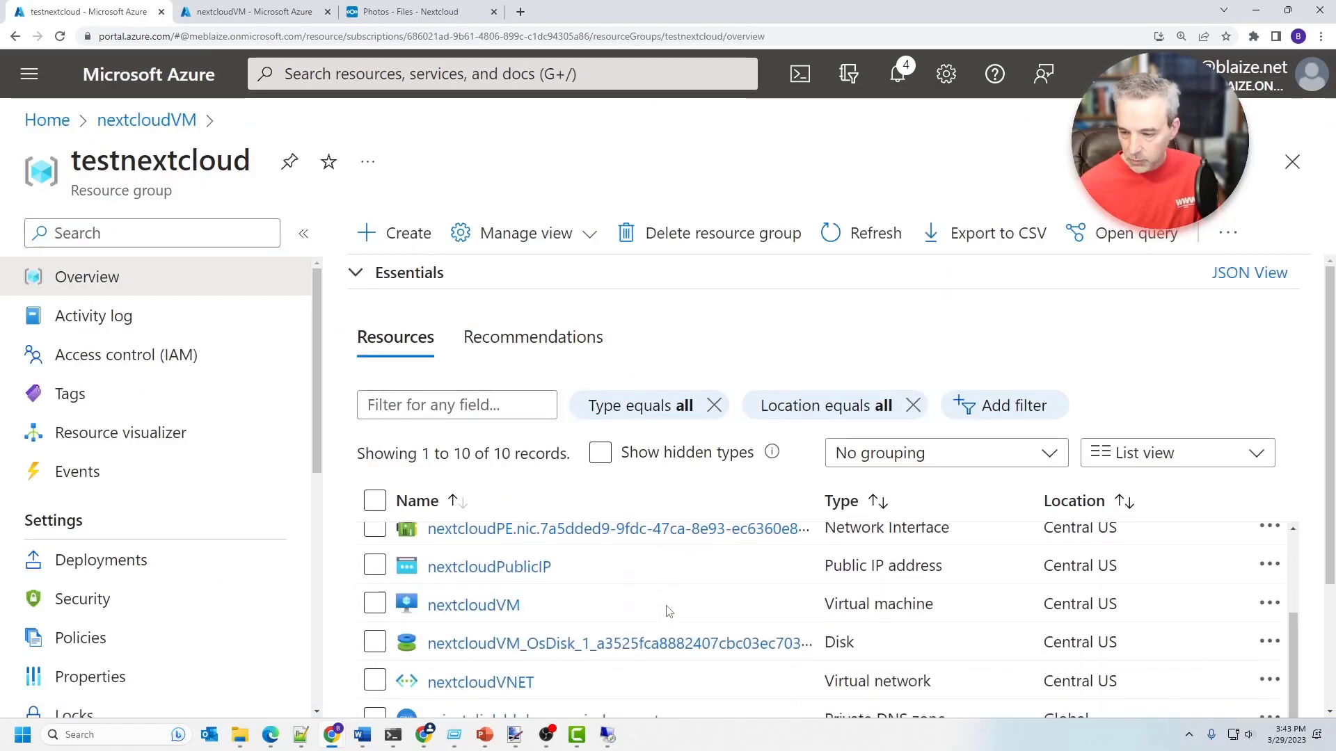
scroll(down, 3)
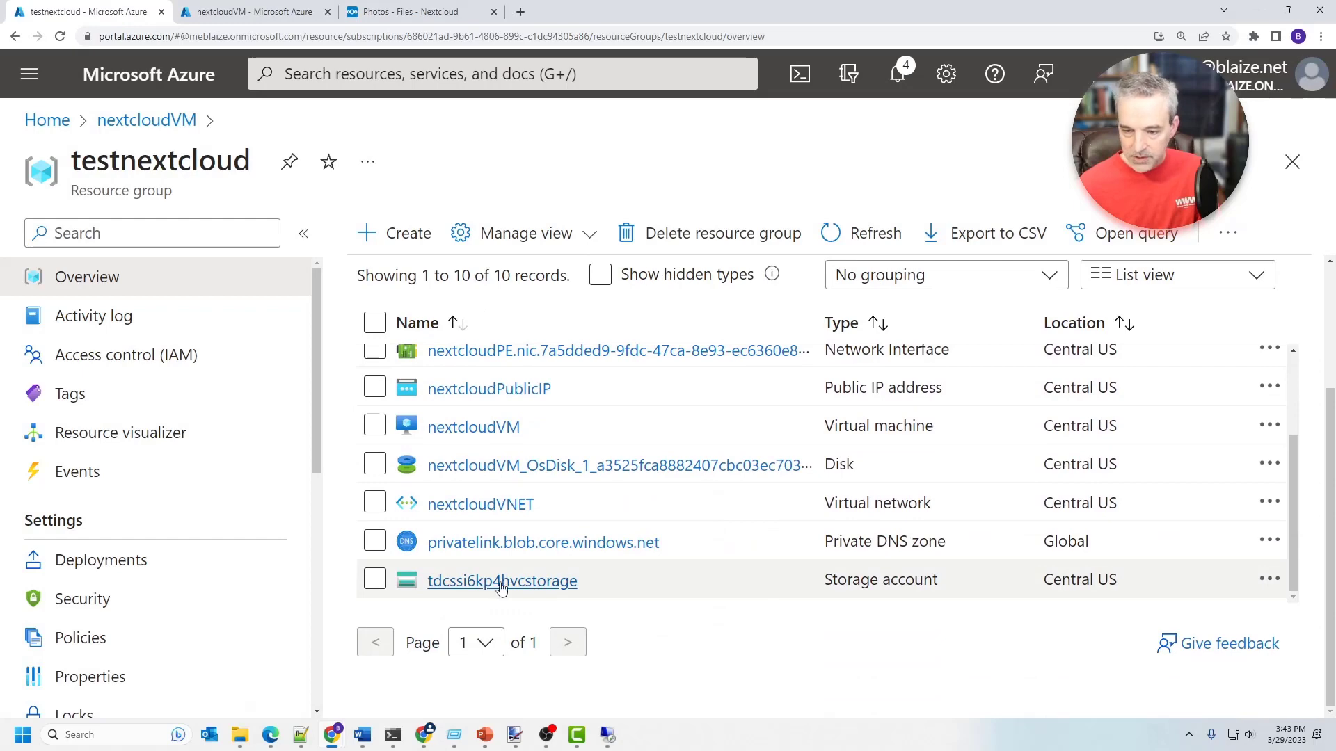
click(502, 581)
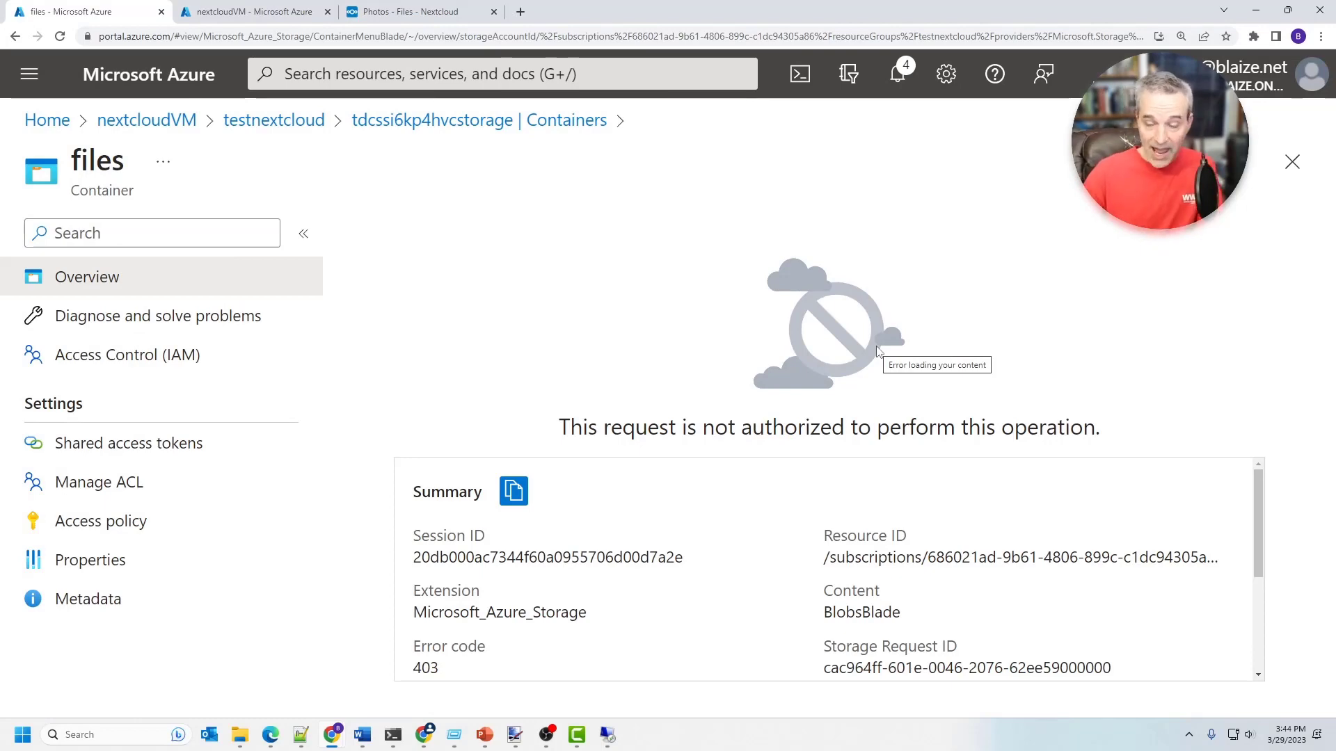
click(274, 120)
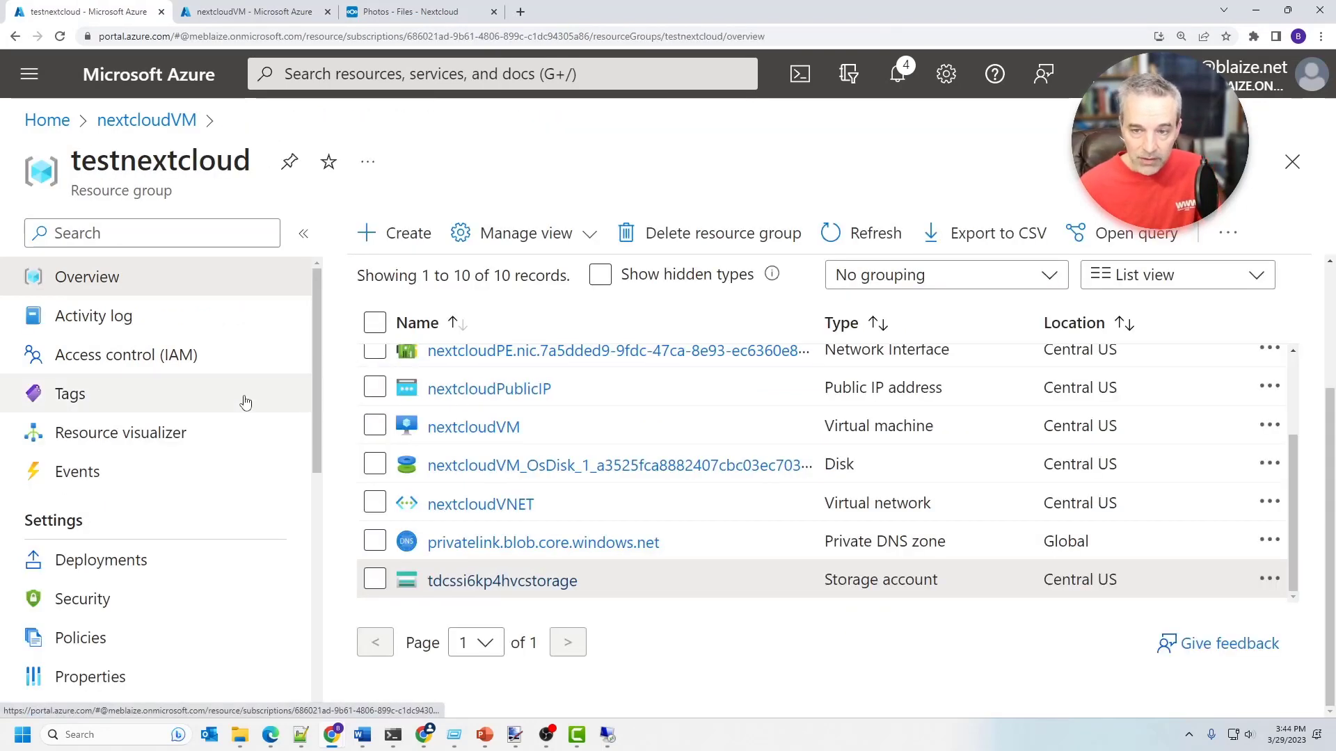
- Add the client IP to tdcssi6kp4hvcstorage's firewall, save, and view its Containers
scroll(down, 3)
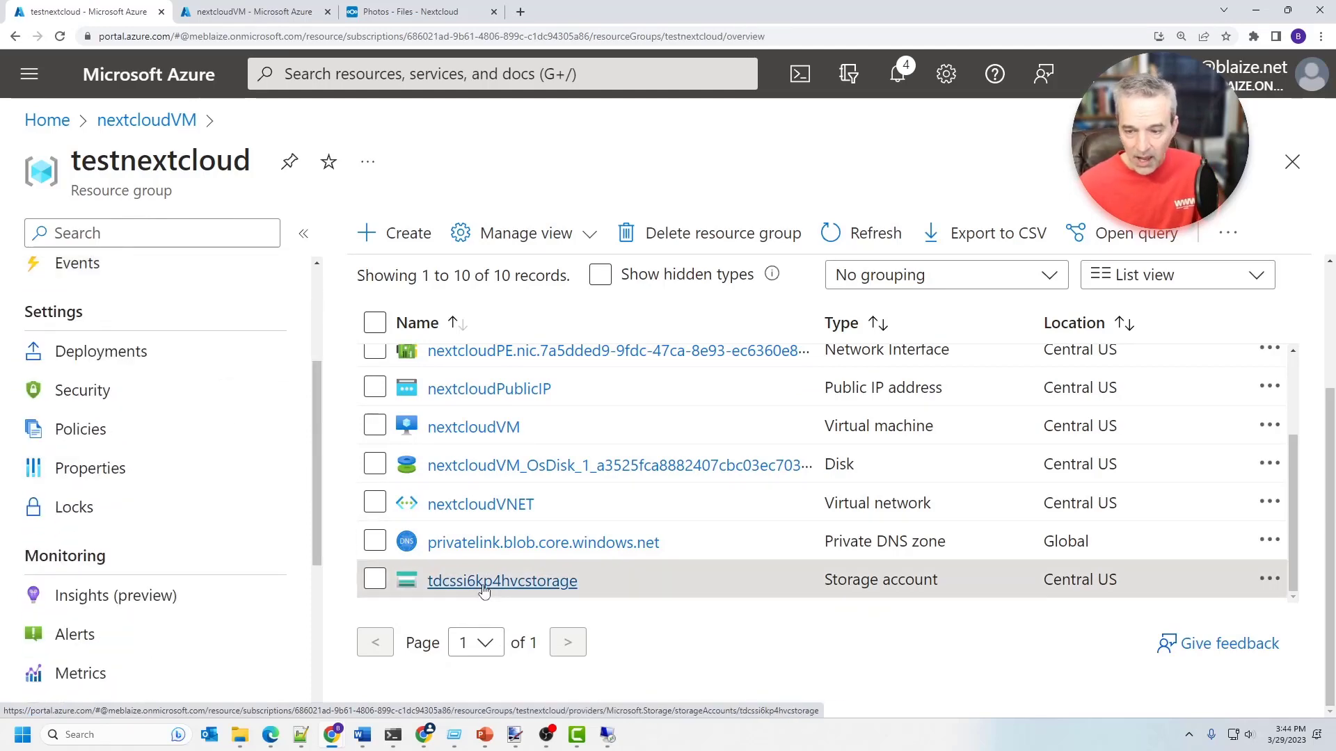
click(502, 581)
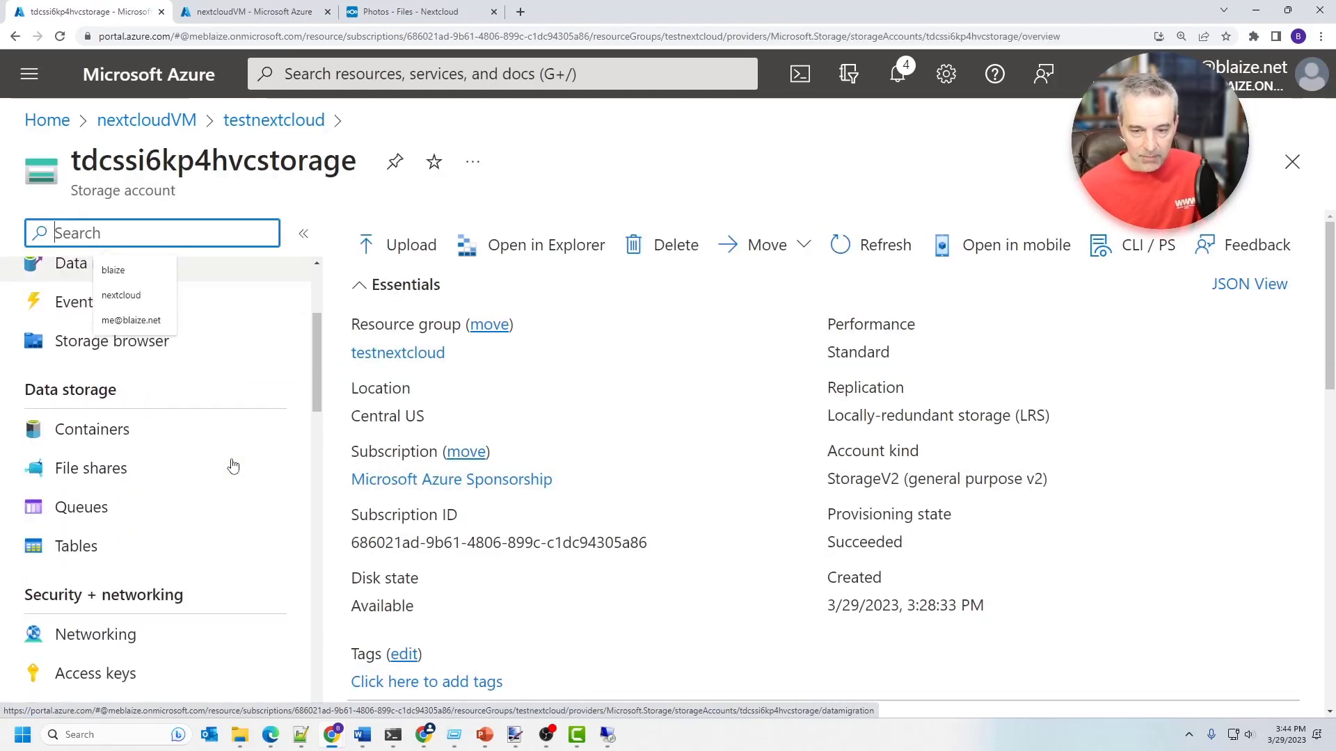
click(94, 634)
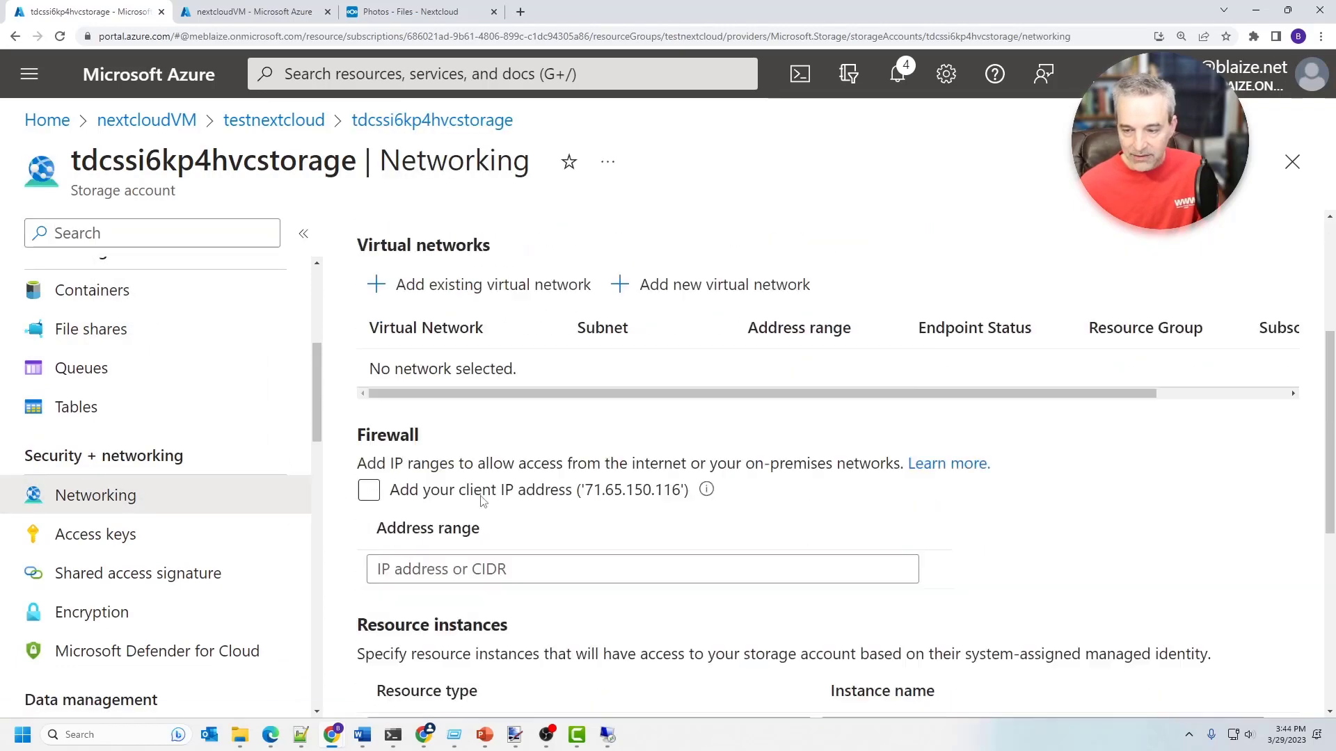
click(368, 490)
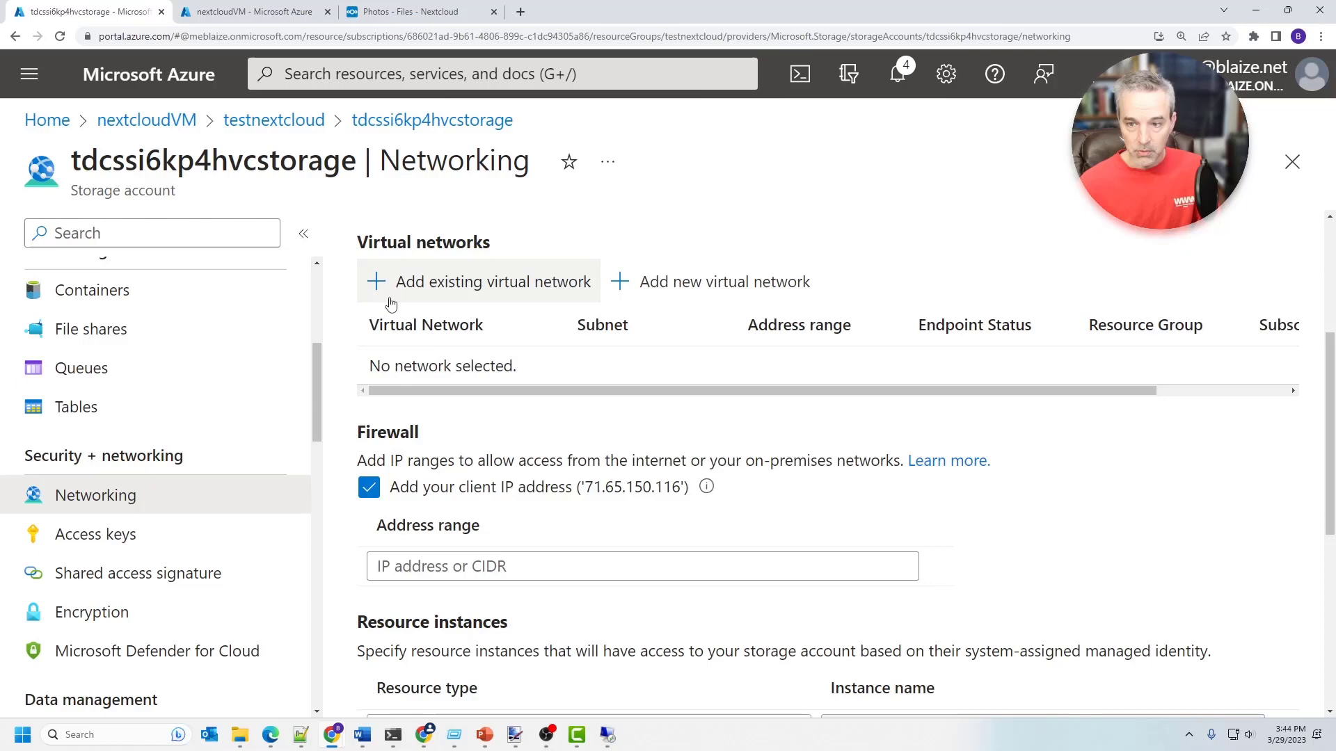
scroll(down, 3)
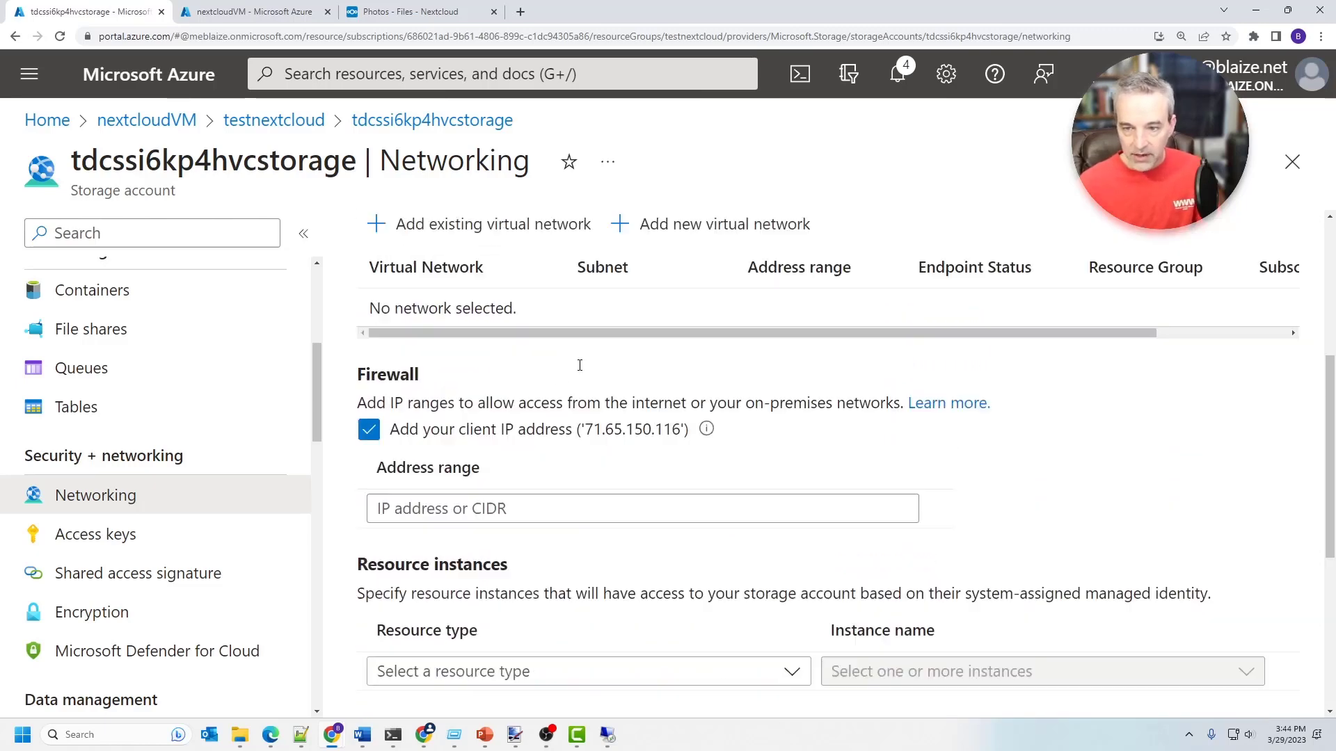
click(410, 364)
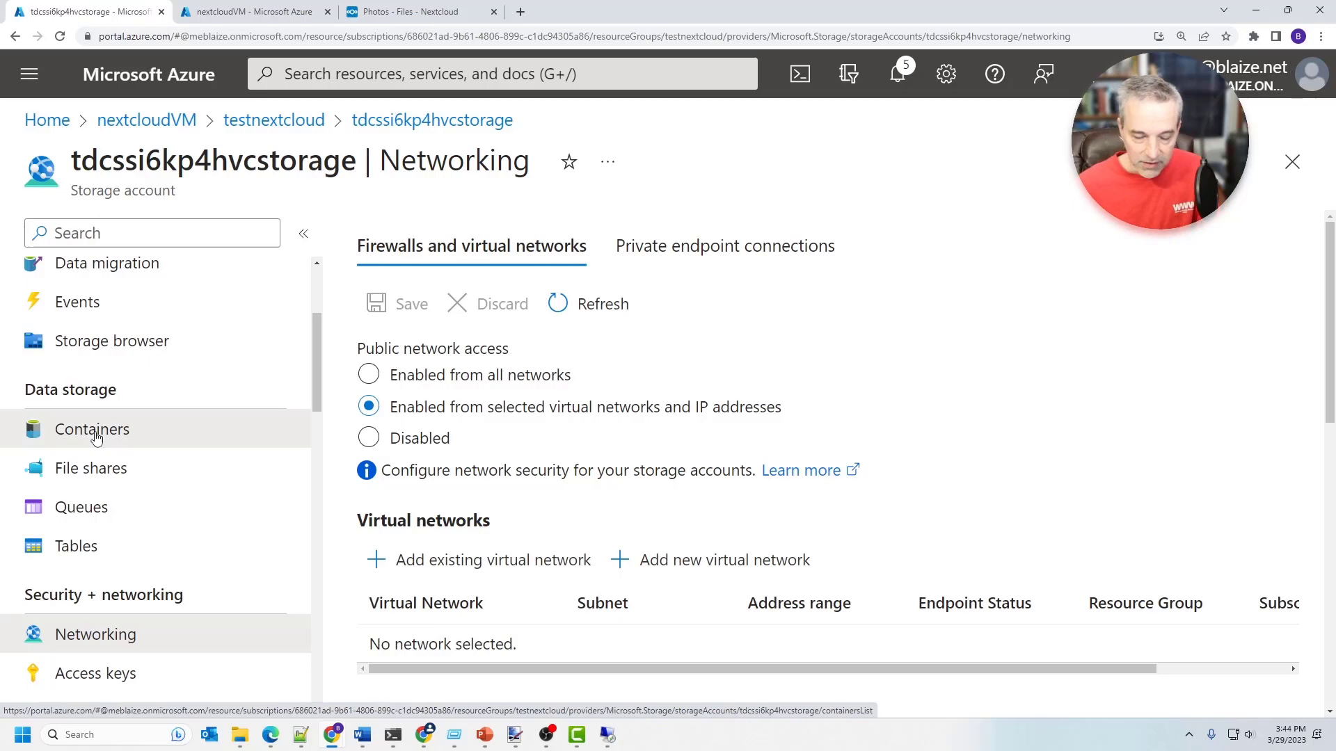
click(91, 428)
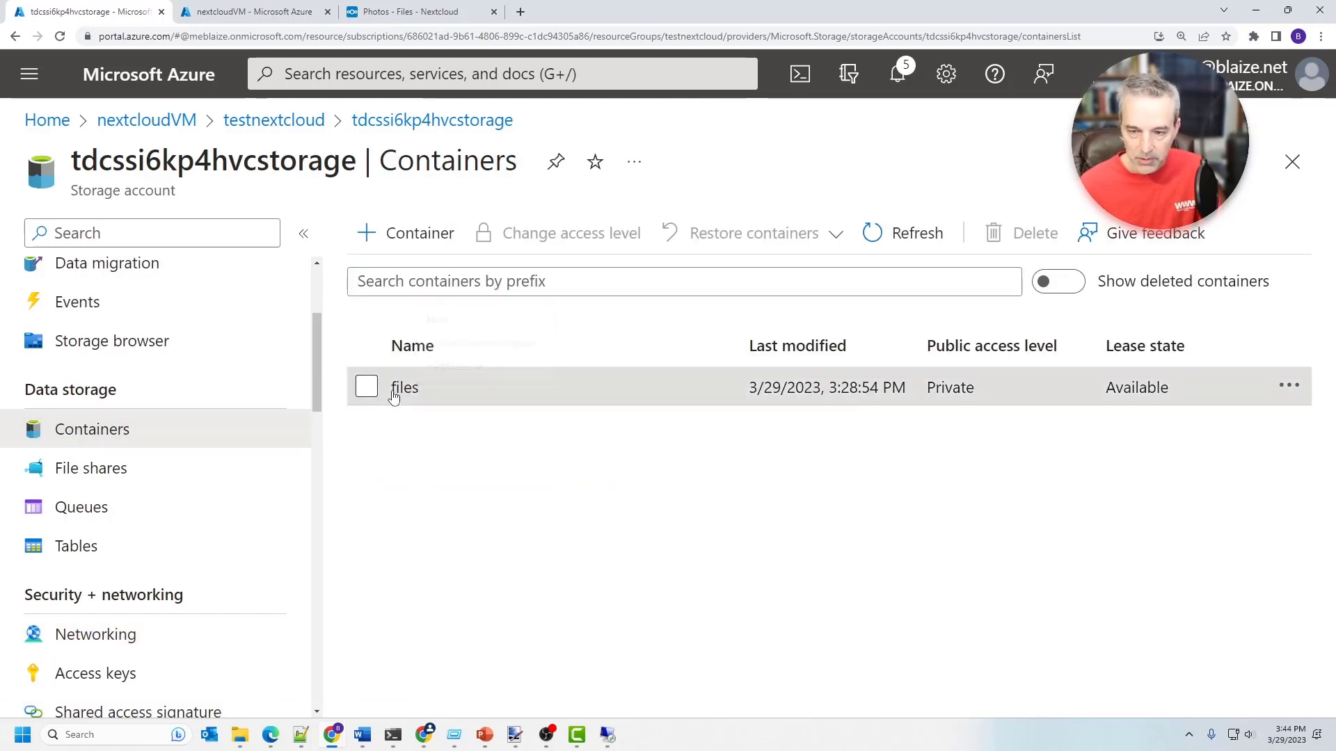
- Open the files container, inspect index.html's properties, and return to the blaize user folder listing
click(403, 388)
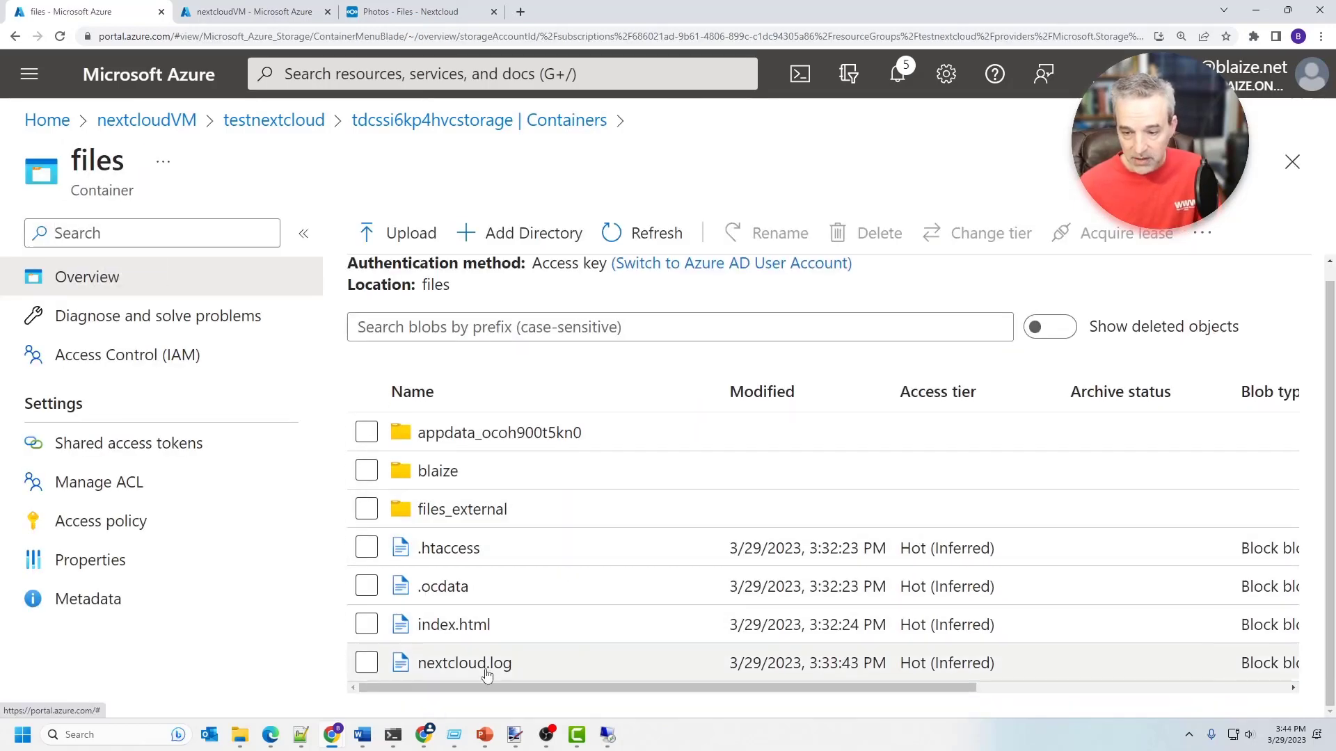
click(448, 547)
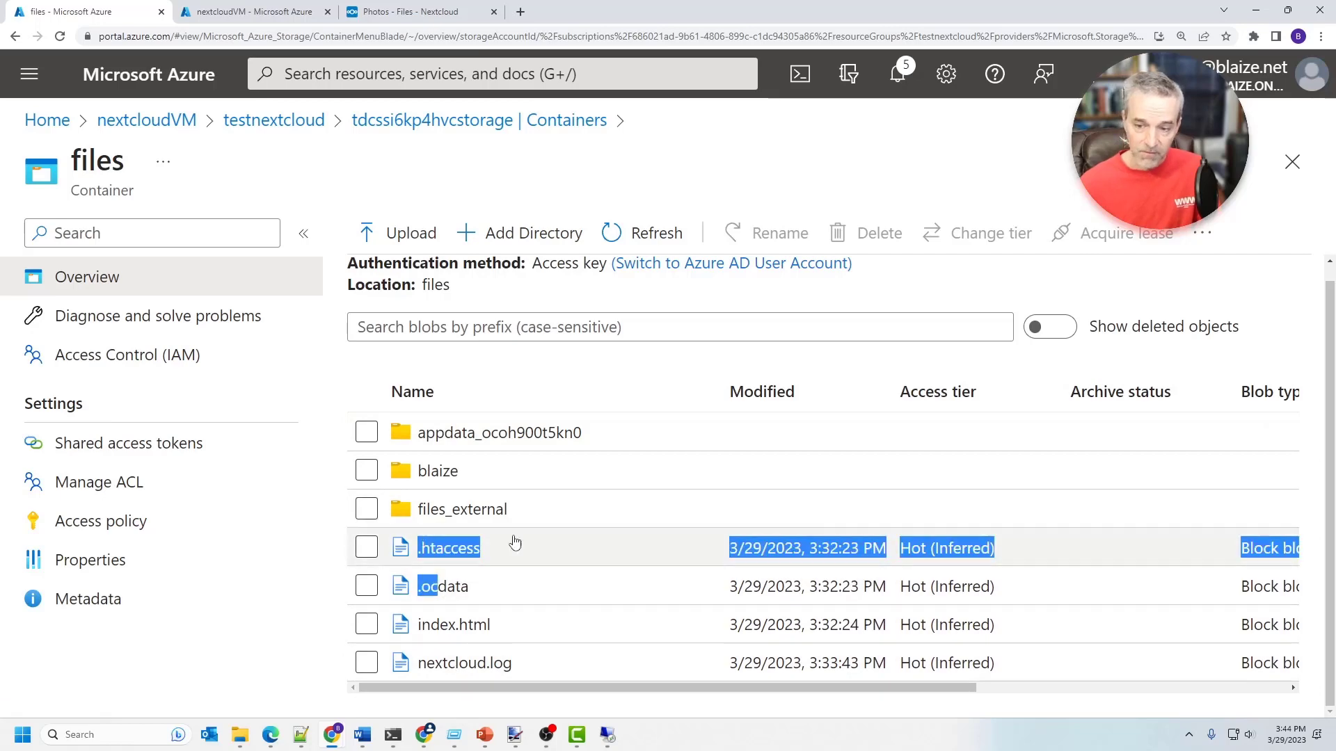
mouse_move(576, 613)
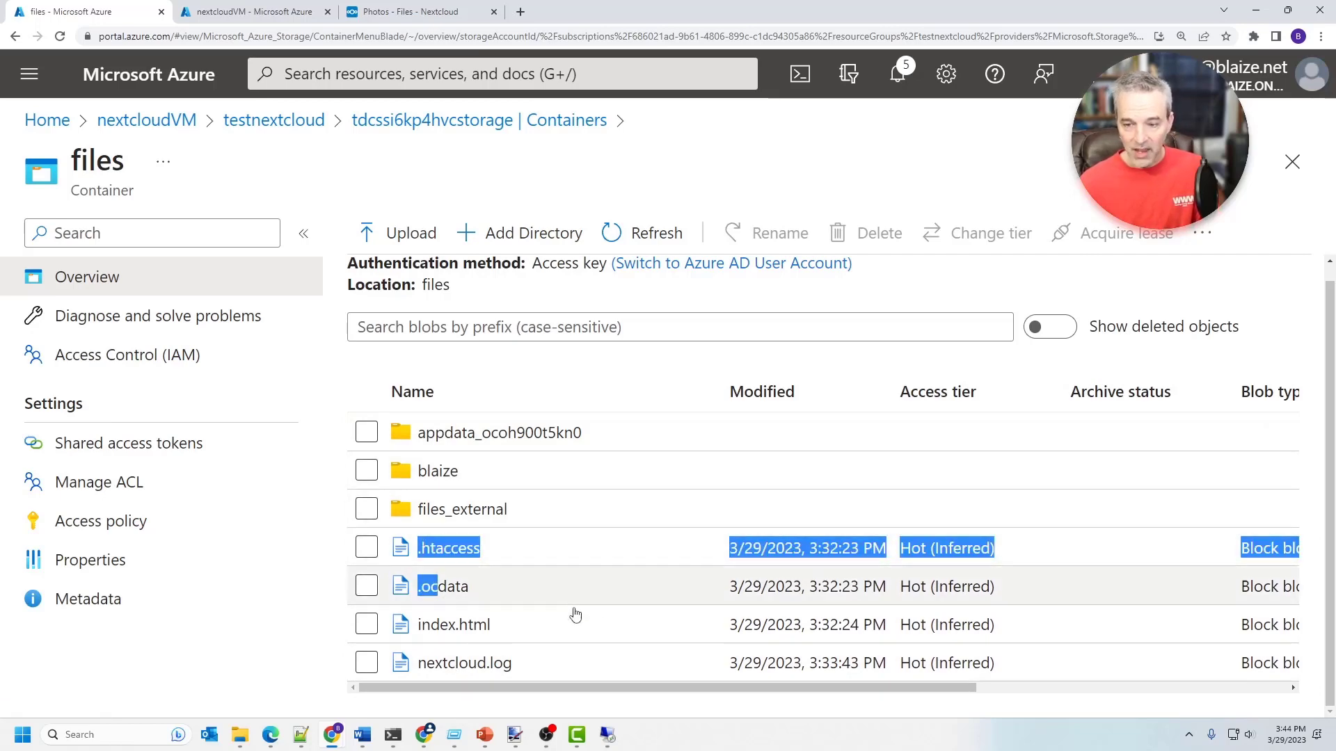
click(453, 624)
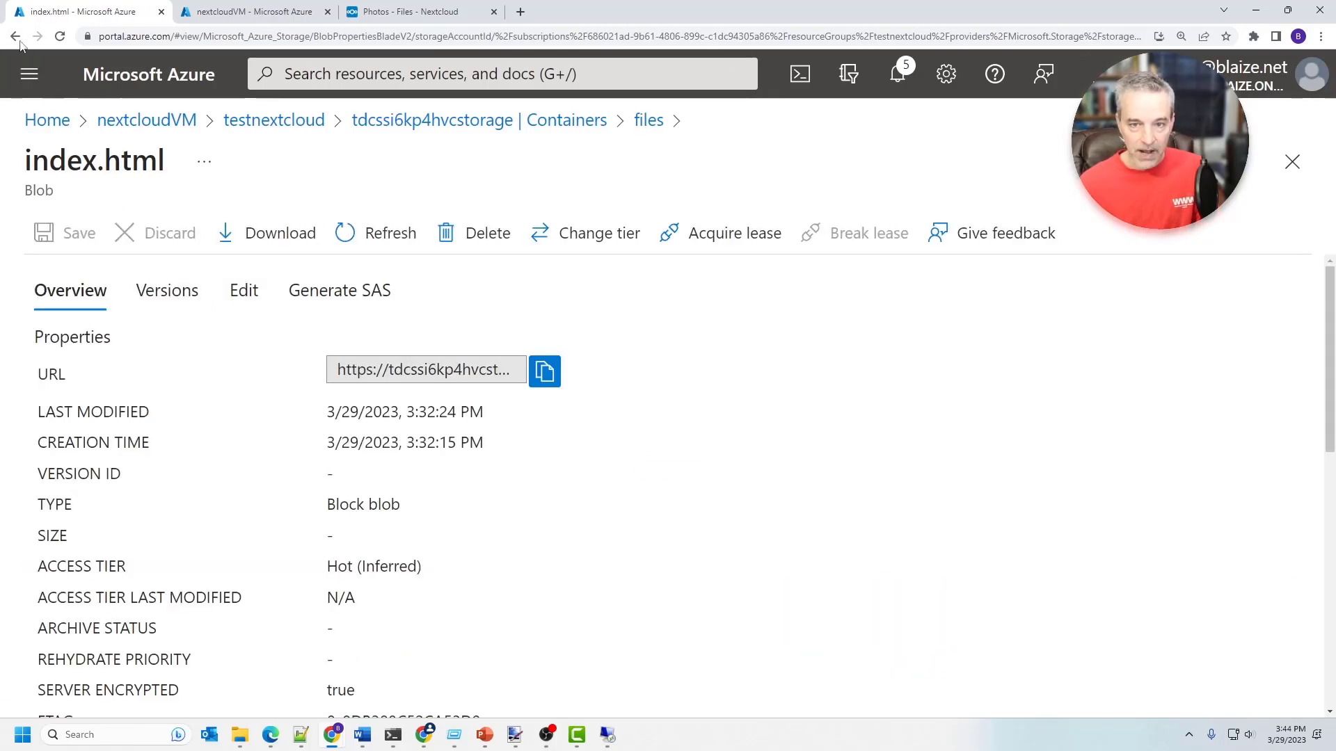
click(16, 35)
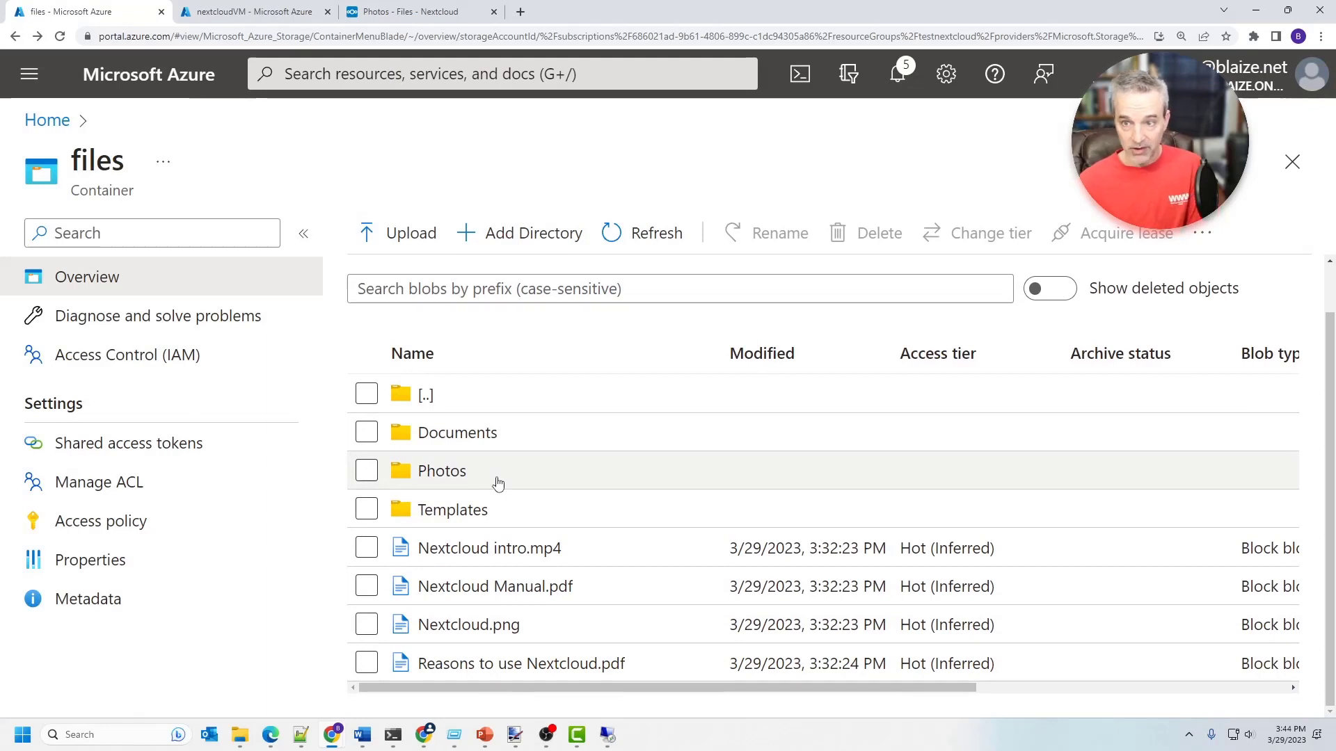
- Compare Nextcloud's Files view with the container's Photos folder holding Birdie, Frog and Gorilla
click(418, 11)
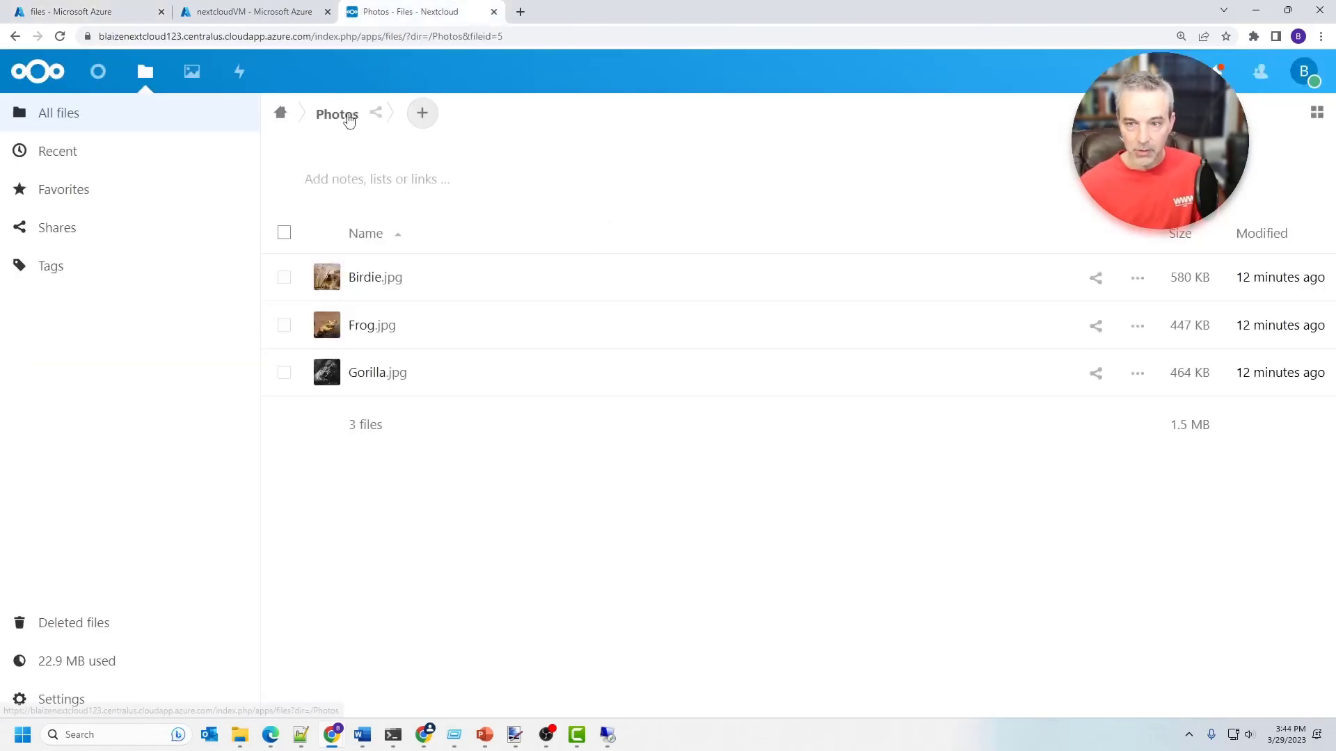
click(144, 72)
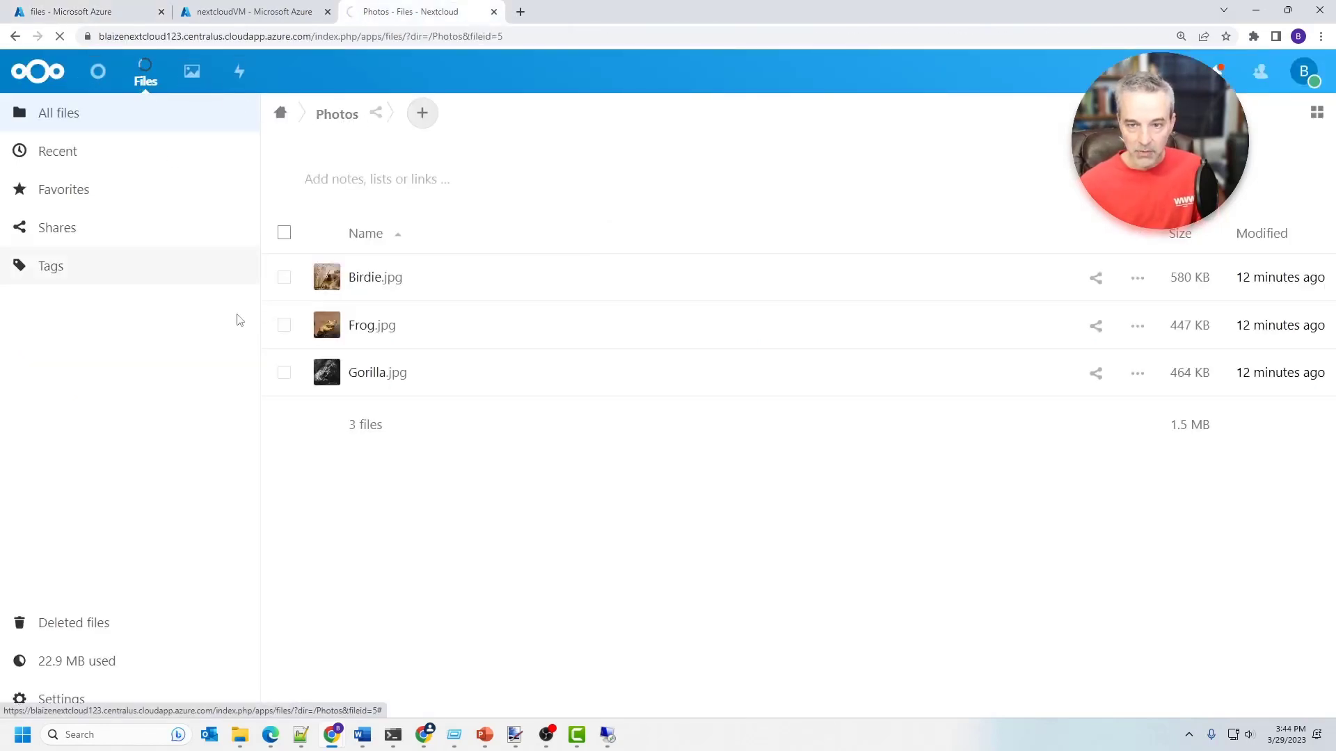
click(280, 113)
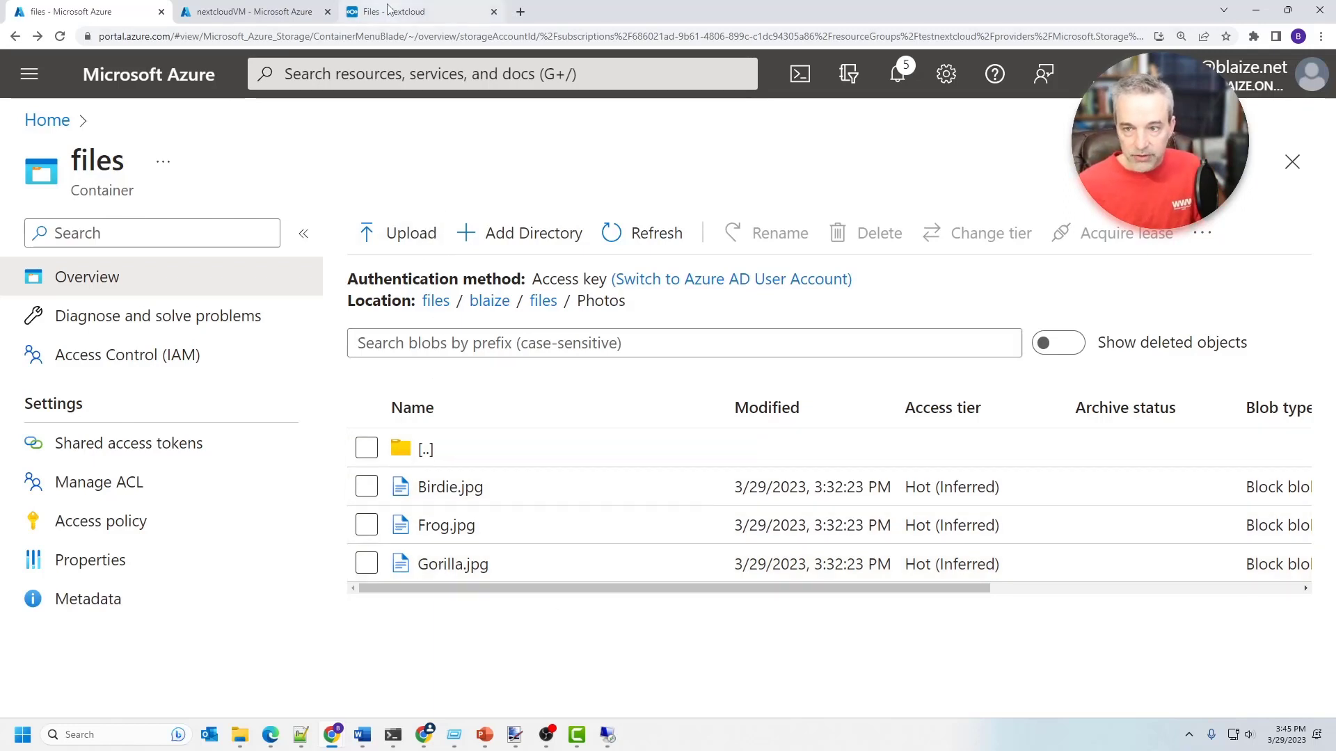
click(417, 11)
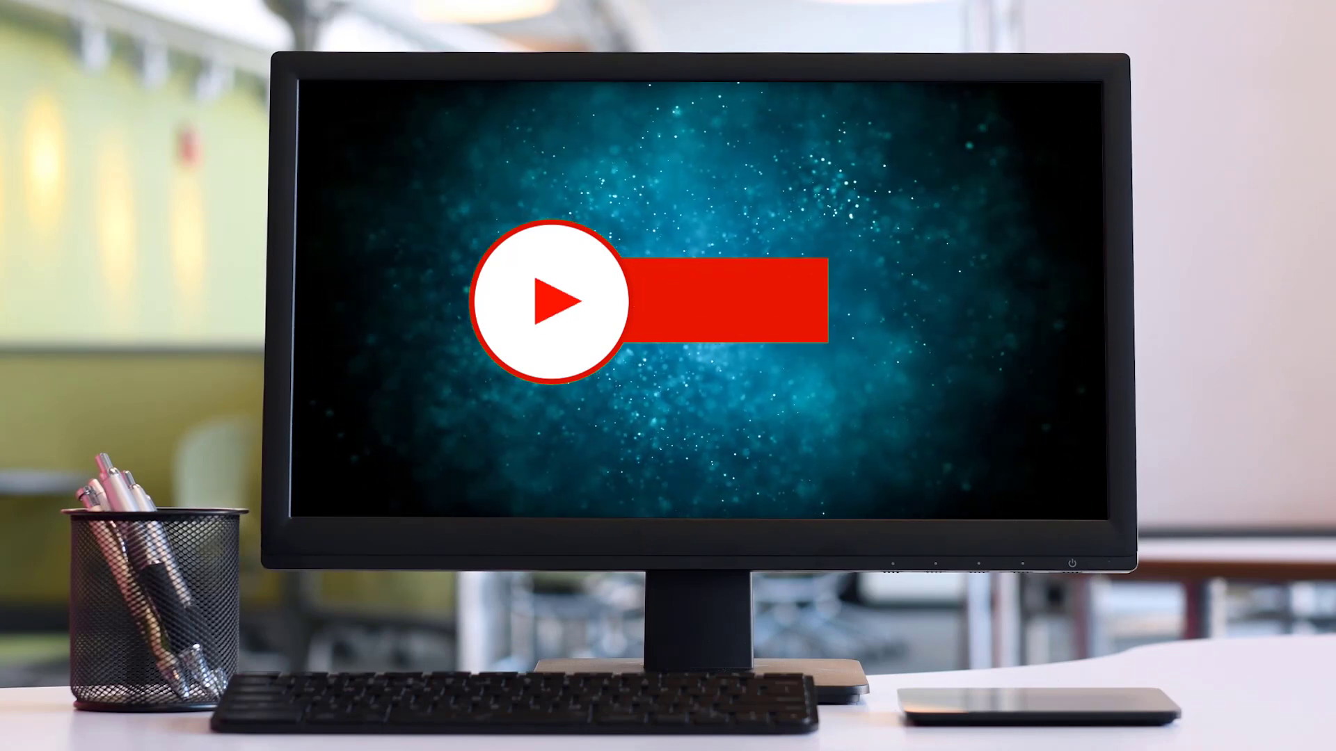
click(549, 302)
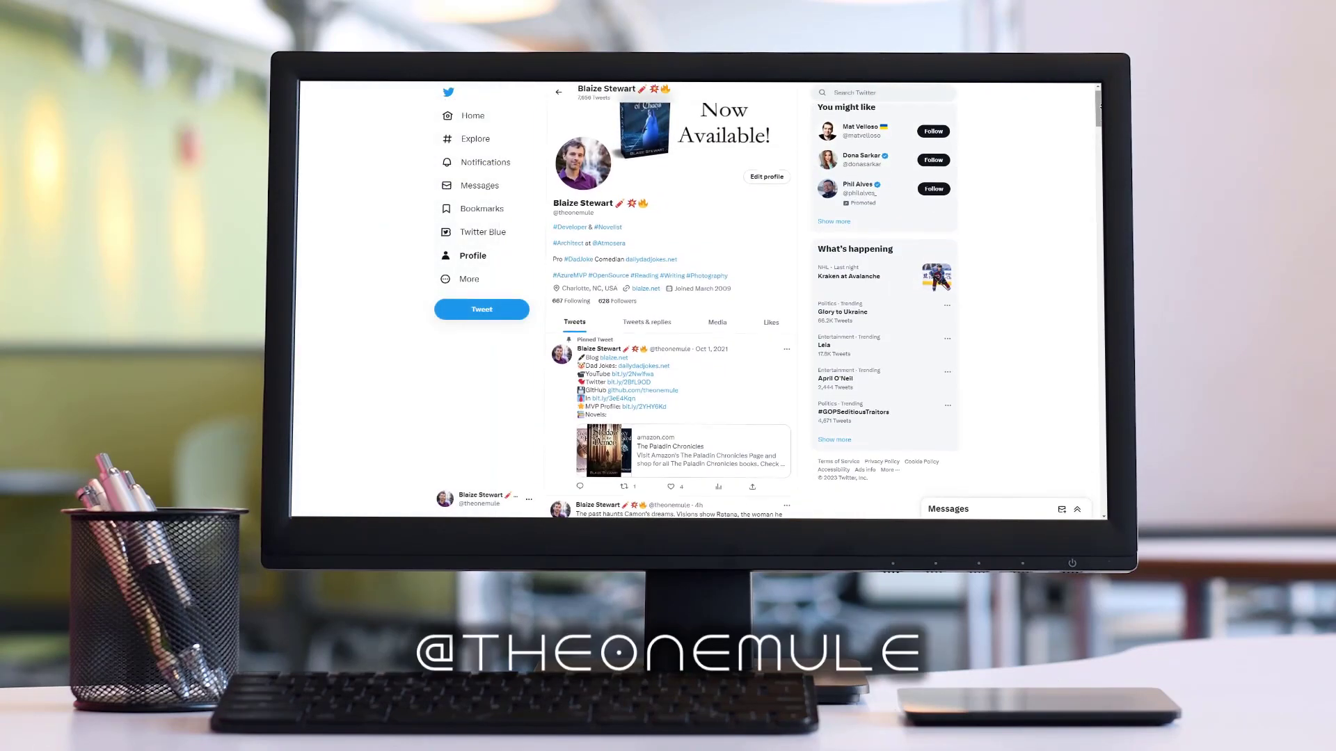
scroll(down, 3)
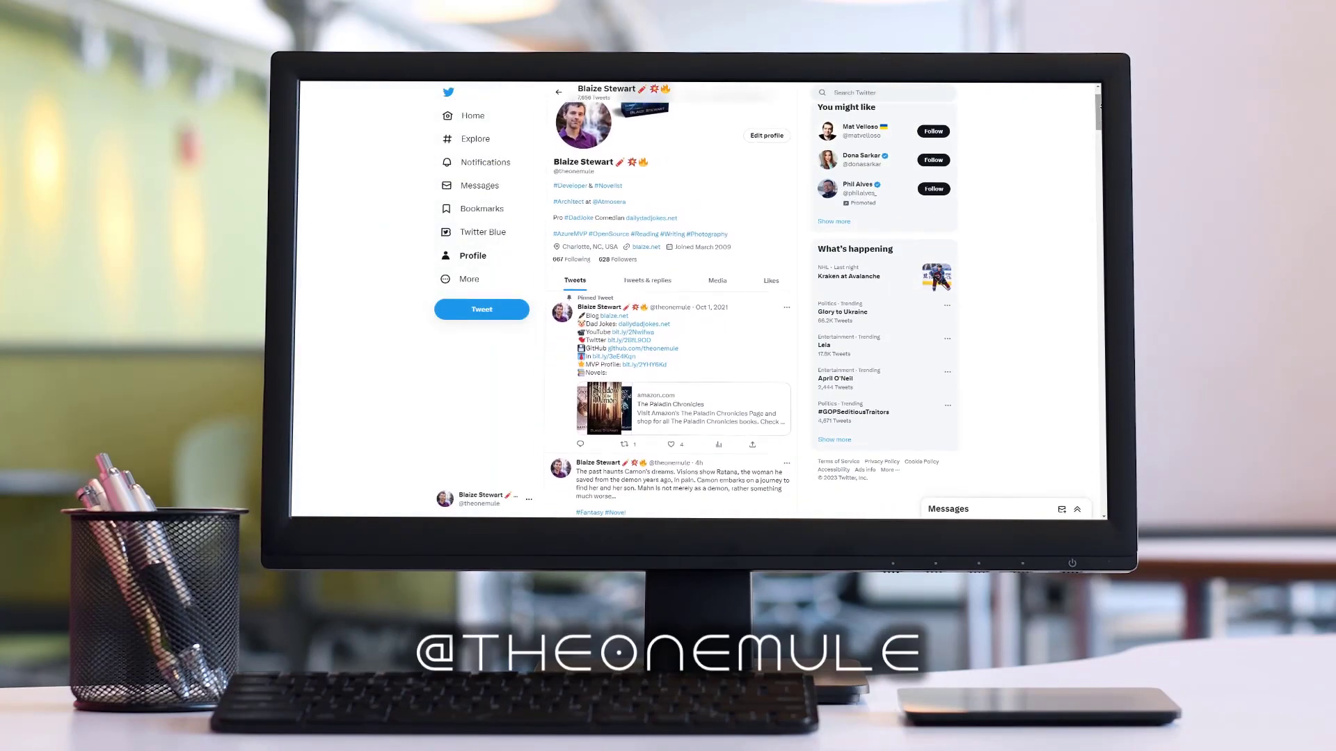